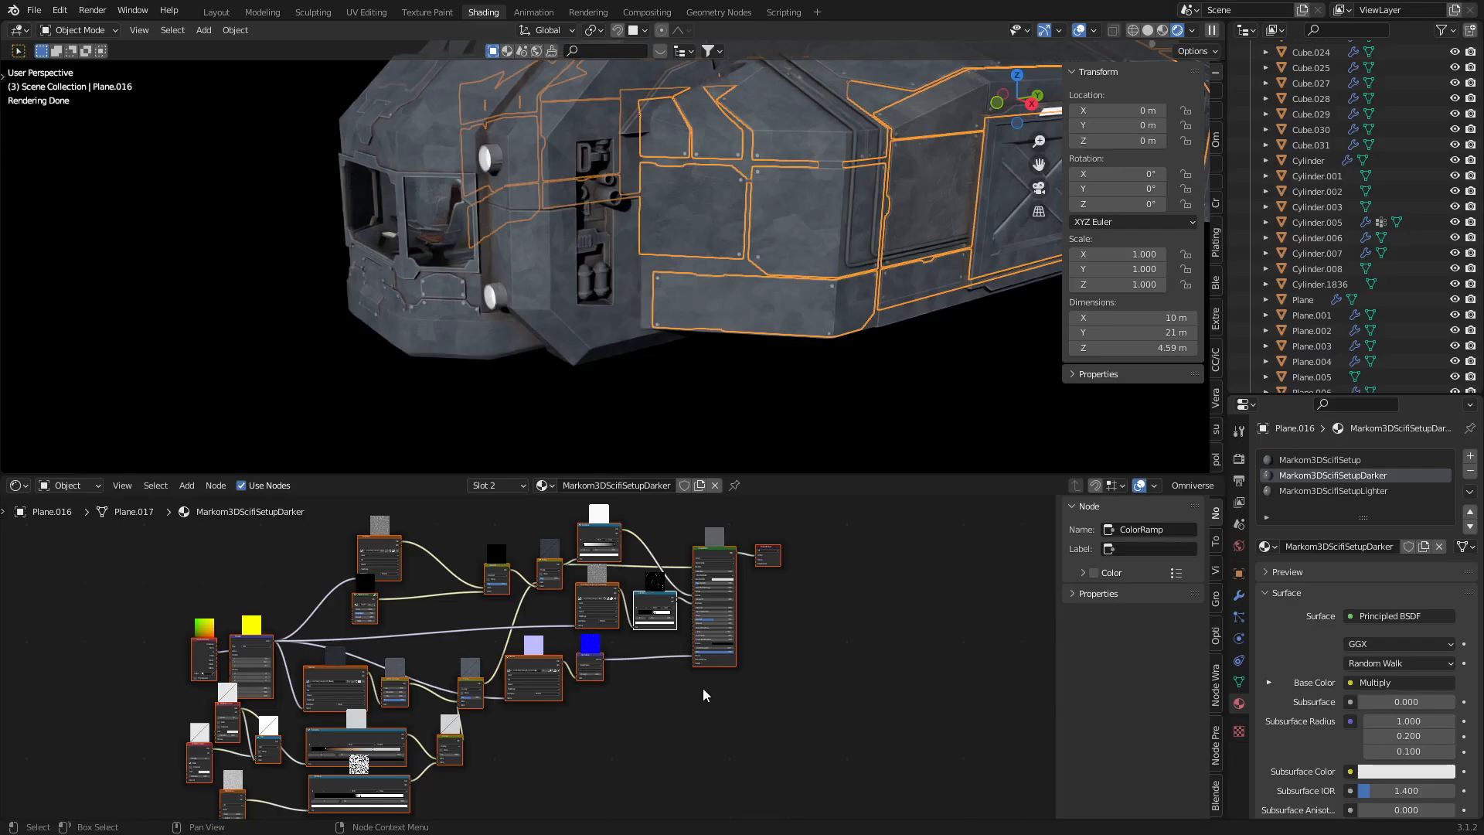
pyautogui.moveTo(714, 693)
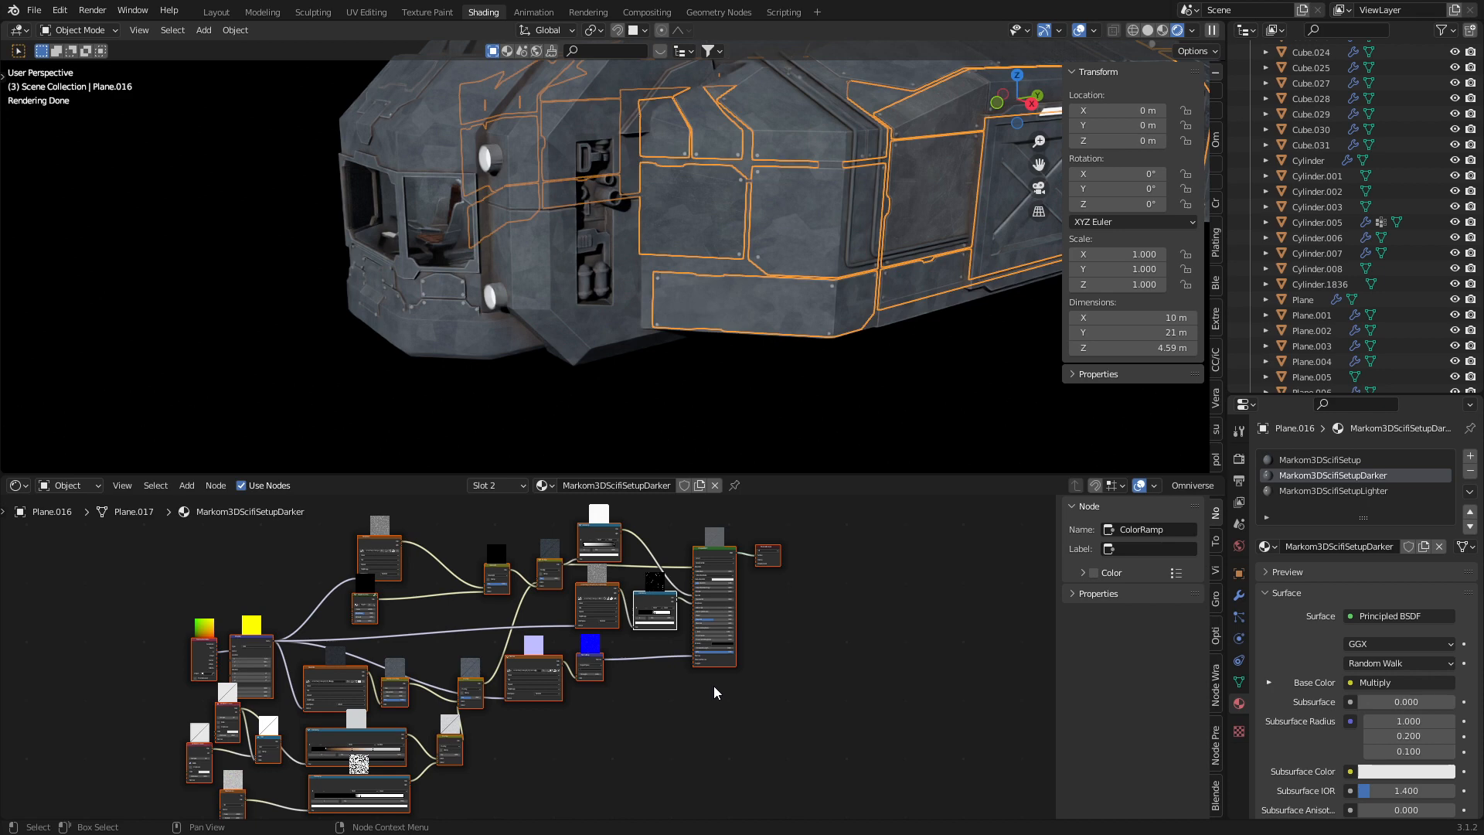
# - Switch from the Shading workspace back to the Layout view of the whole spaceship
pyautogui.click(214, 11)
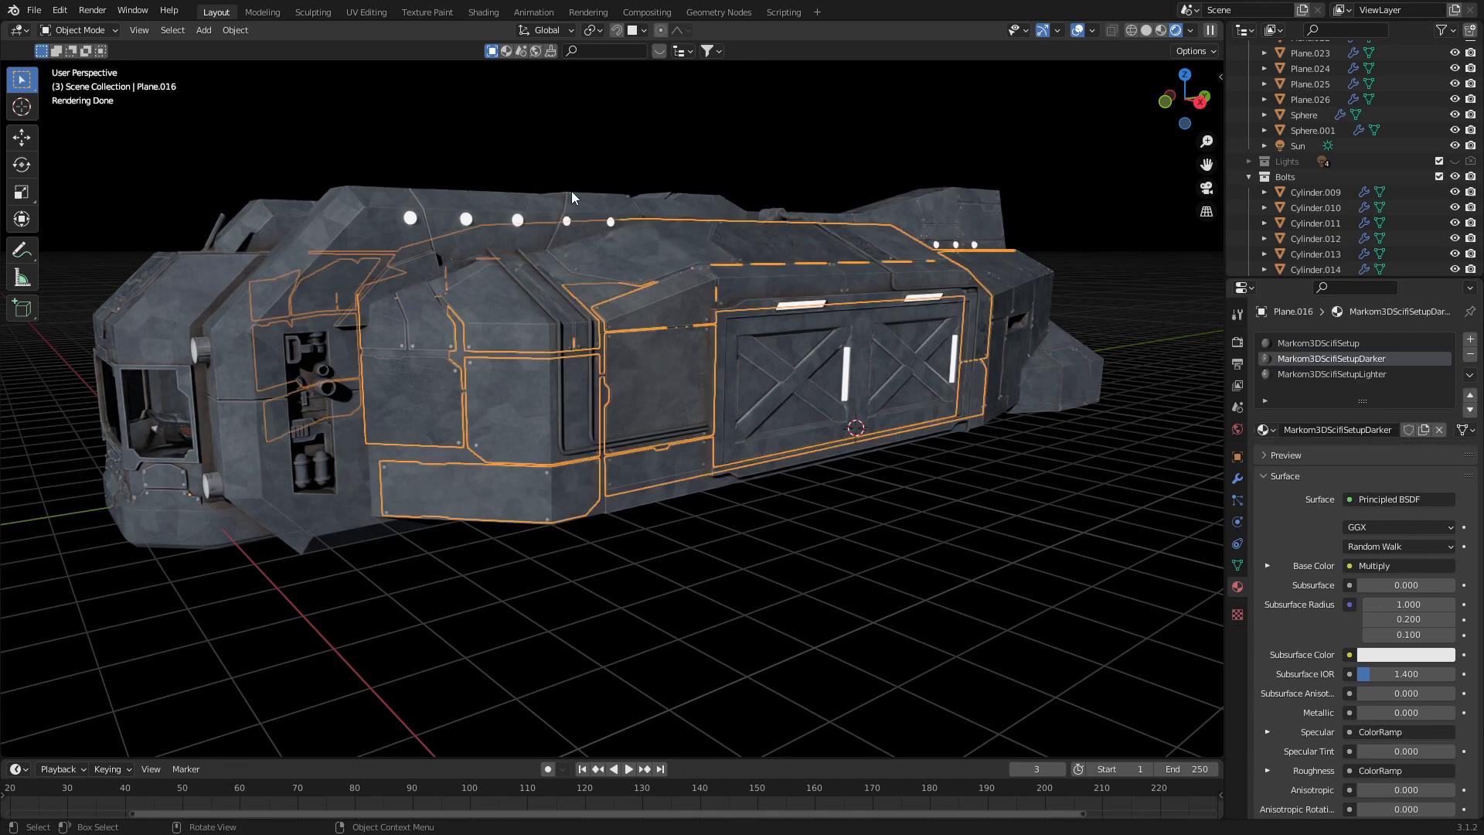
# - Add a fourth slot on Plane.016 with a lighter-material copy named Markom3DSciFiSetupLighterDecal
pyautogui.click(482, 10)
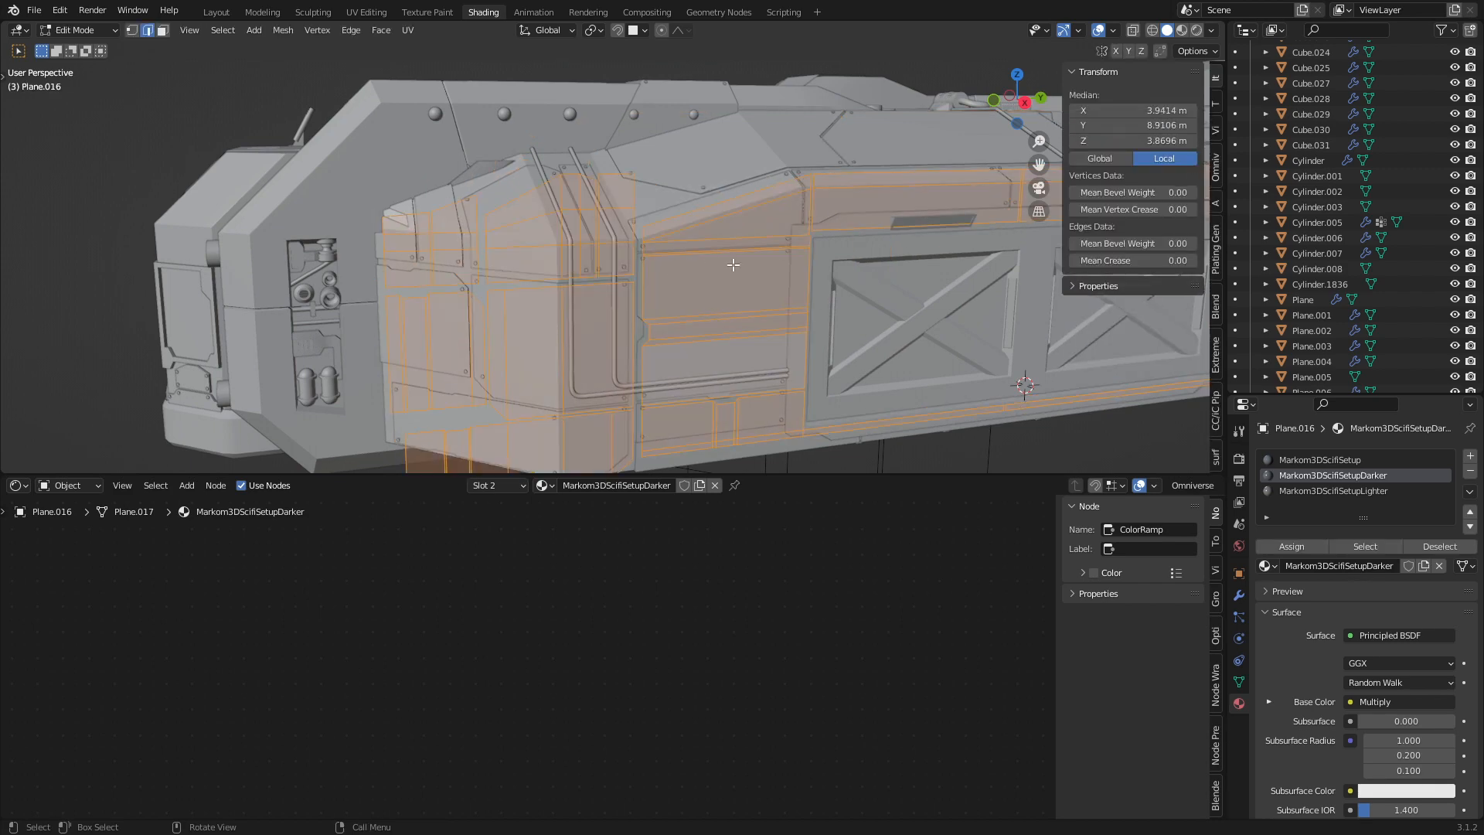
pyautogui.click(1334, 490)
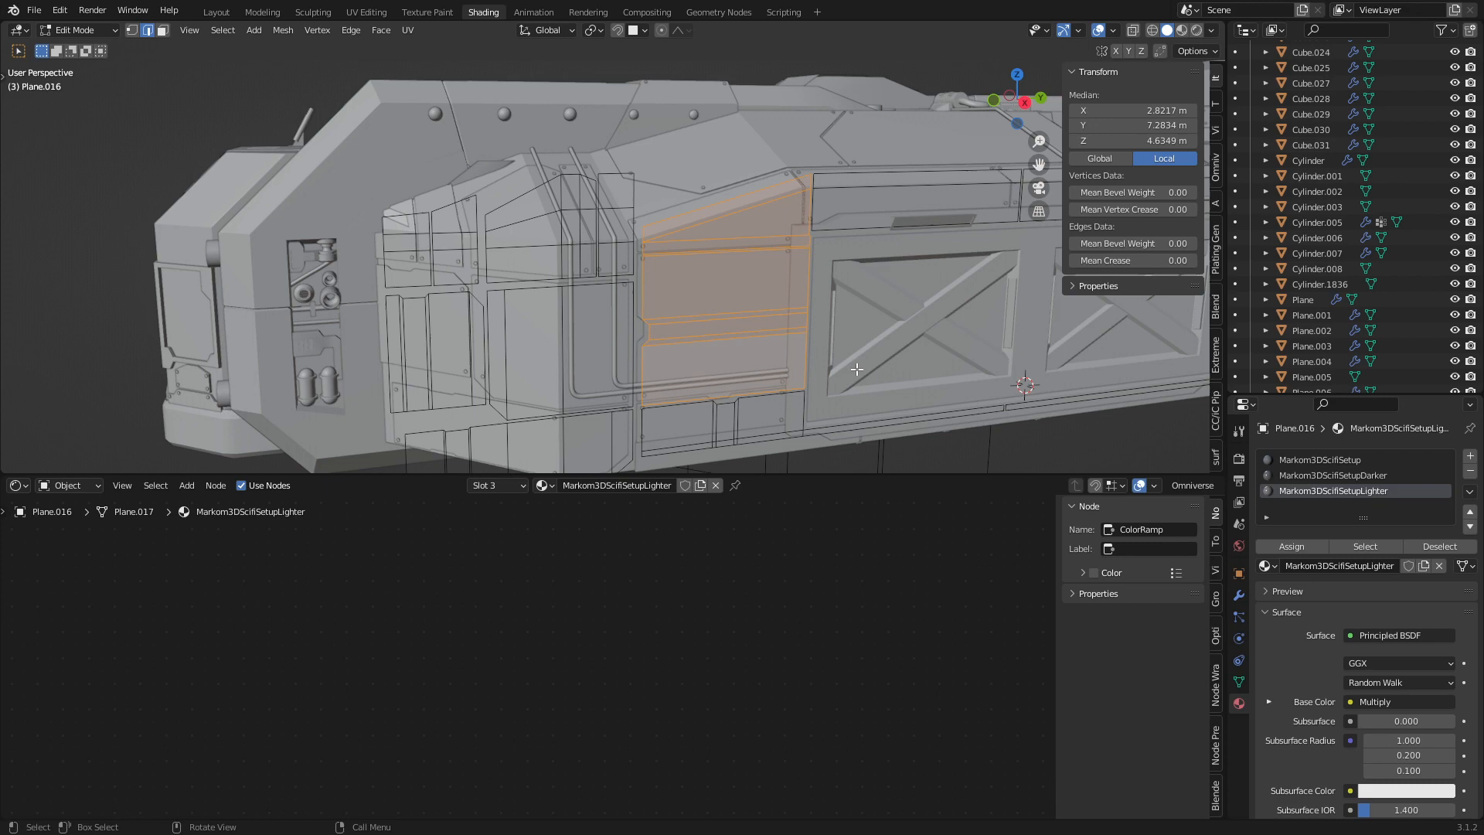
pyautogui.moveTo(797, 571)
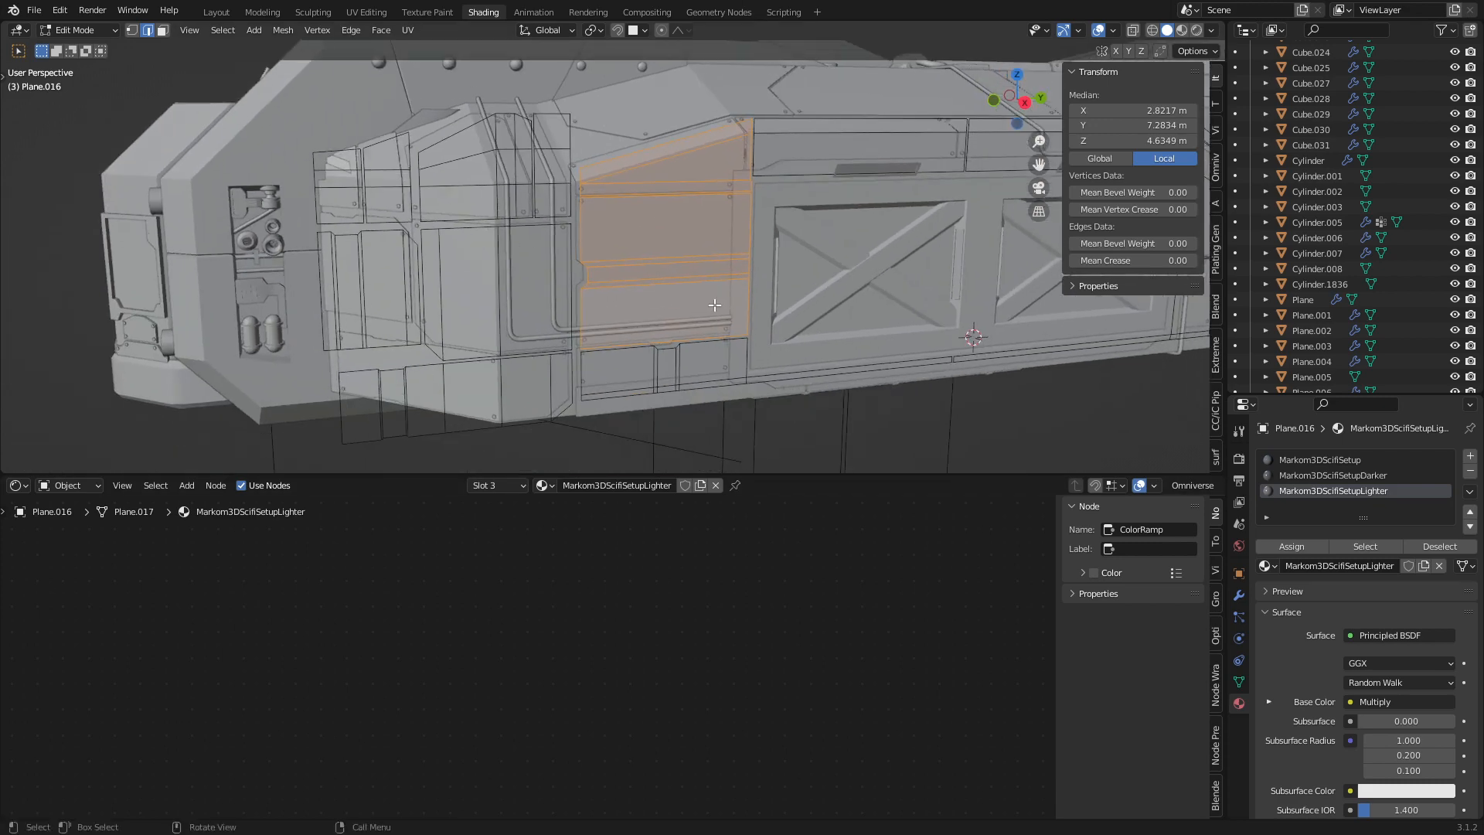
pyautogui.moveTo(1373, 496)
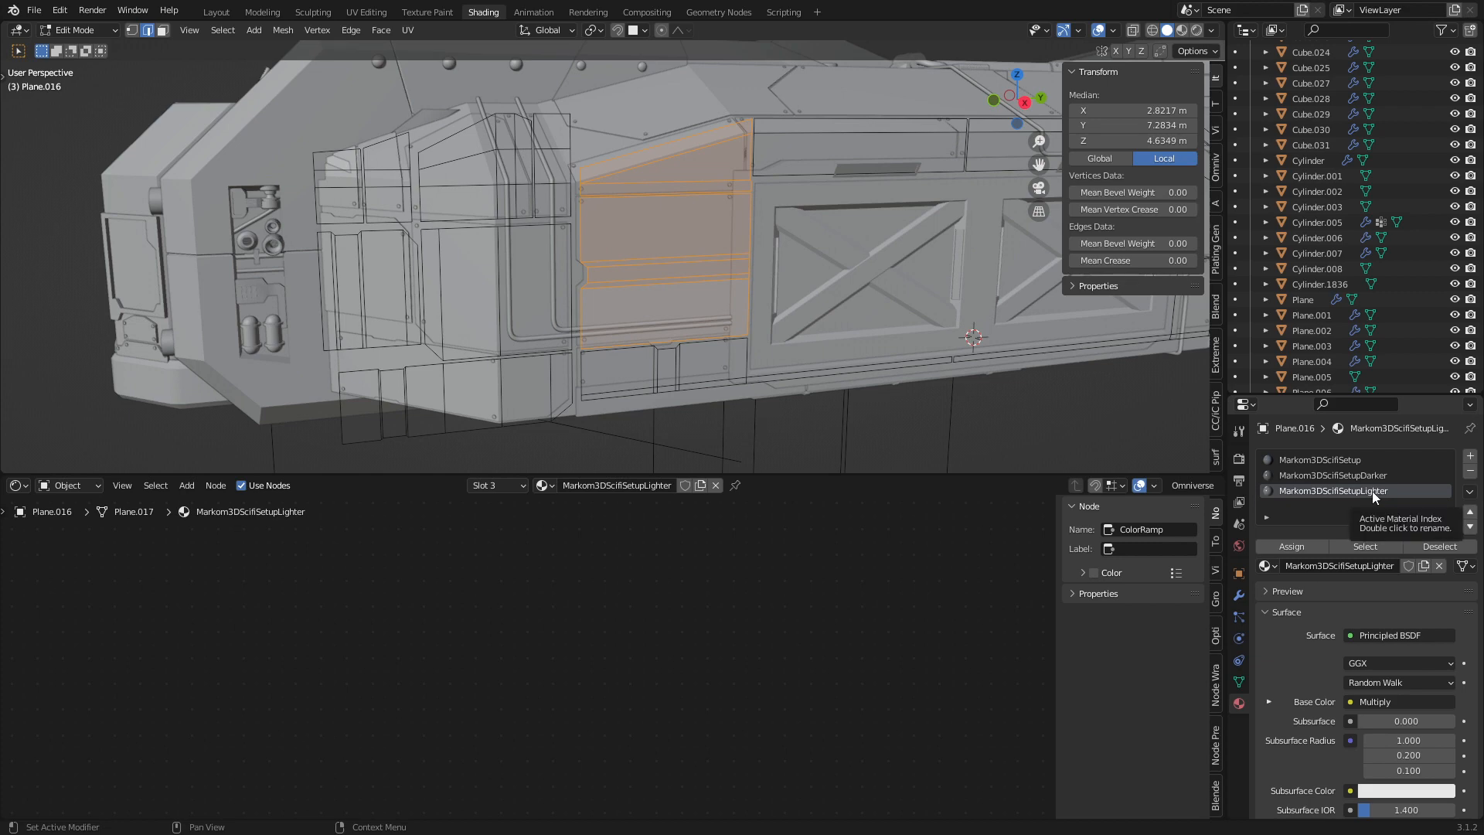
pyautogui.moveTo(1473, 458)
pyautogui.write('Decal')
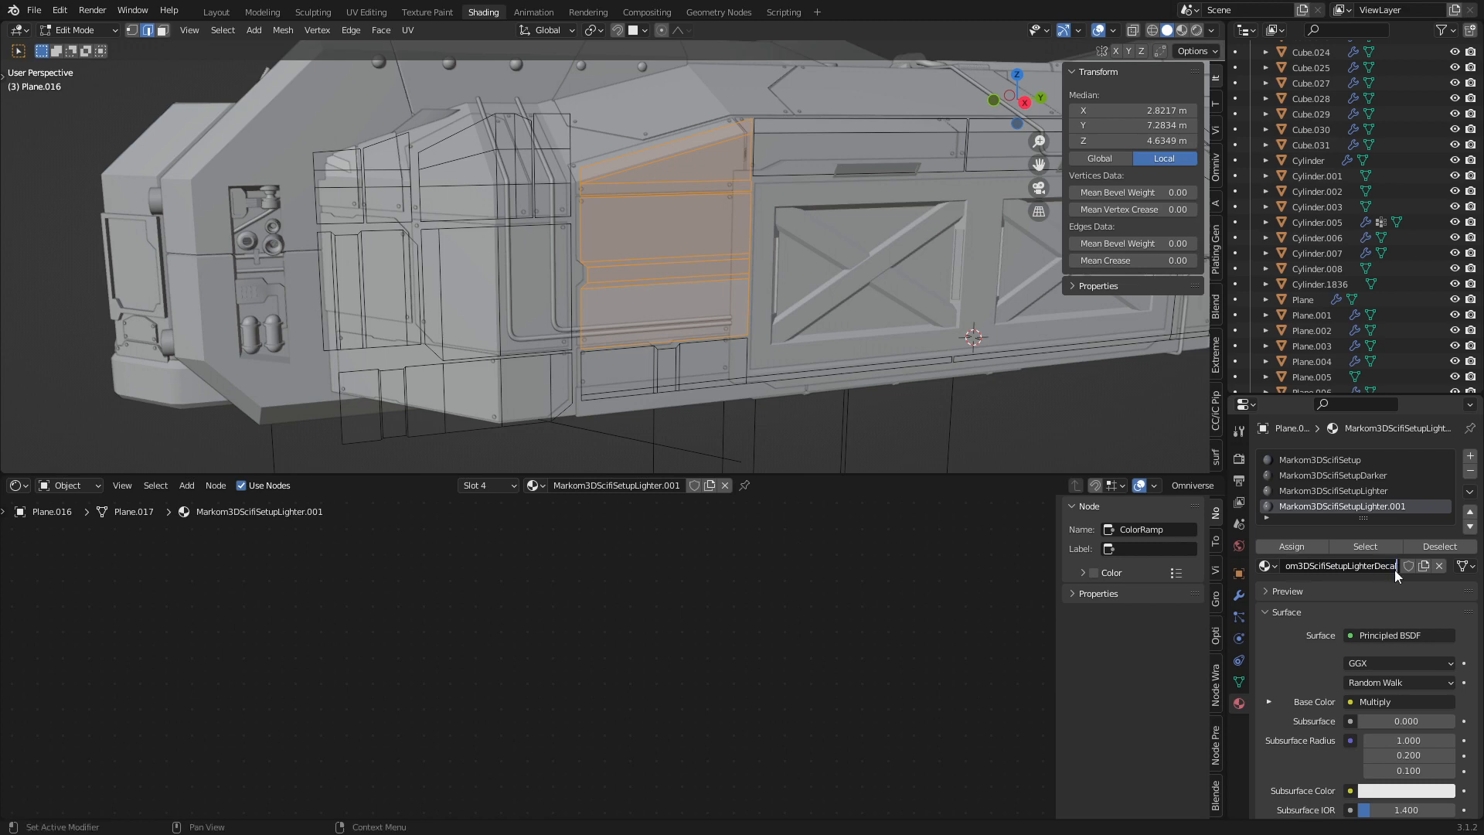
pyautogui.click(1347, 505)
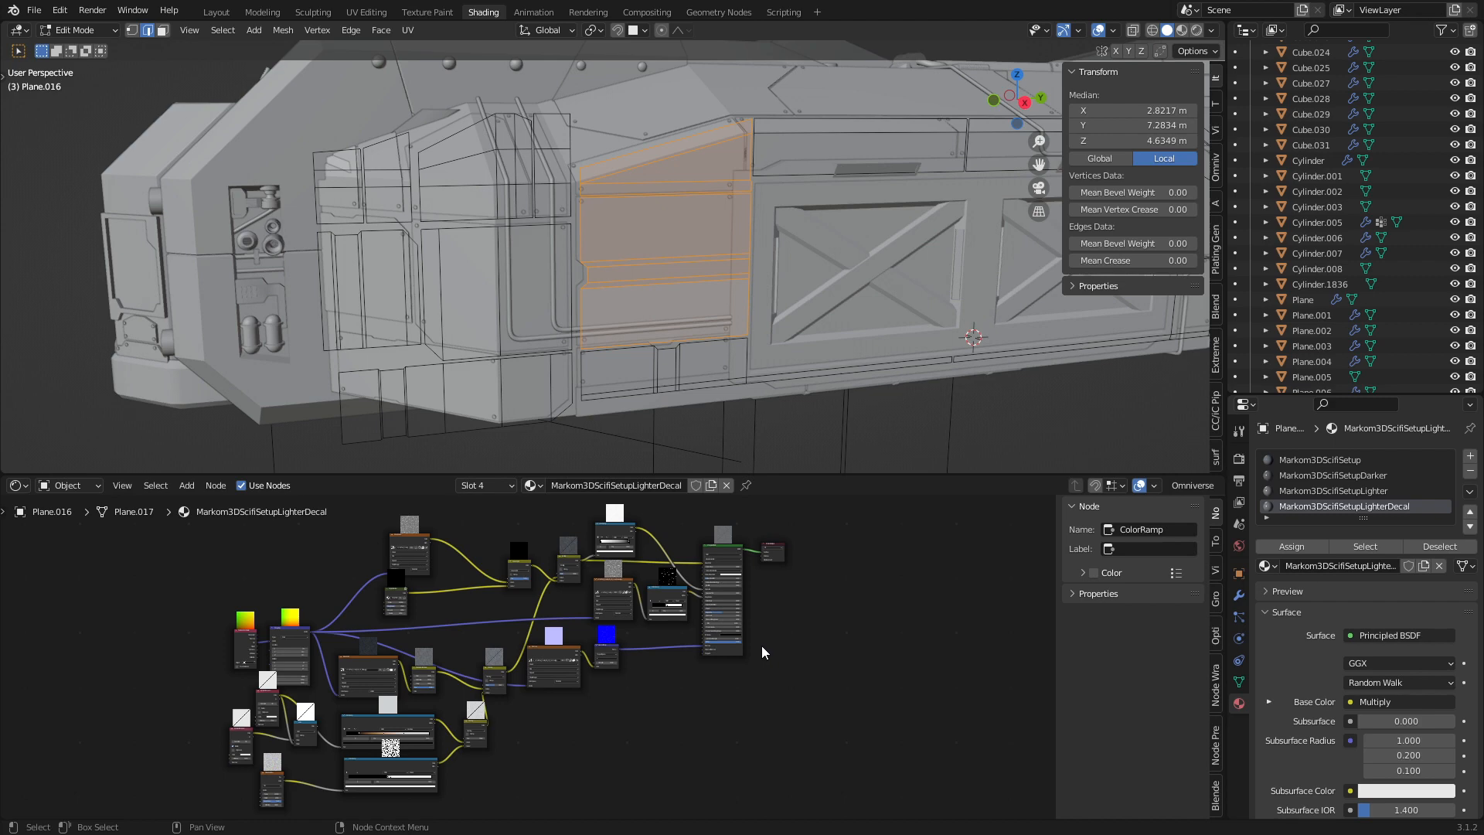
pyautogui.click(215, 11)
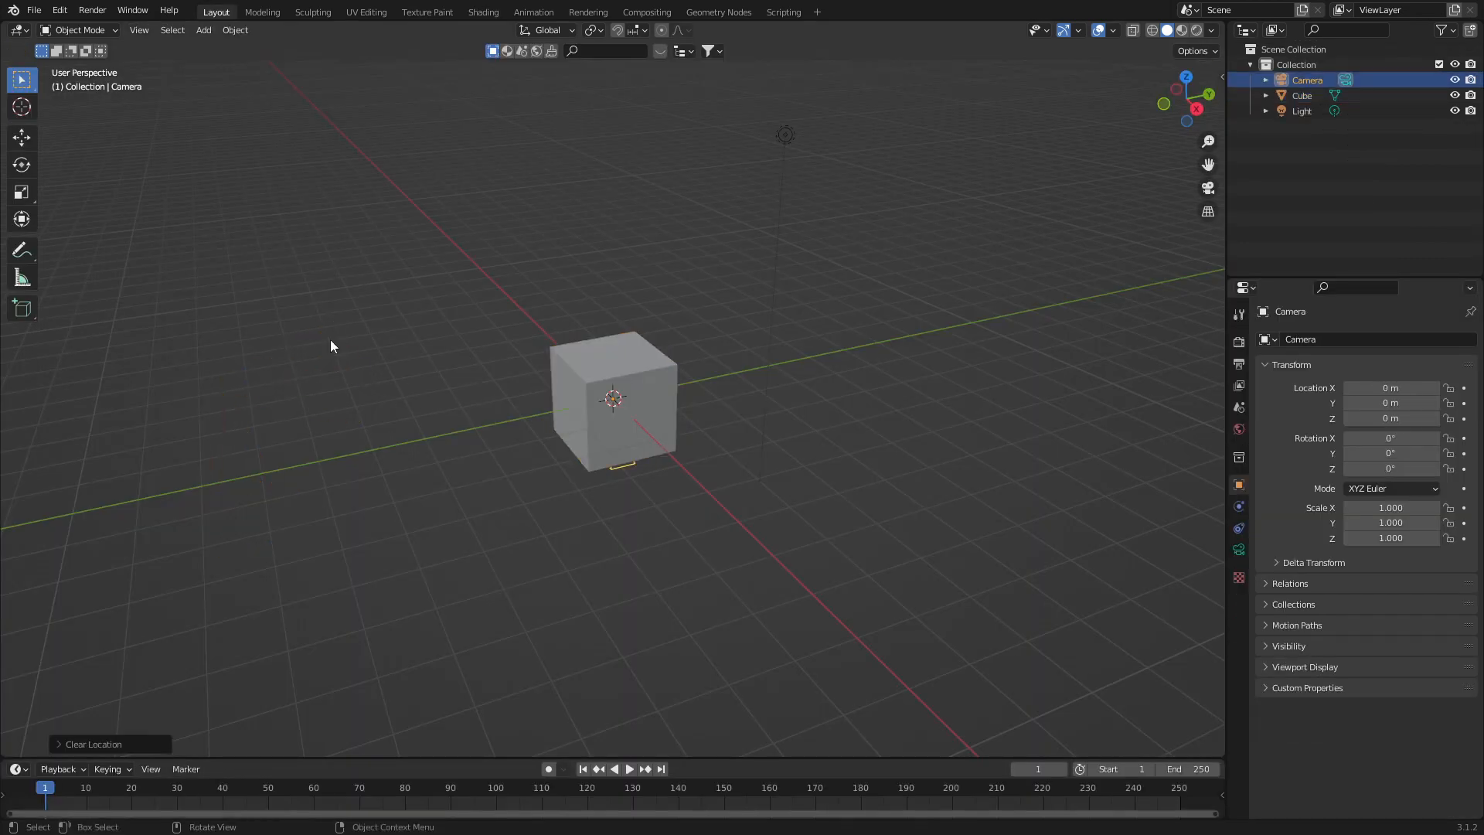
# - Clear the default objects, set the camera to Orthographic and view through it
pyautogui.press('g')
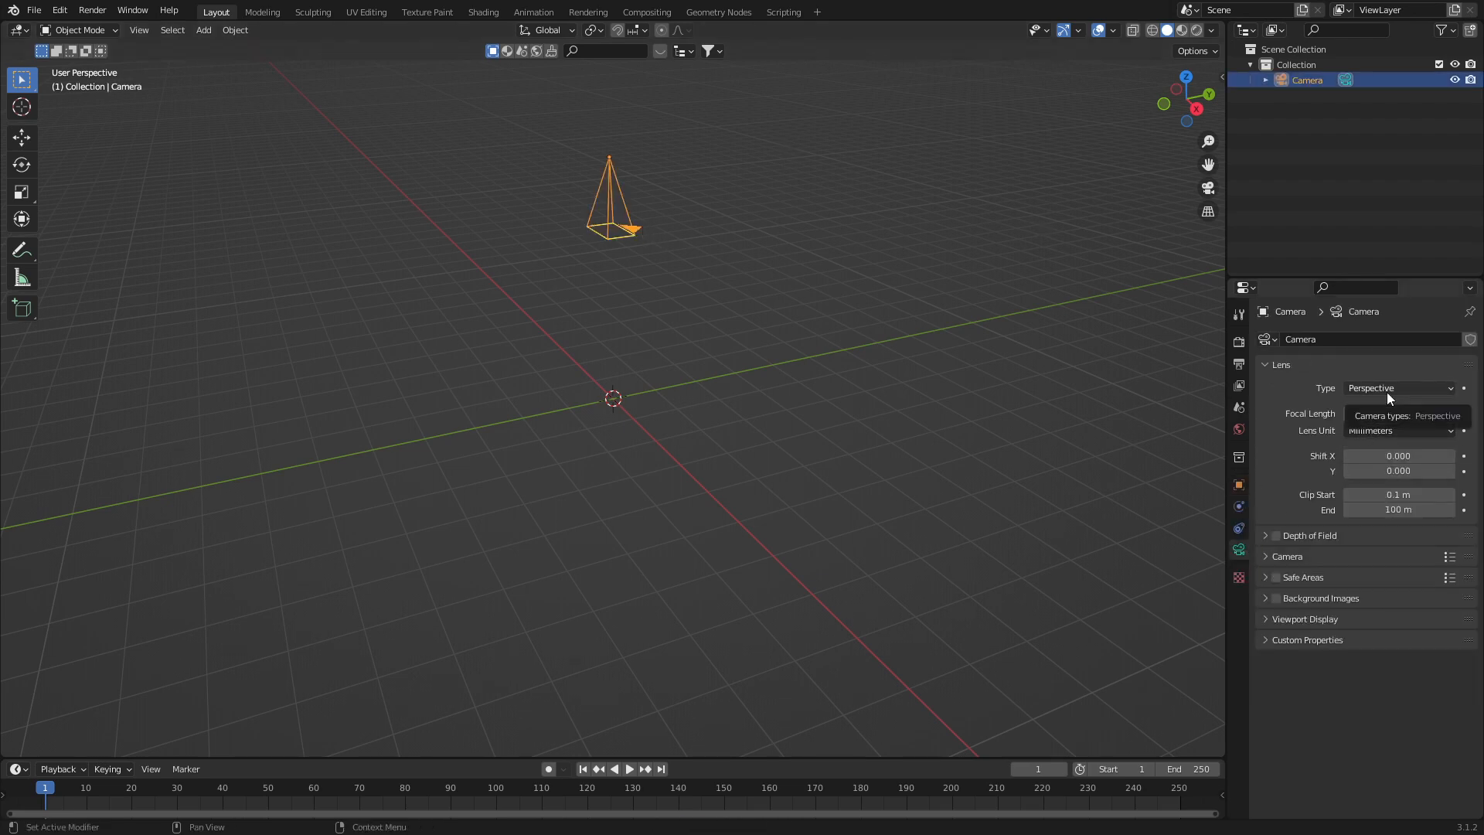
pyautogui.click(1400, 386)
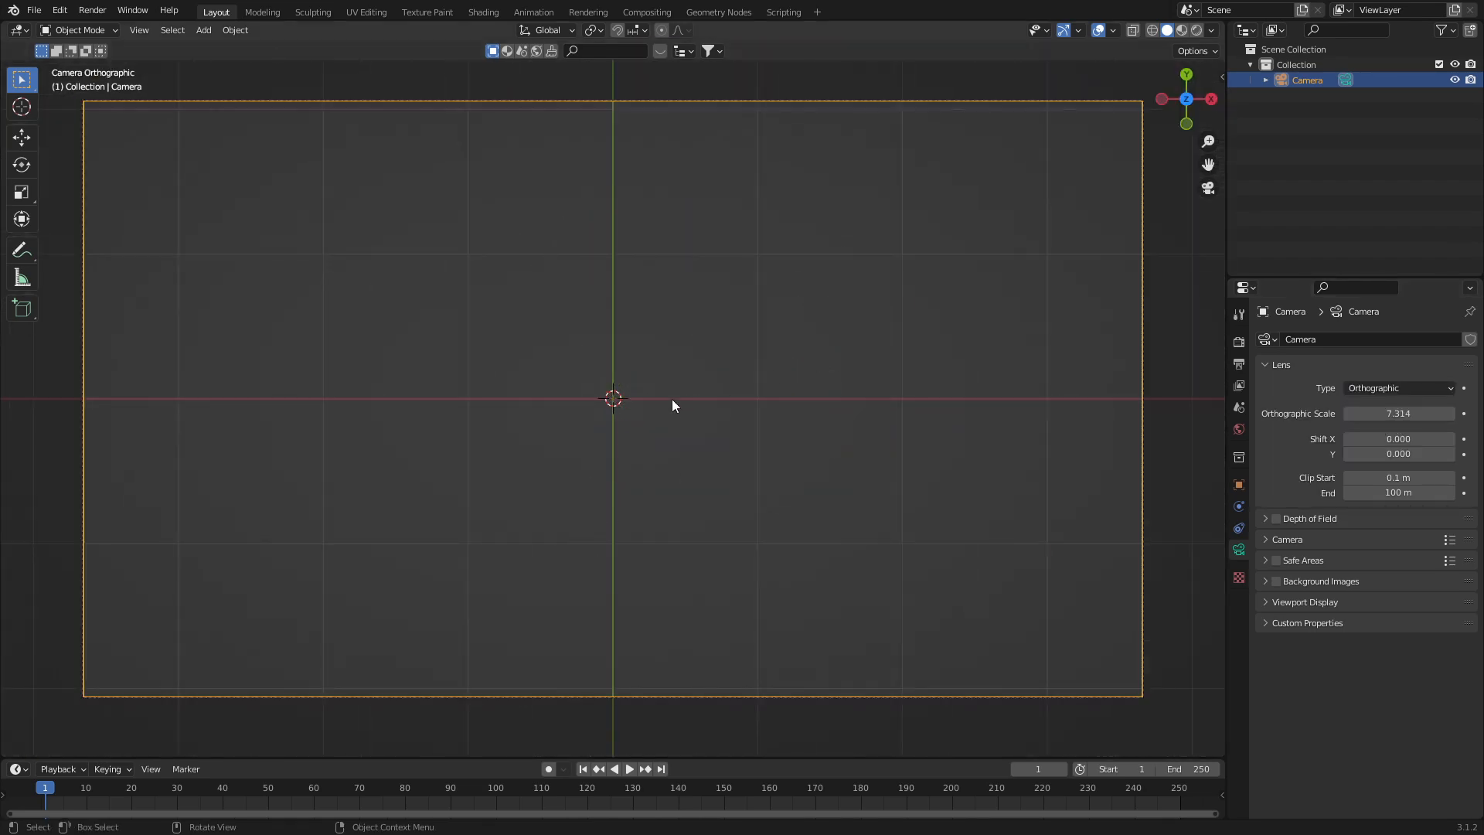
pyautogui.click(203, 30)
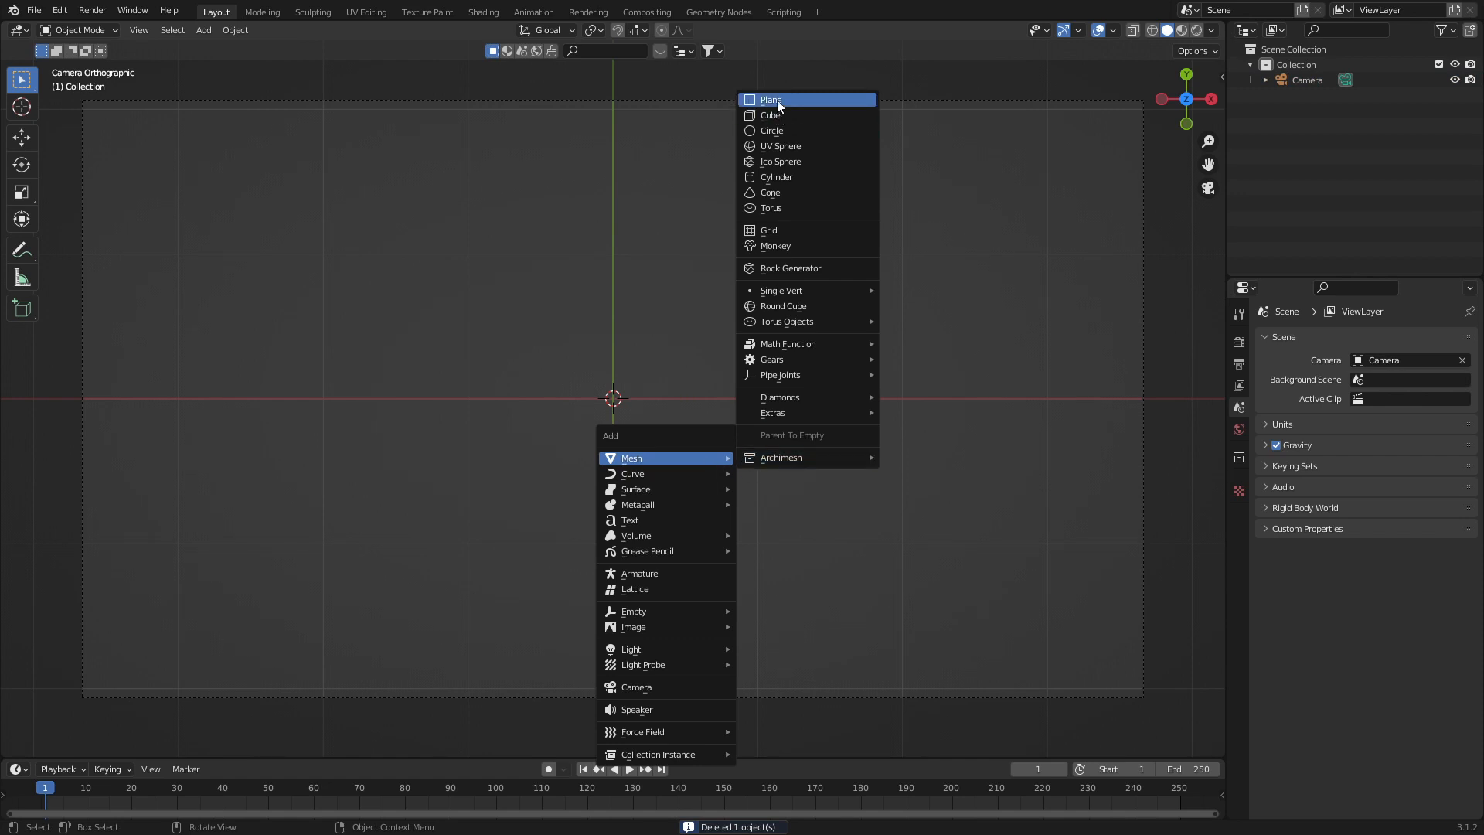
# - Add a wide plane, loop-cut it into five strips, delete the gaps and slant the bottom edges diagonally
pyautogui.click(772, 99)
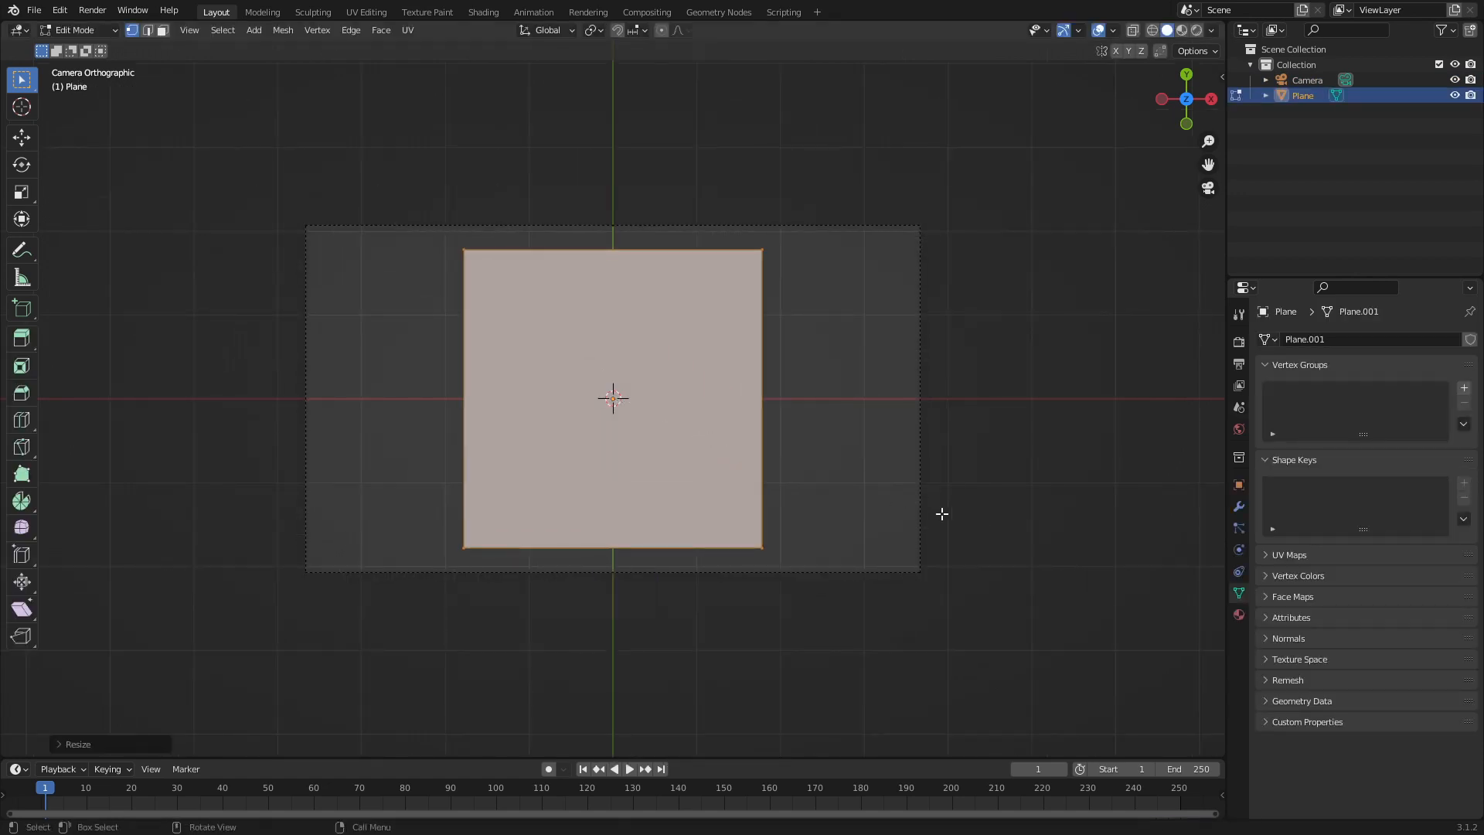
pyautogui.press('s')
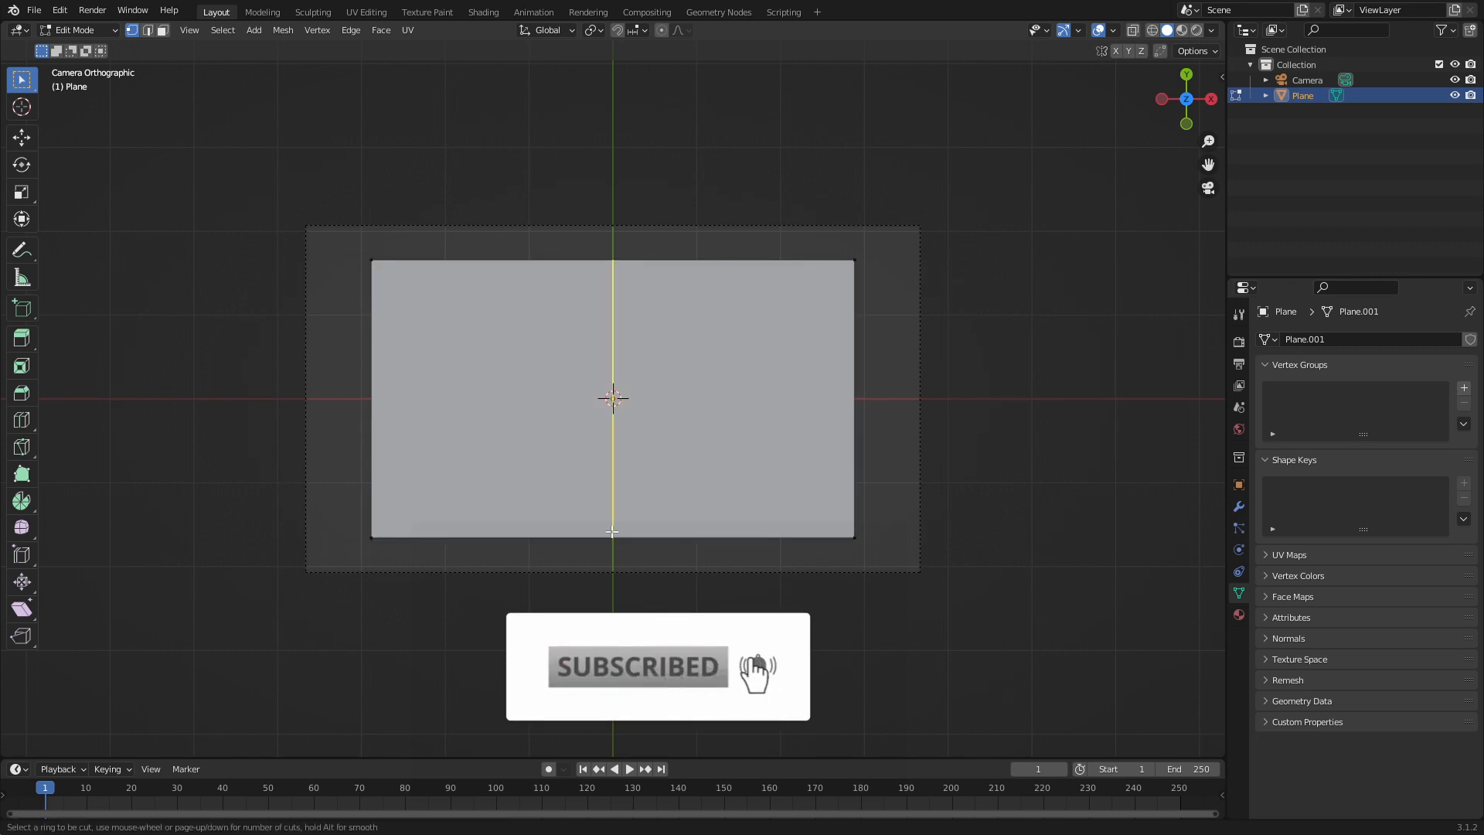
pyautogui.click(612, 397)
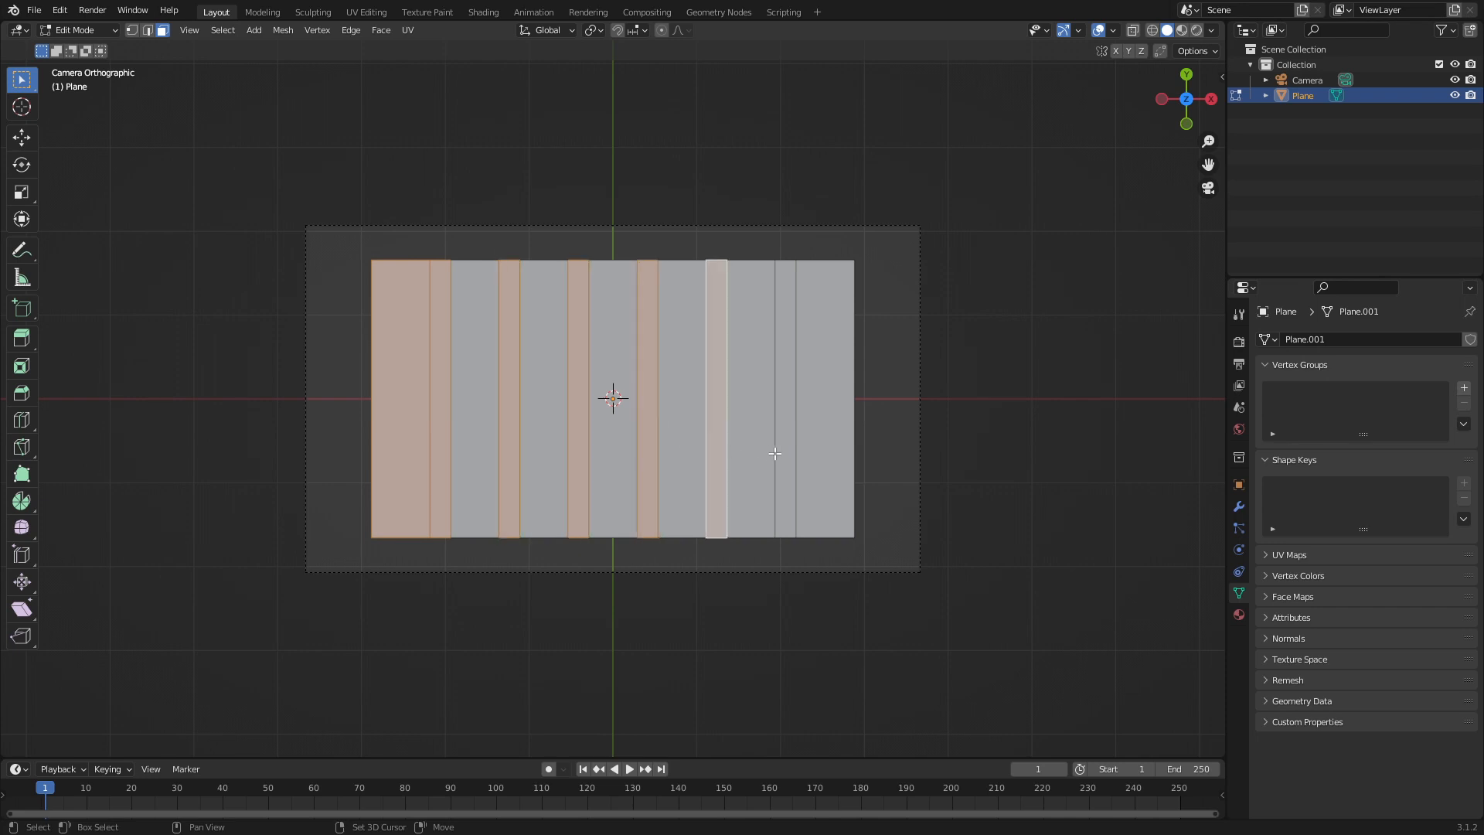
pyautogui.press('x')
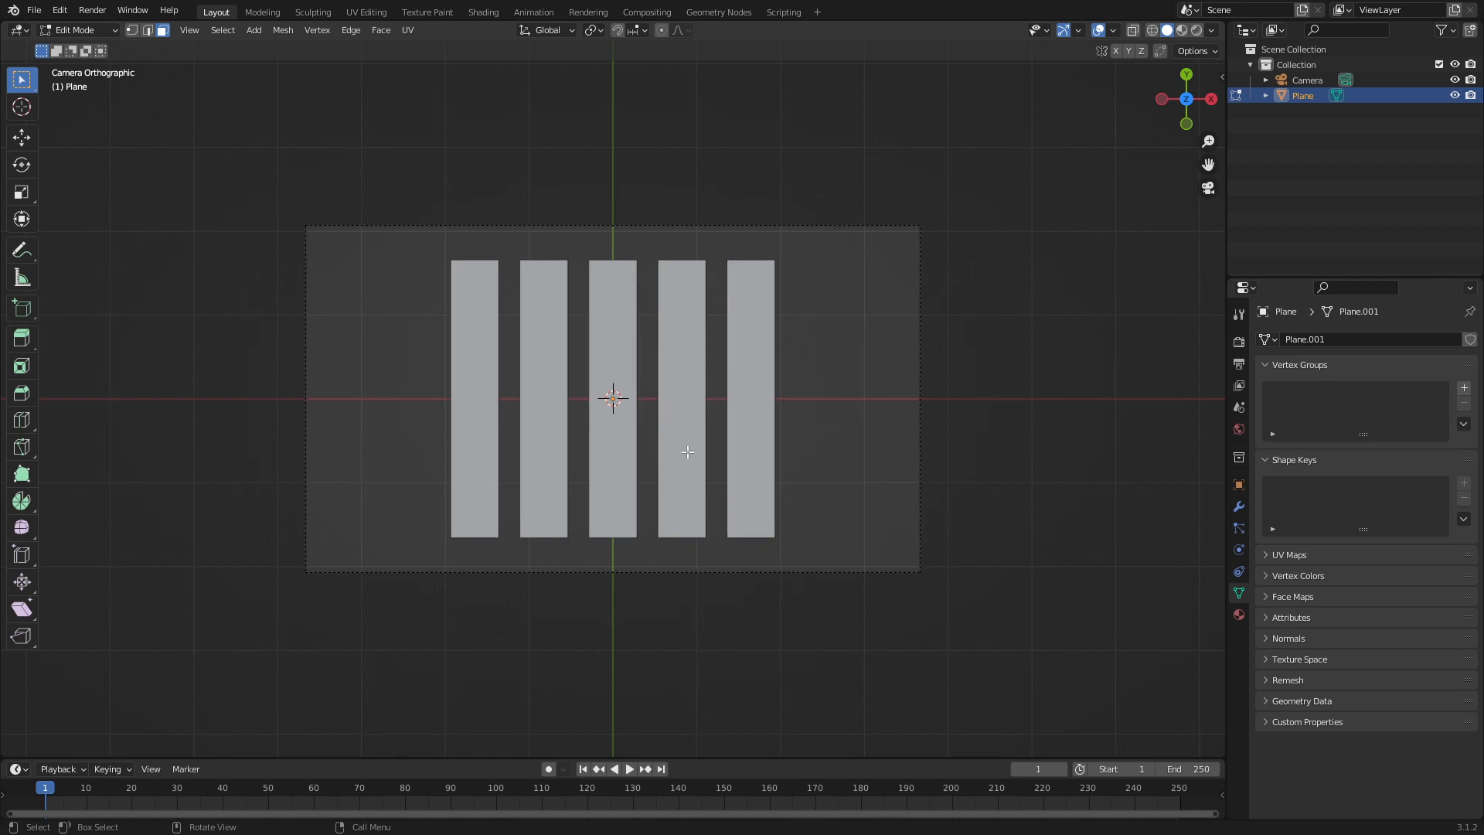
pyautogui.moveTo(418, 241); pyautogui.dragTo(533, 272)
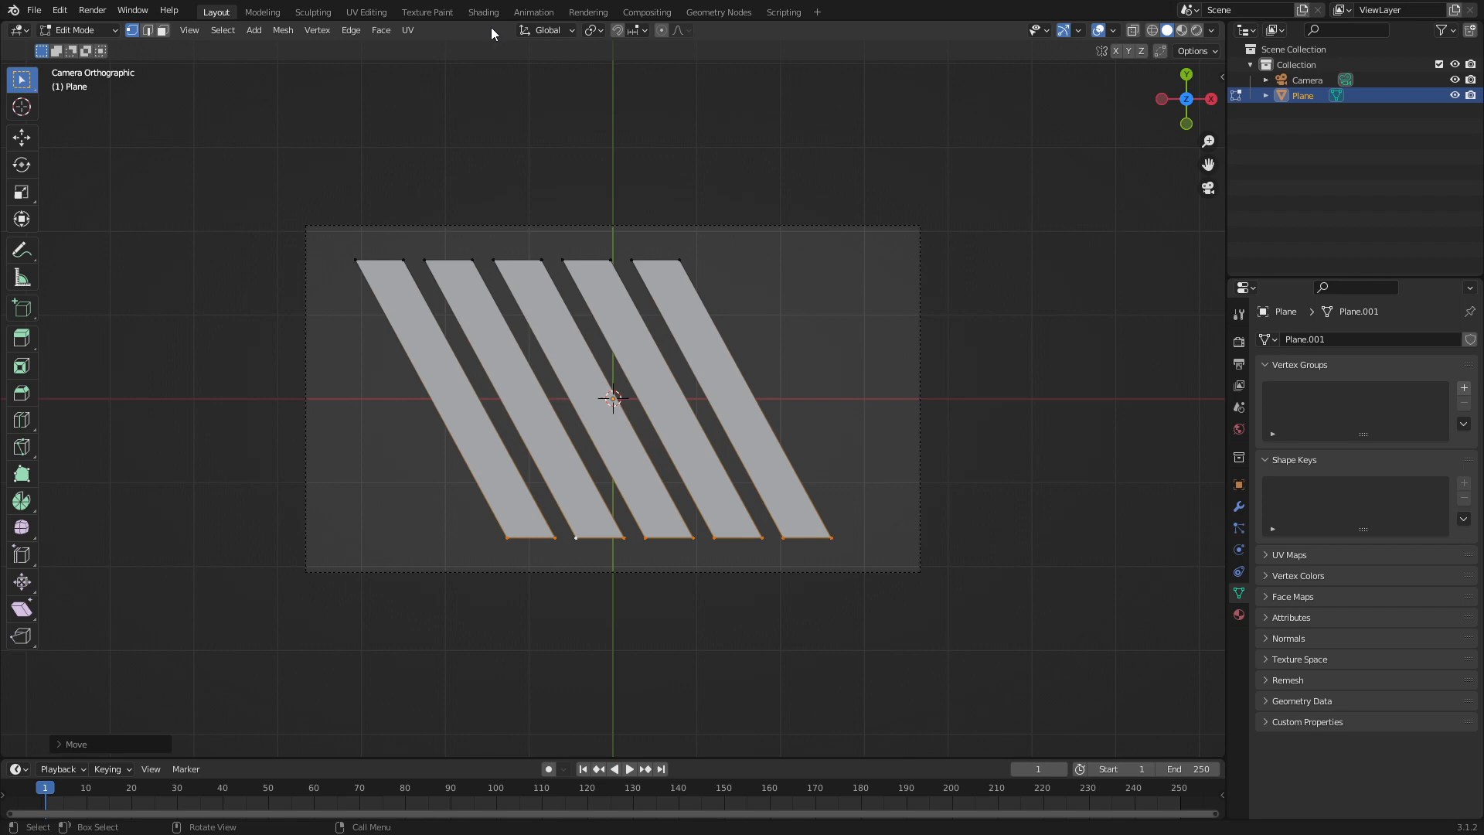
# - Drive the stripe material with a Noise Texture through a ColorRamp and preview the dark grunge patches
pyautogui.click(482, 10)
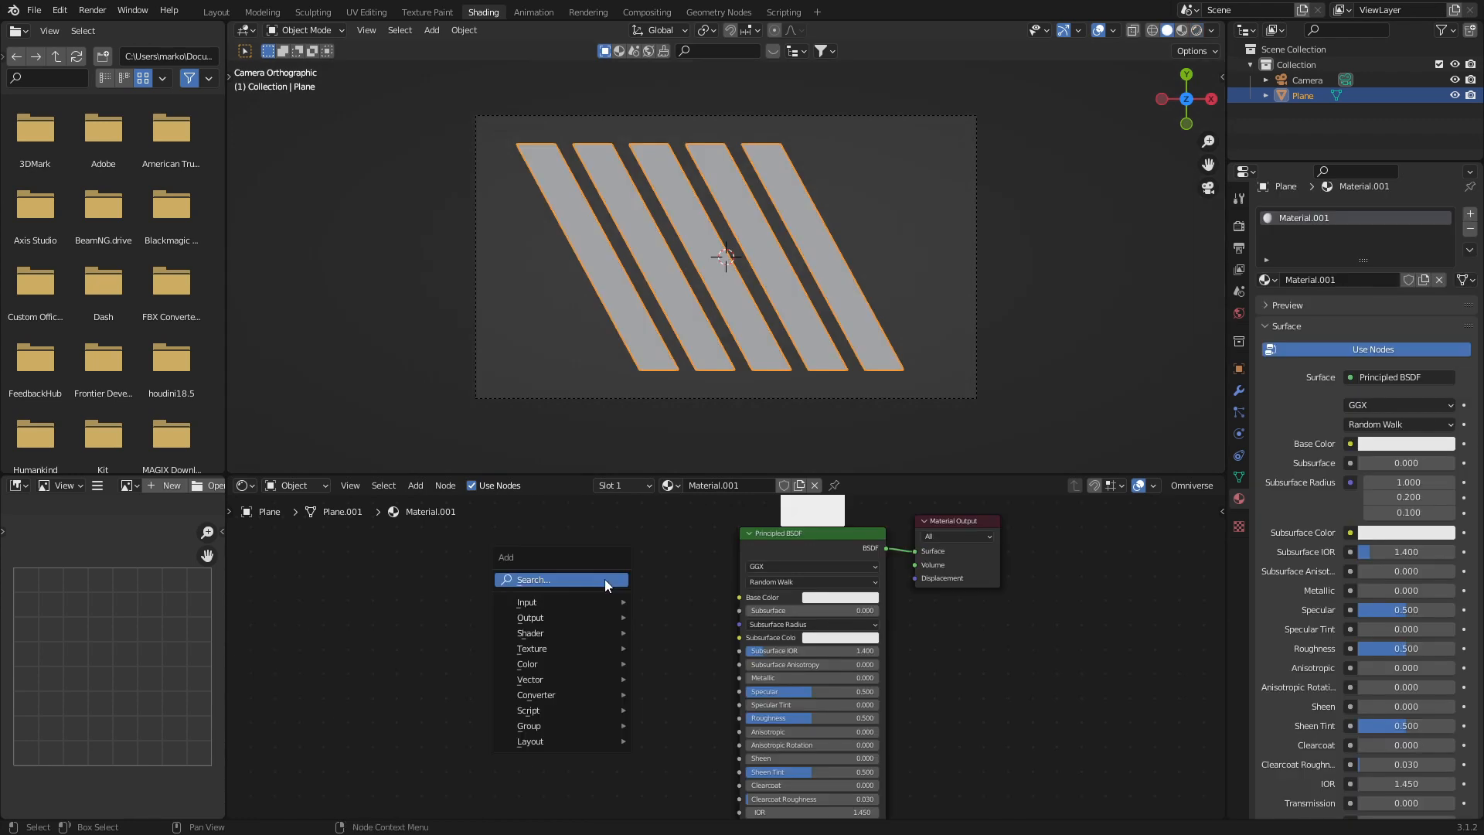
pyautogui.write('noi')
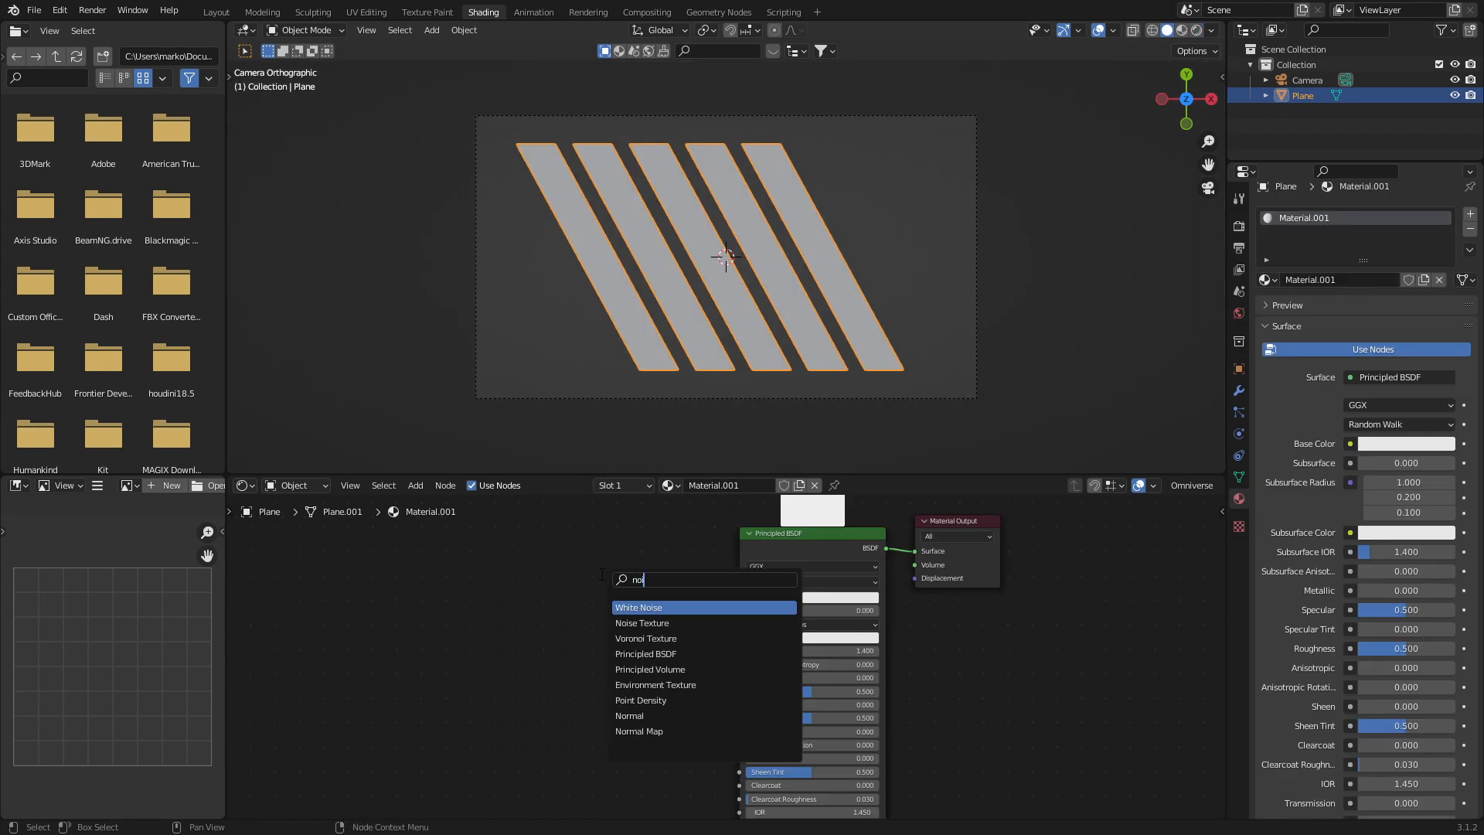
pyautogui.click(641, 623)
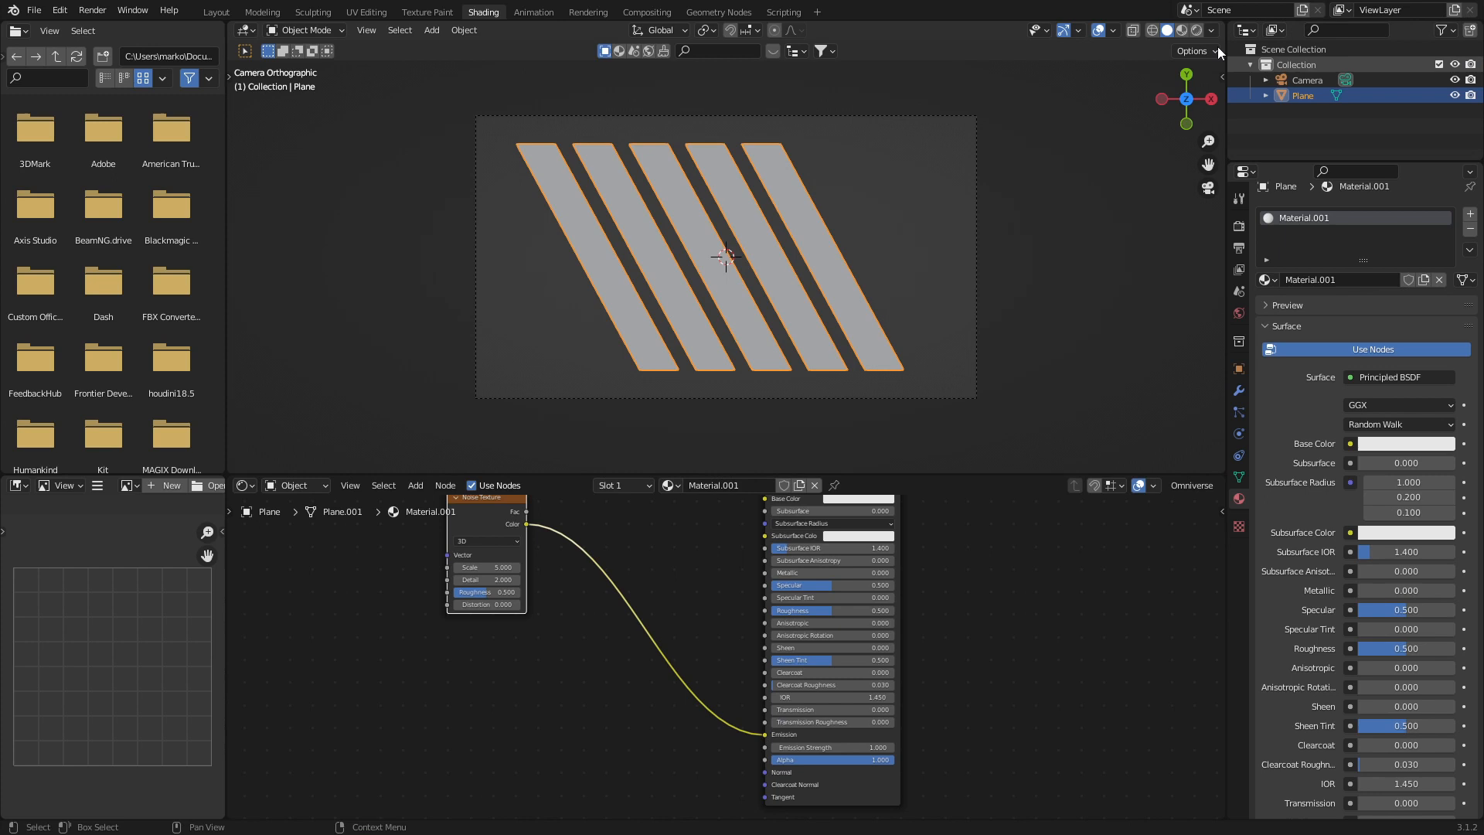
pyautogui.click(1195, 30)
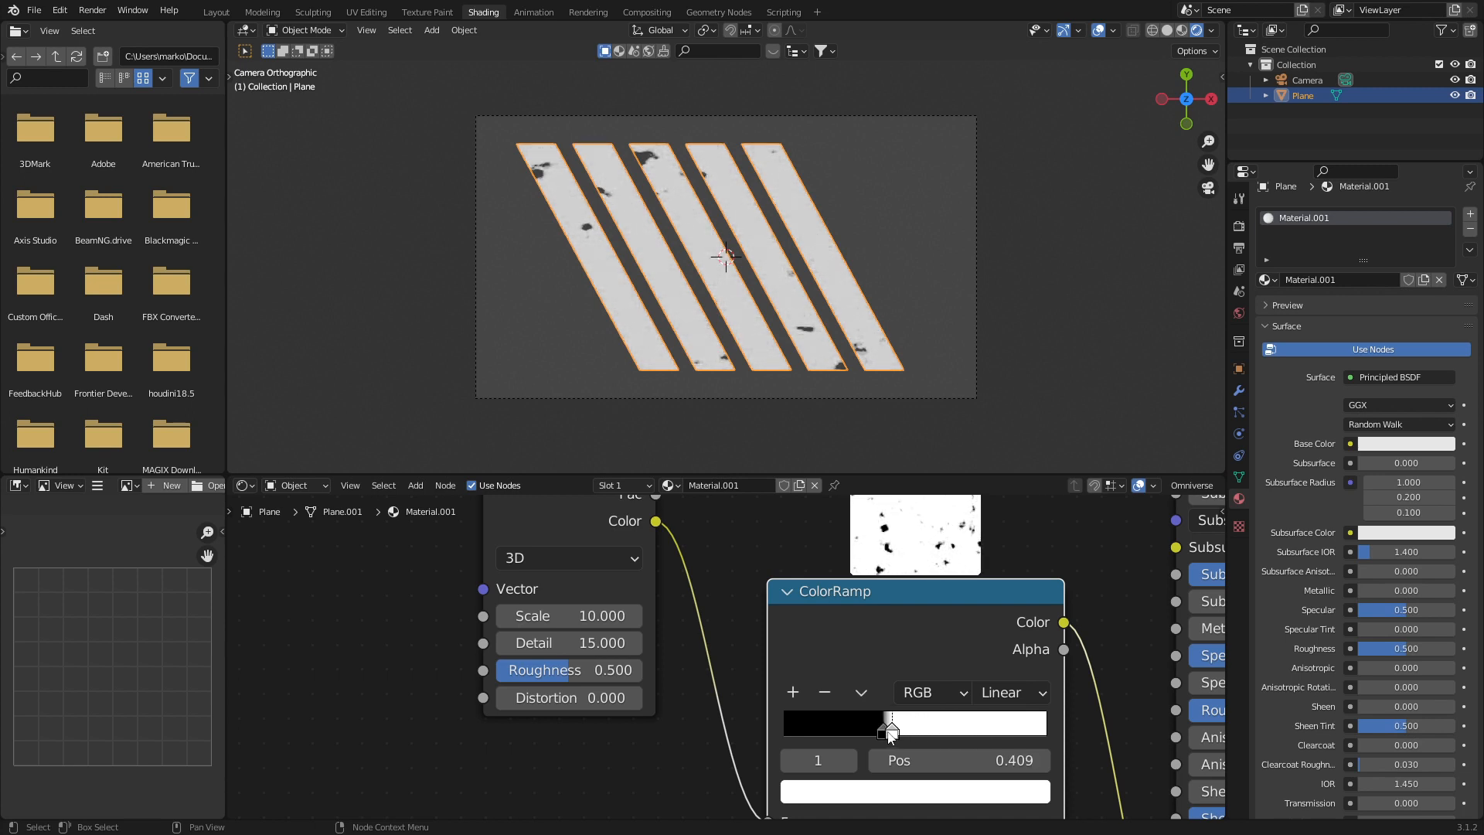
pyautogui.moveTo(552, 223)
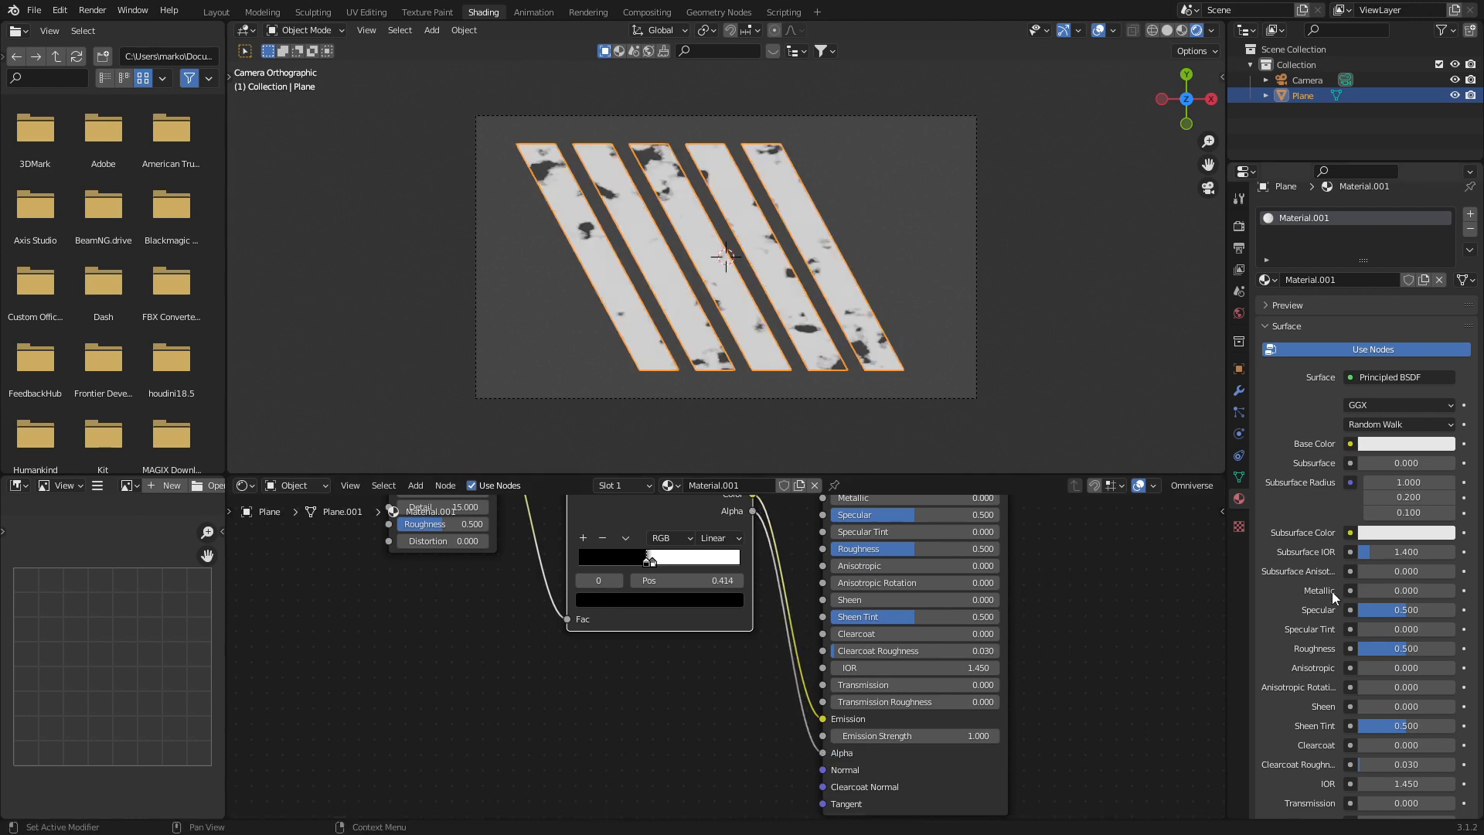
# - Set the stripe material to Alpha Blend with Alpha Hashed shadows
pyautogui.click(1408, 625)
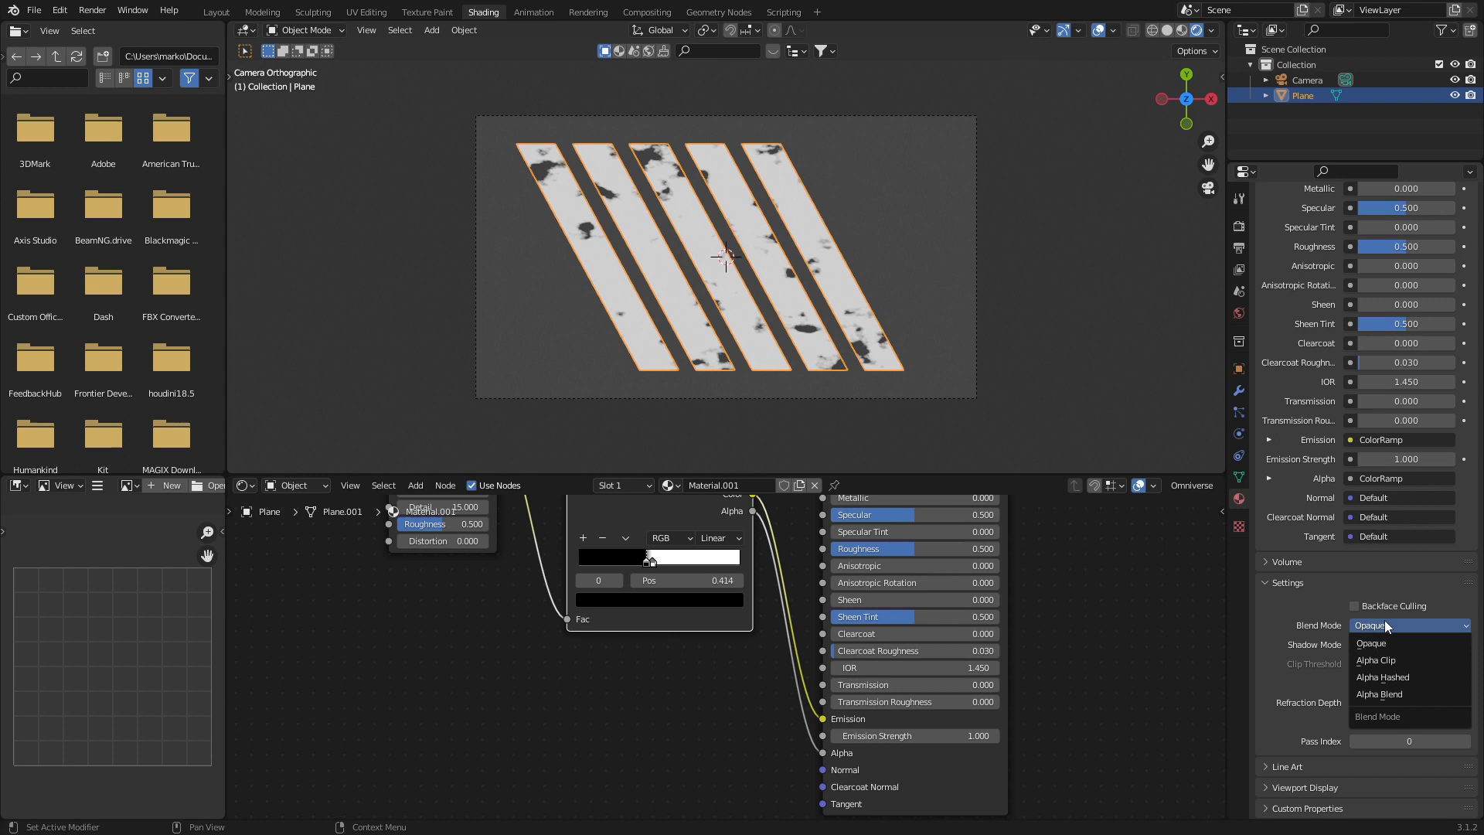
pyautogui.click(1379, 694)
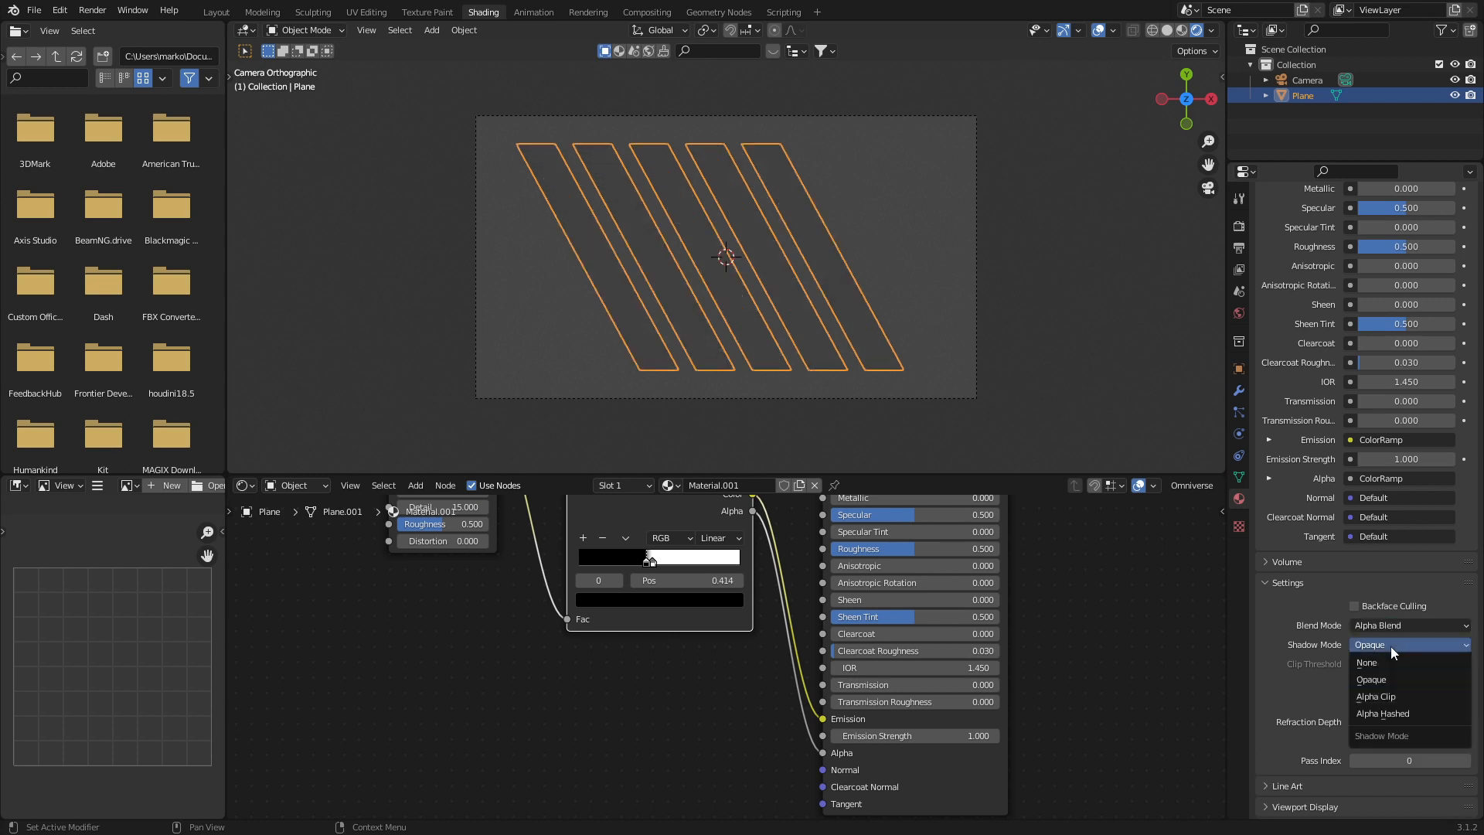
pyautogui.click(1380, 713)
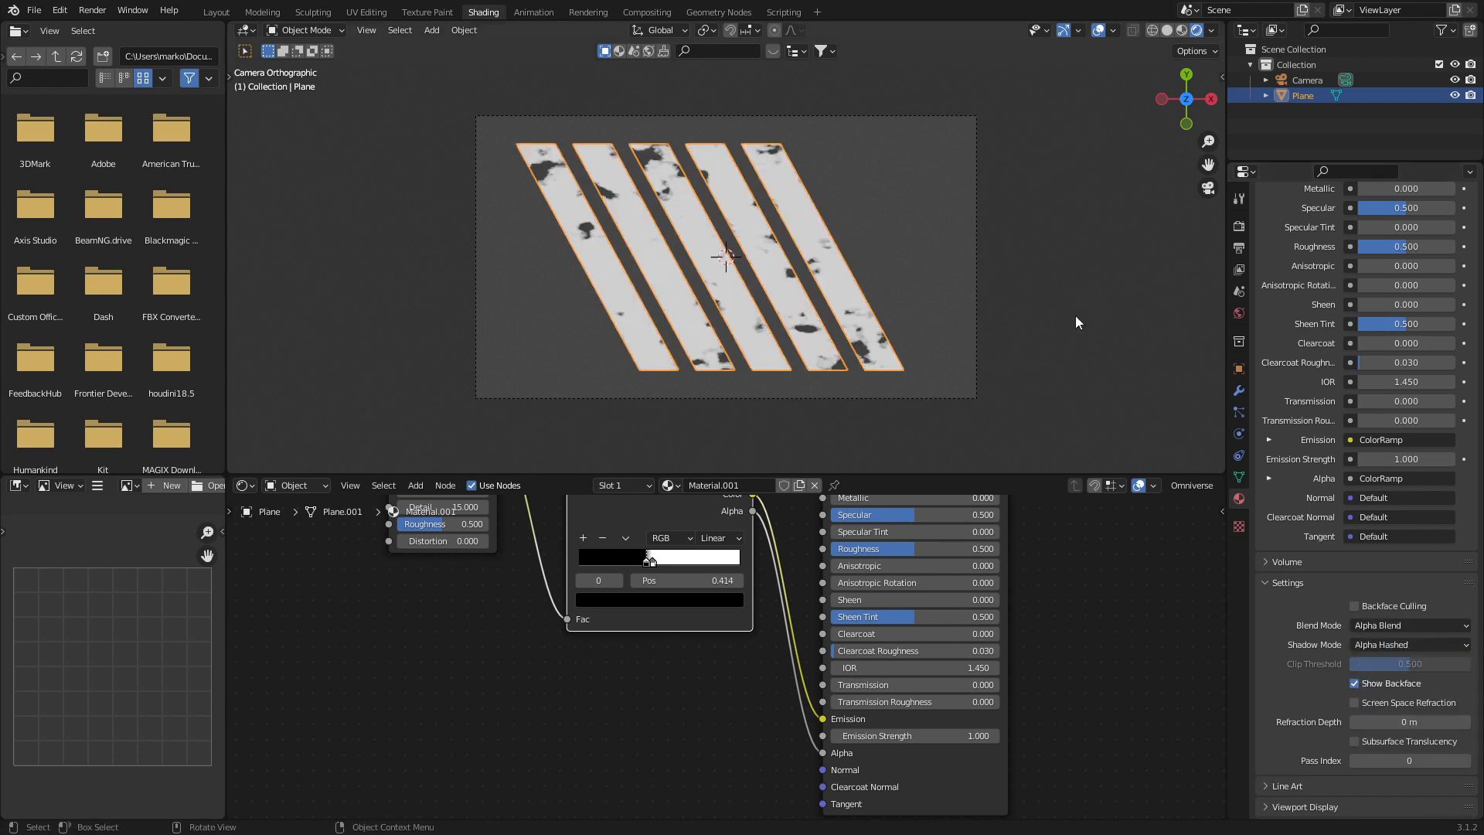
# - Enable Film > Transparent in Render Properties and render the frame with F12
pyautogui.click(1238, 229)
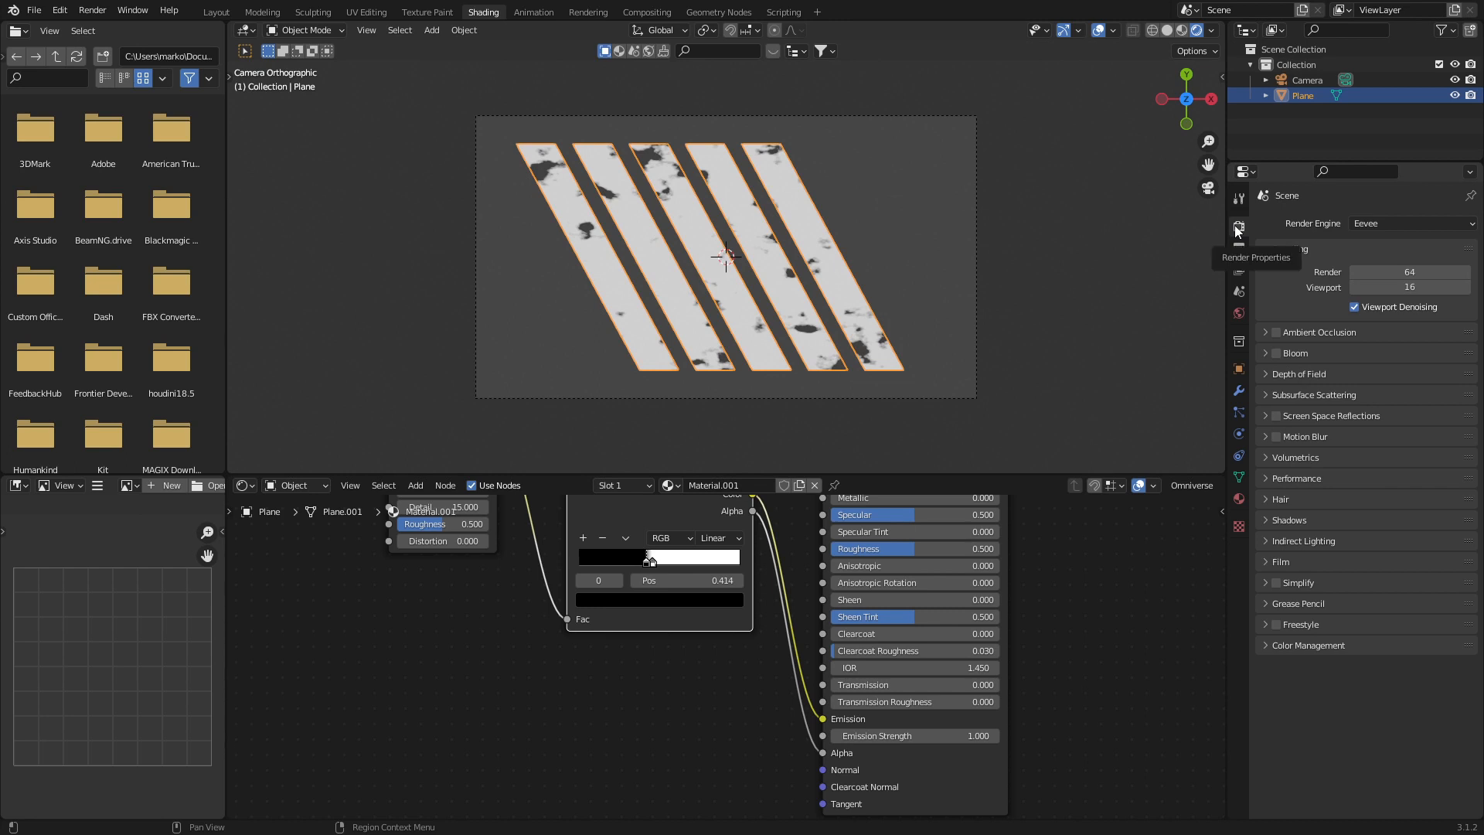
pyautogui.click(1279, 561)
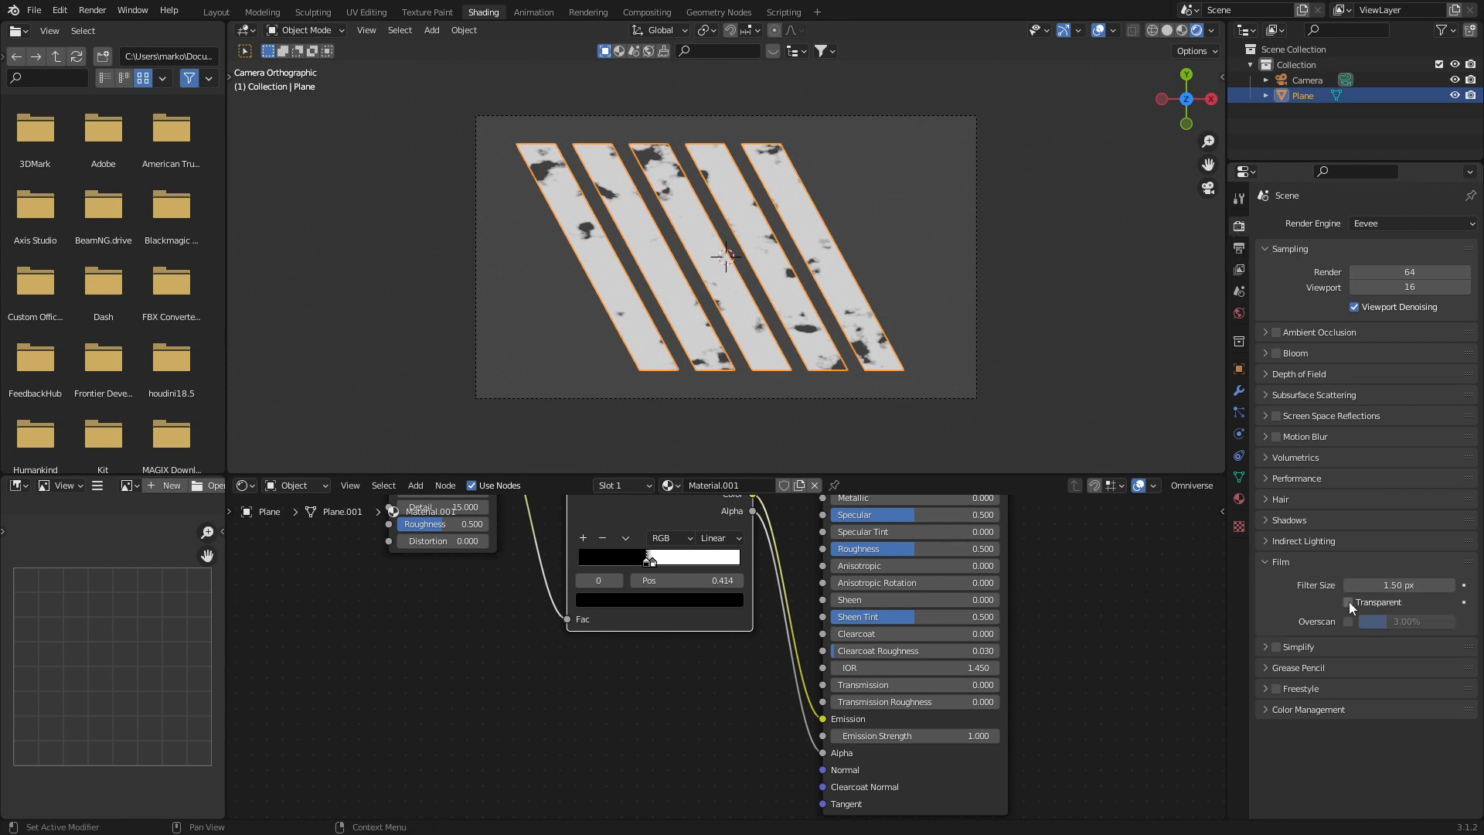
pyautogui.click(1348, 602)
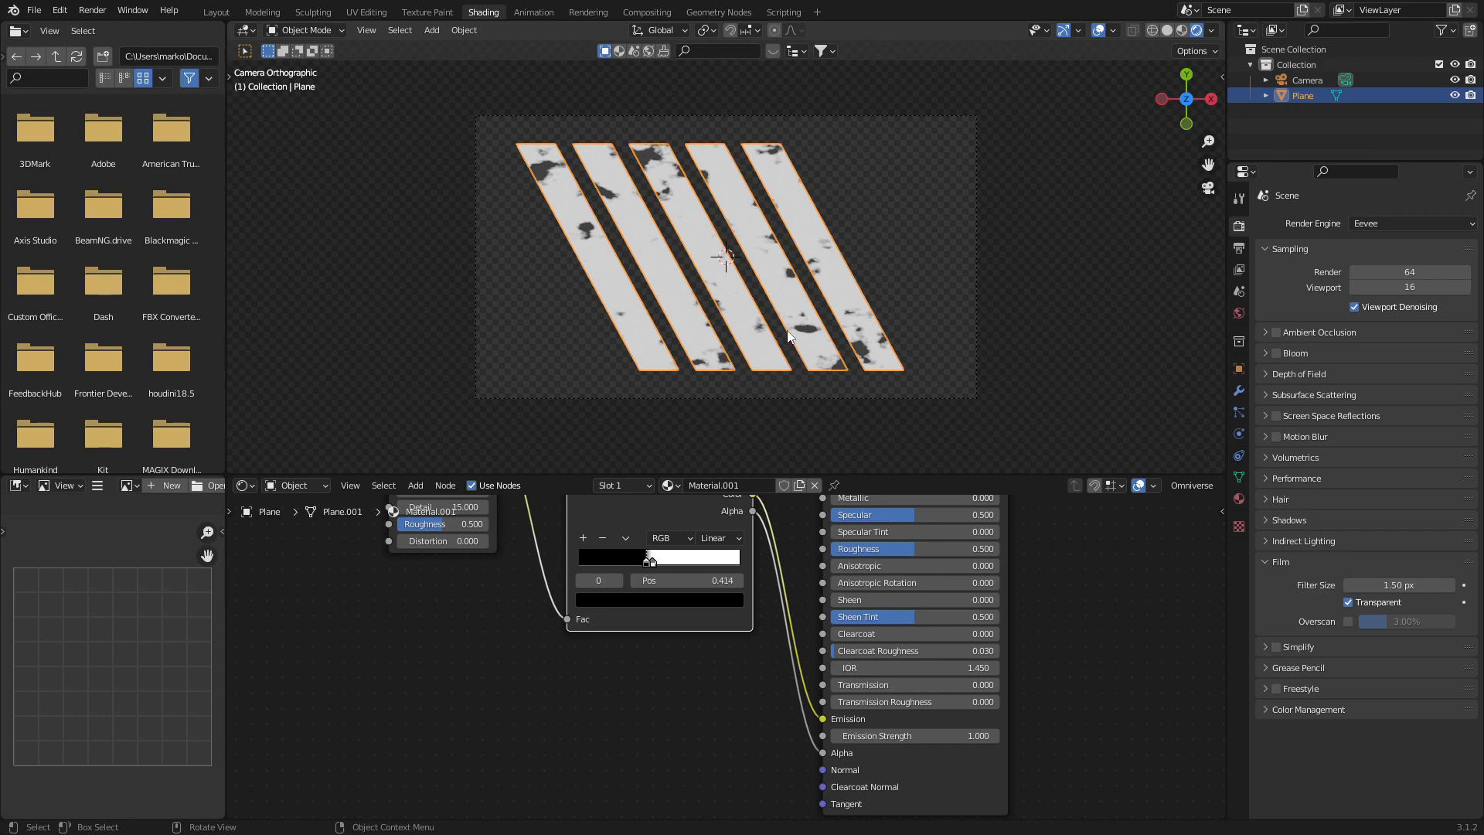
pyautogui.press('F12')
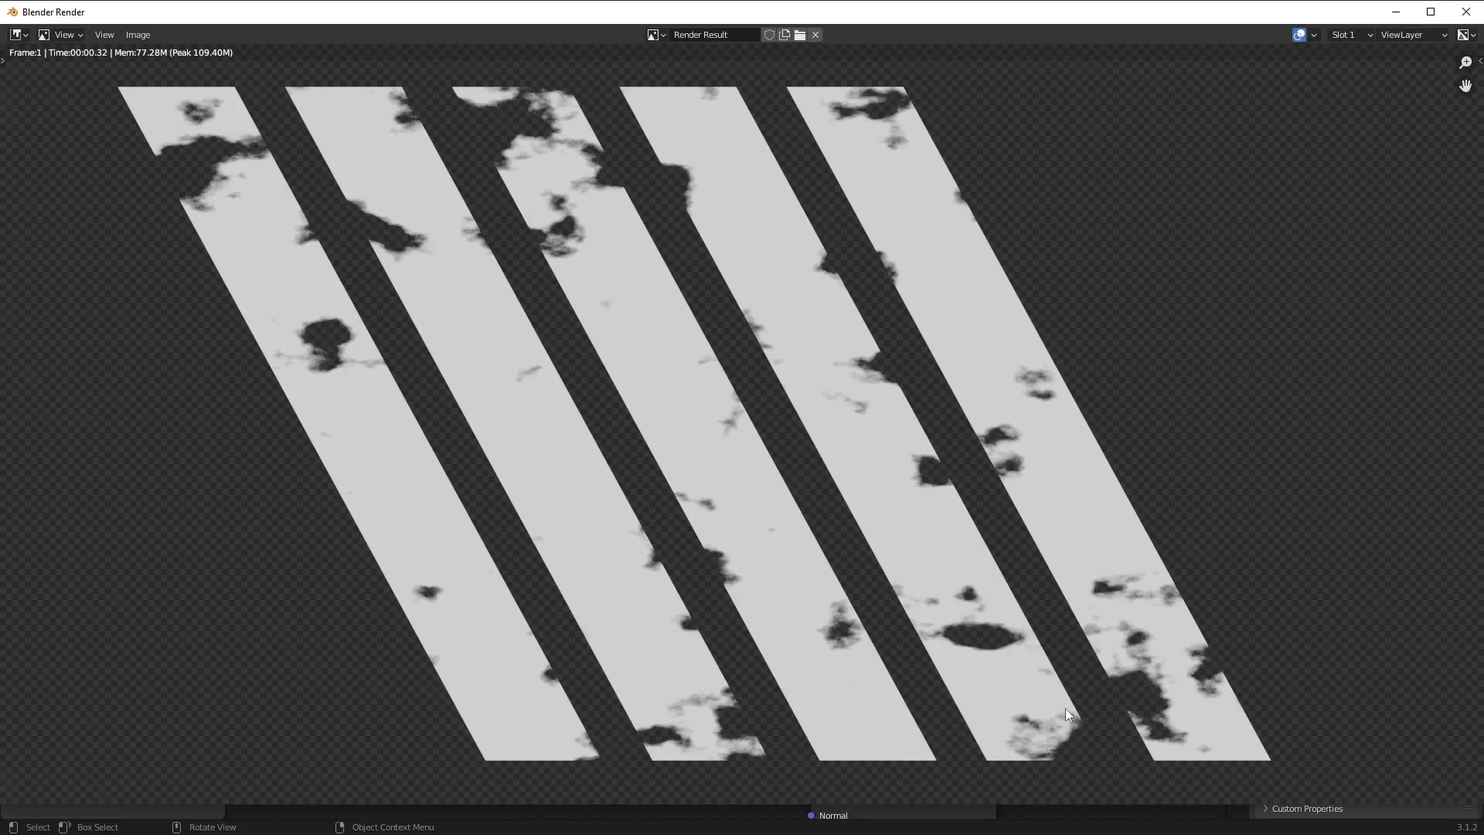
pyautogui.moveTo(665, 360)
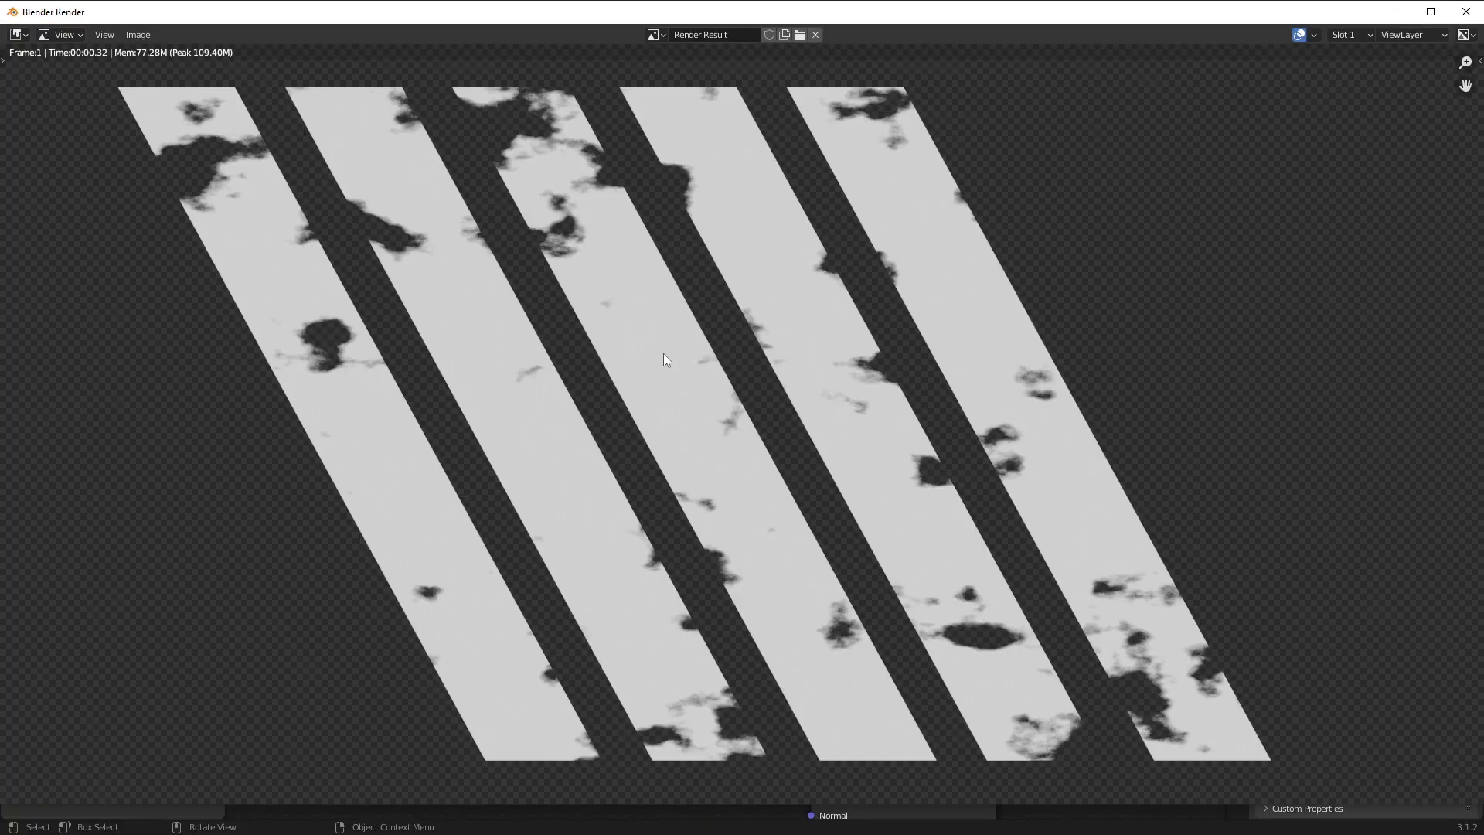
# - Save the rendered scratched stripe image via Image > Save As
pyautogui.click(137, 34)
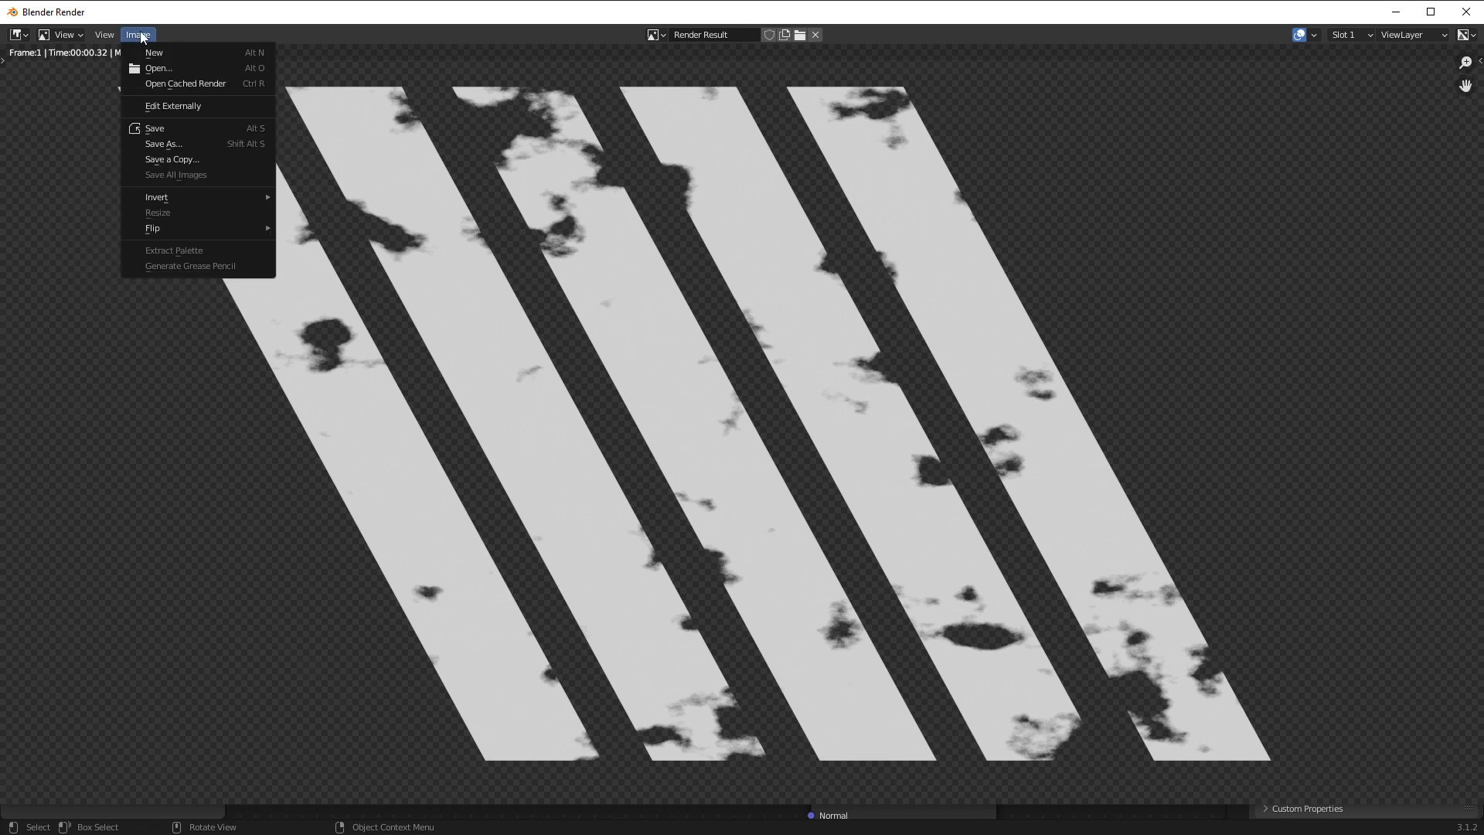
pyautogui.click(162, 143)
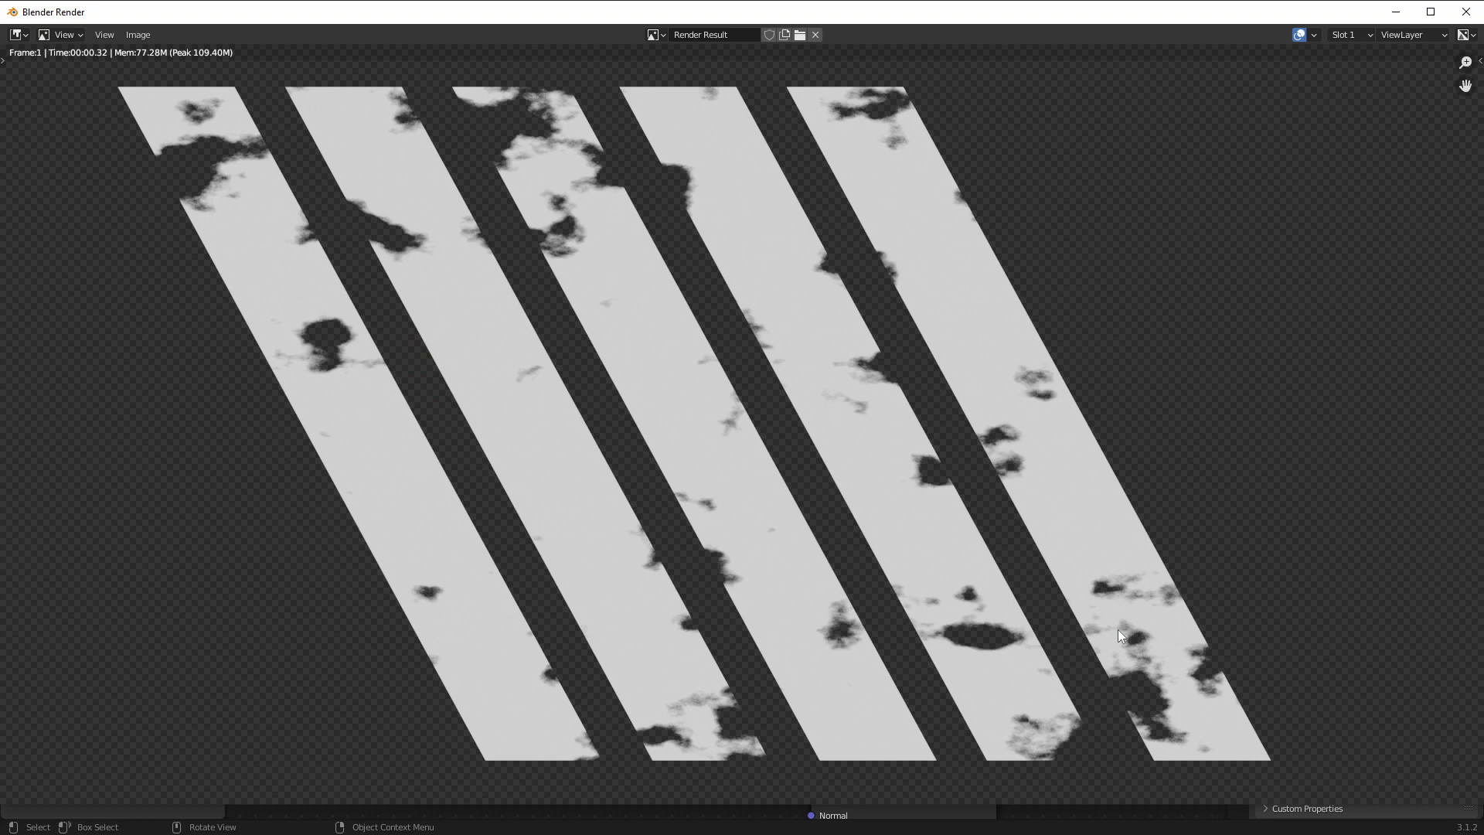
pyautogui.moveTo(1233, 100)
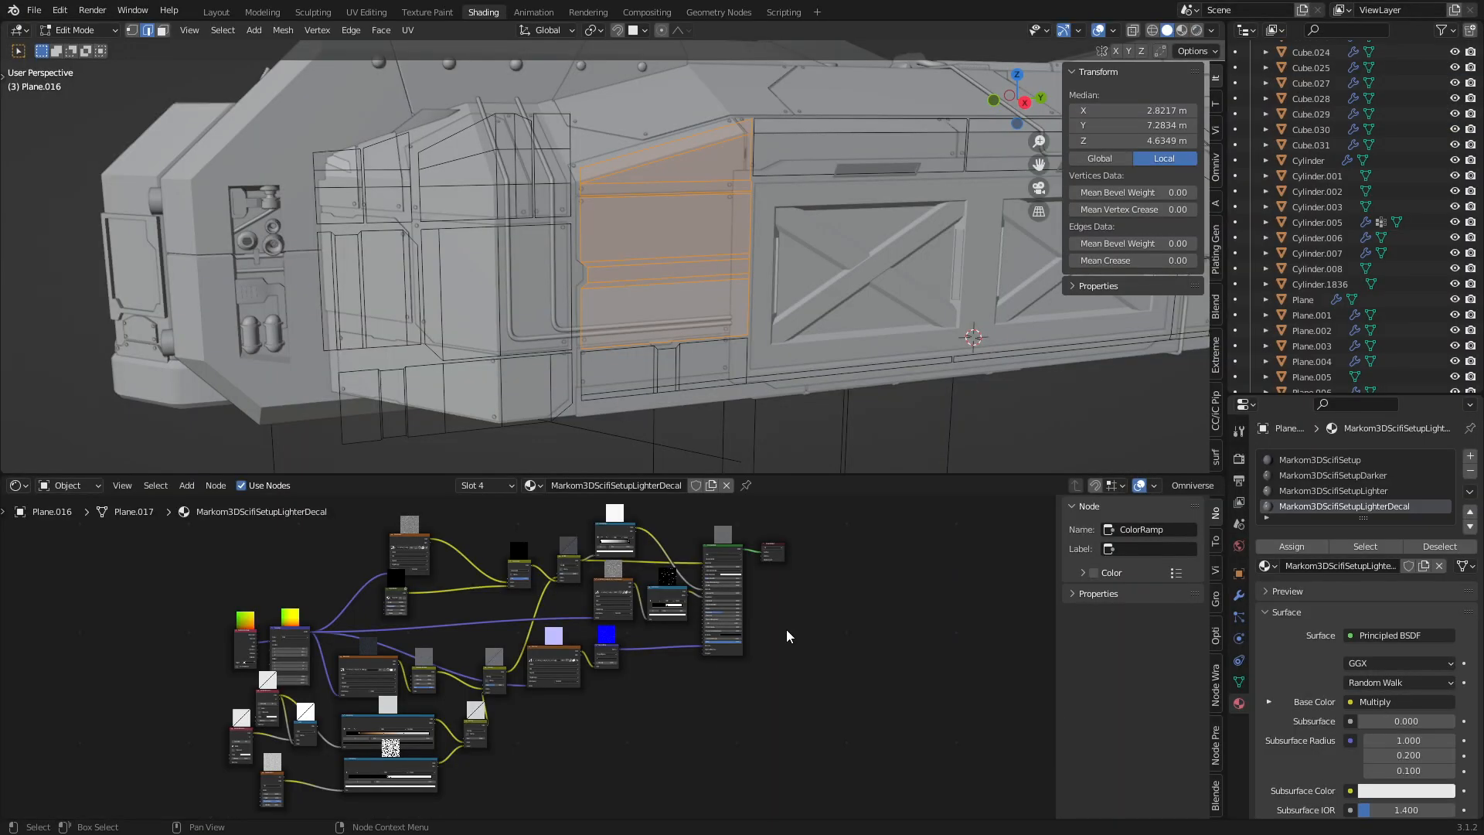
pyautogui.moveTo(805, 612)
pyautogui.write('P')
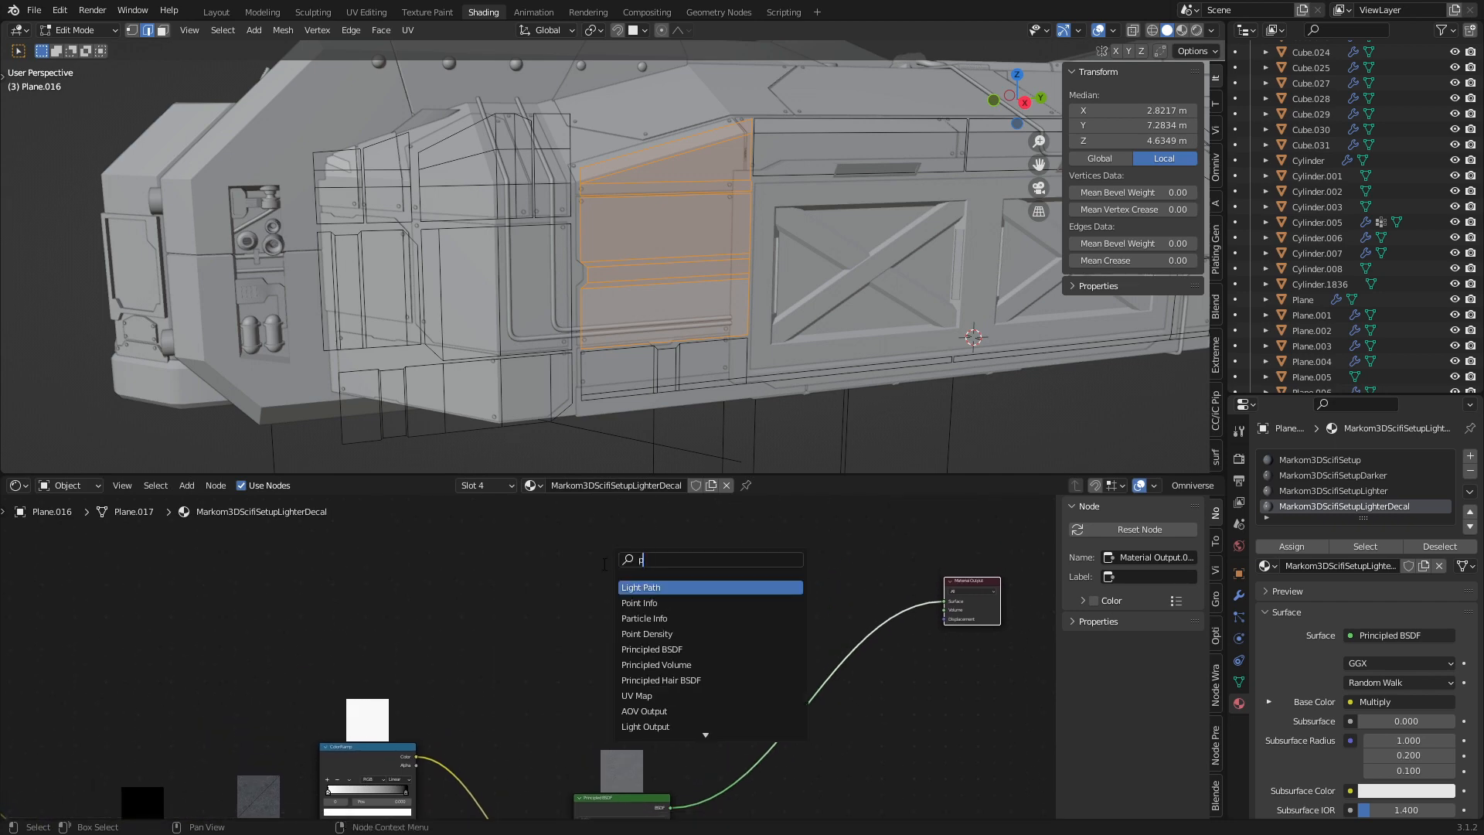
# - Add a second Principled BSDF and a Mix Shader blending both into the Material Output
pyautogui.click(651, 648)
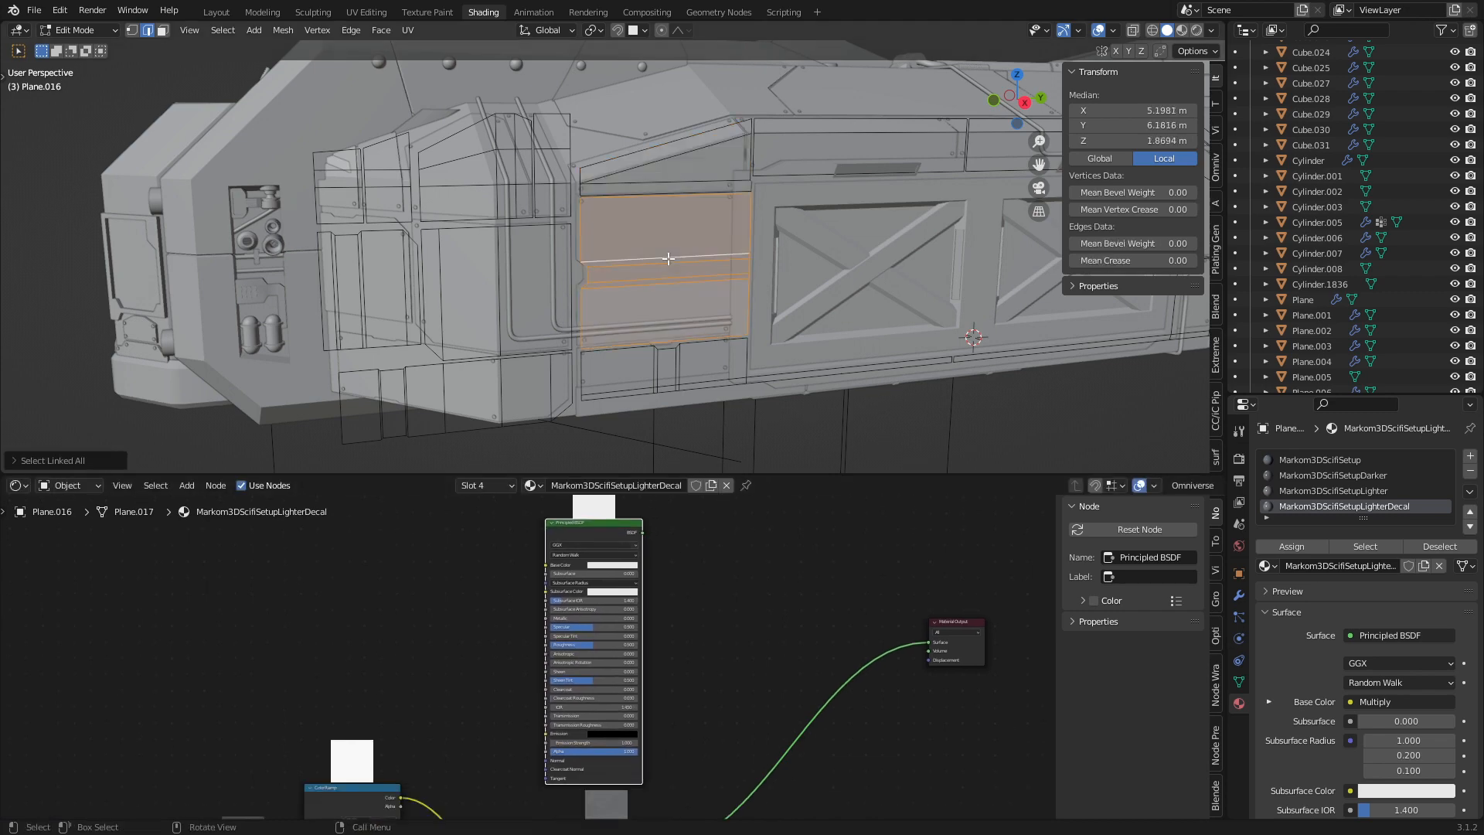
pyautogui.moveTo(1289, 546)
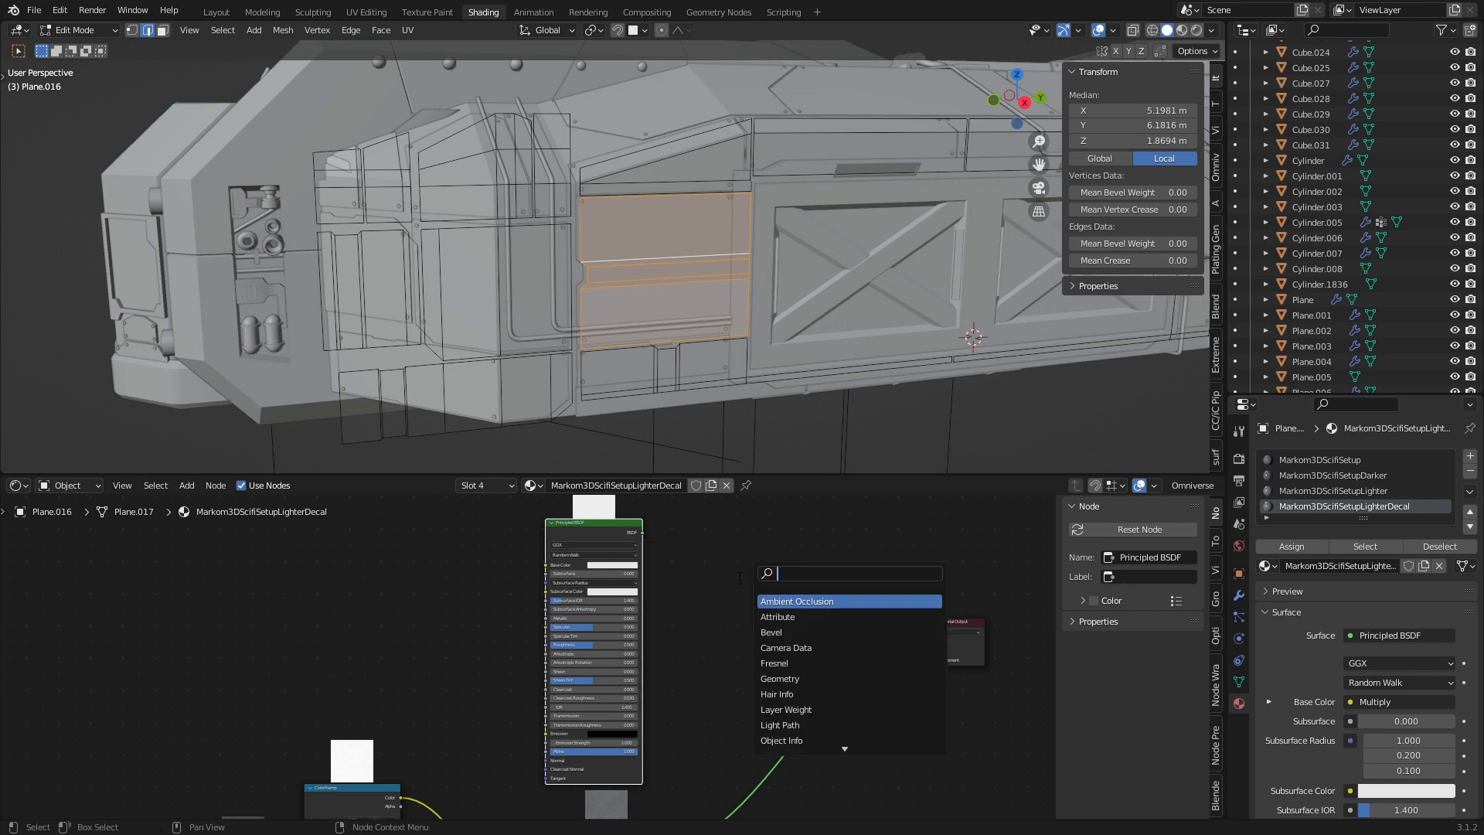
pyautogui.write('mix')
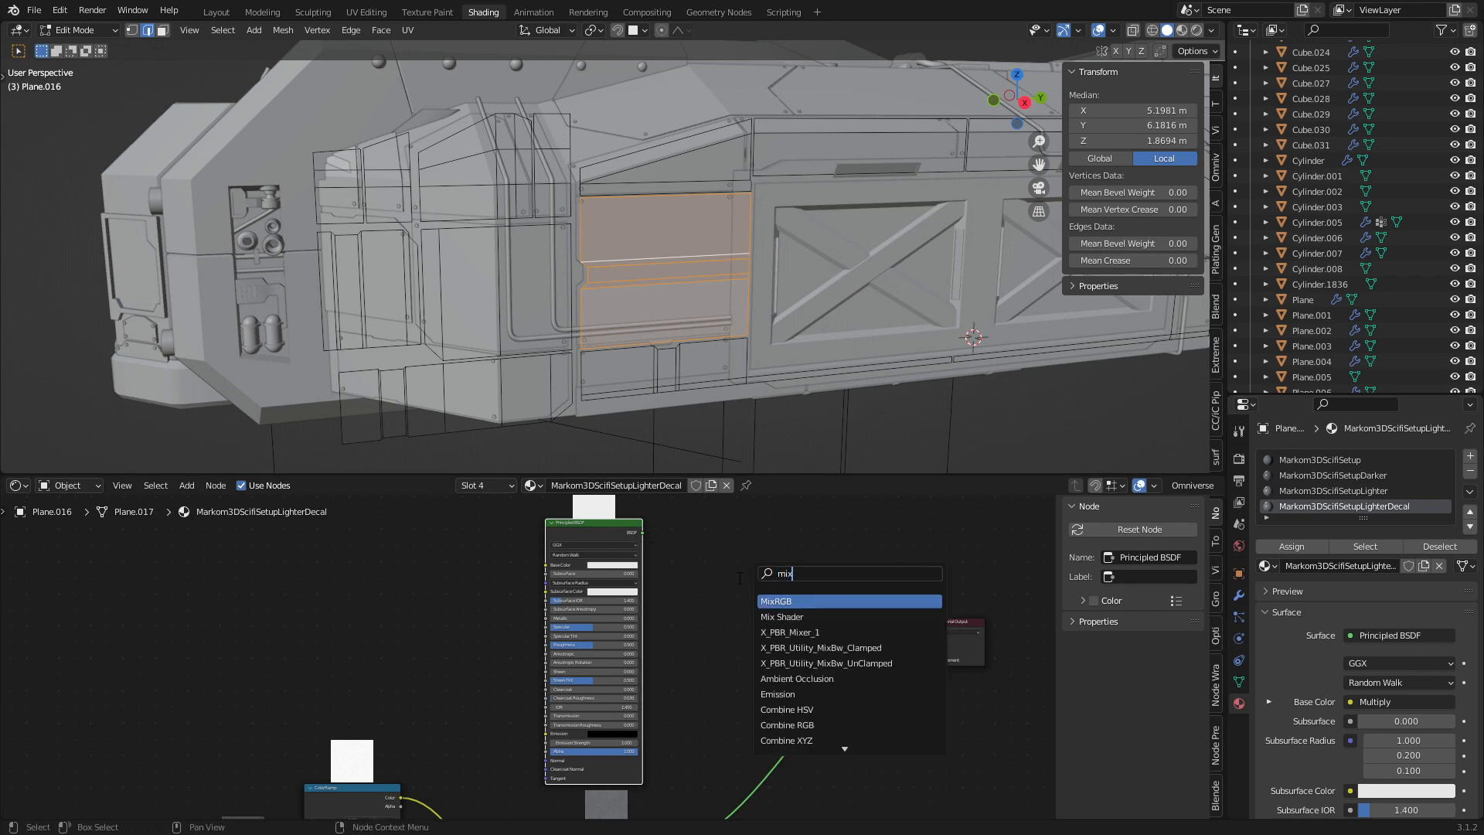
pyautogui.click(782, 617)
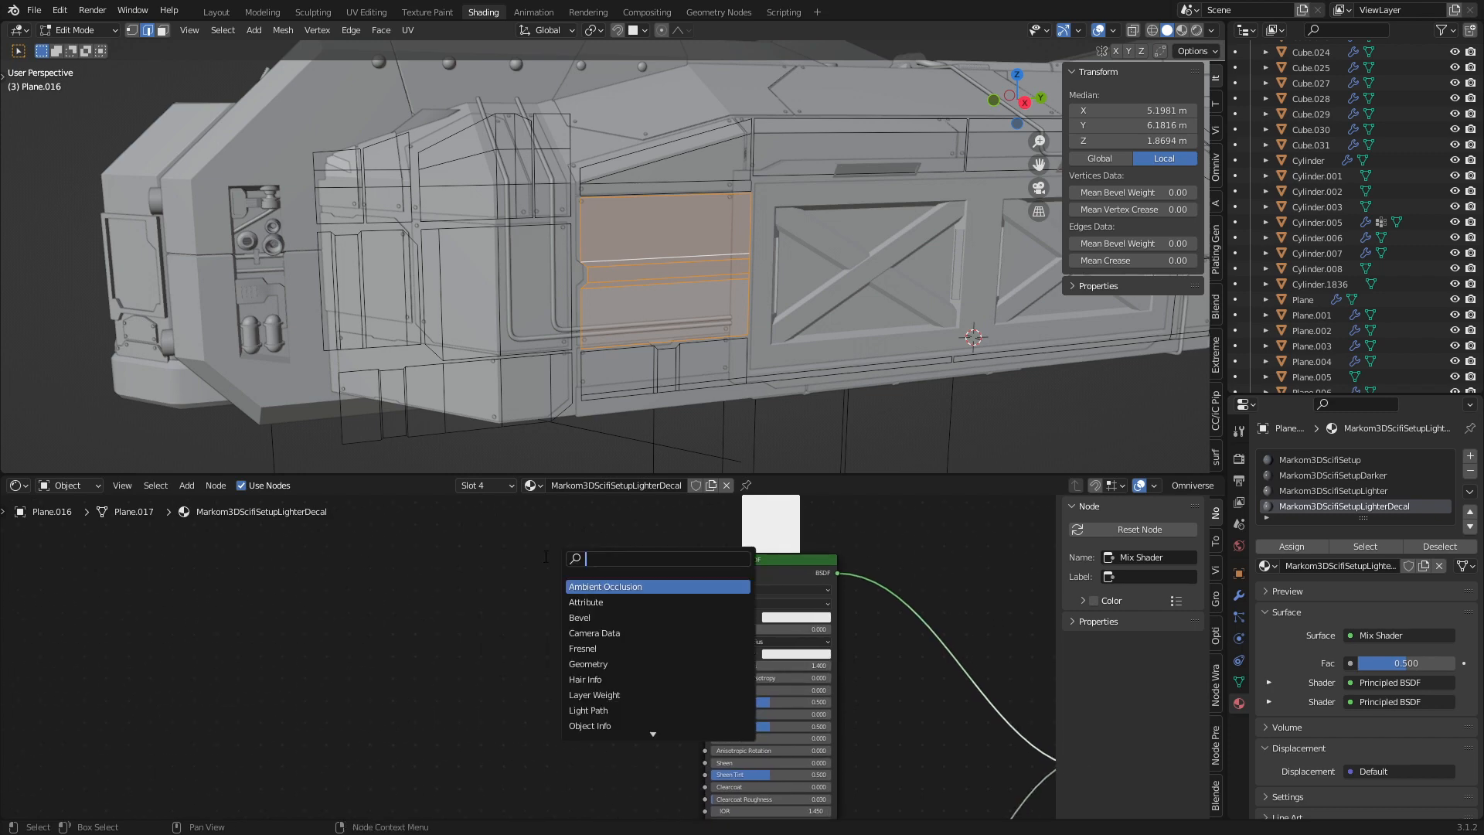
# - Load DecalLines.png into an Image Texture feeding colour and alpha, and preview it rendered on the ship
pyautogui.click(604, 586)
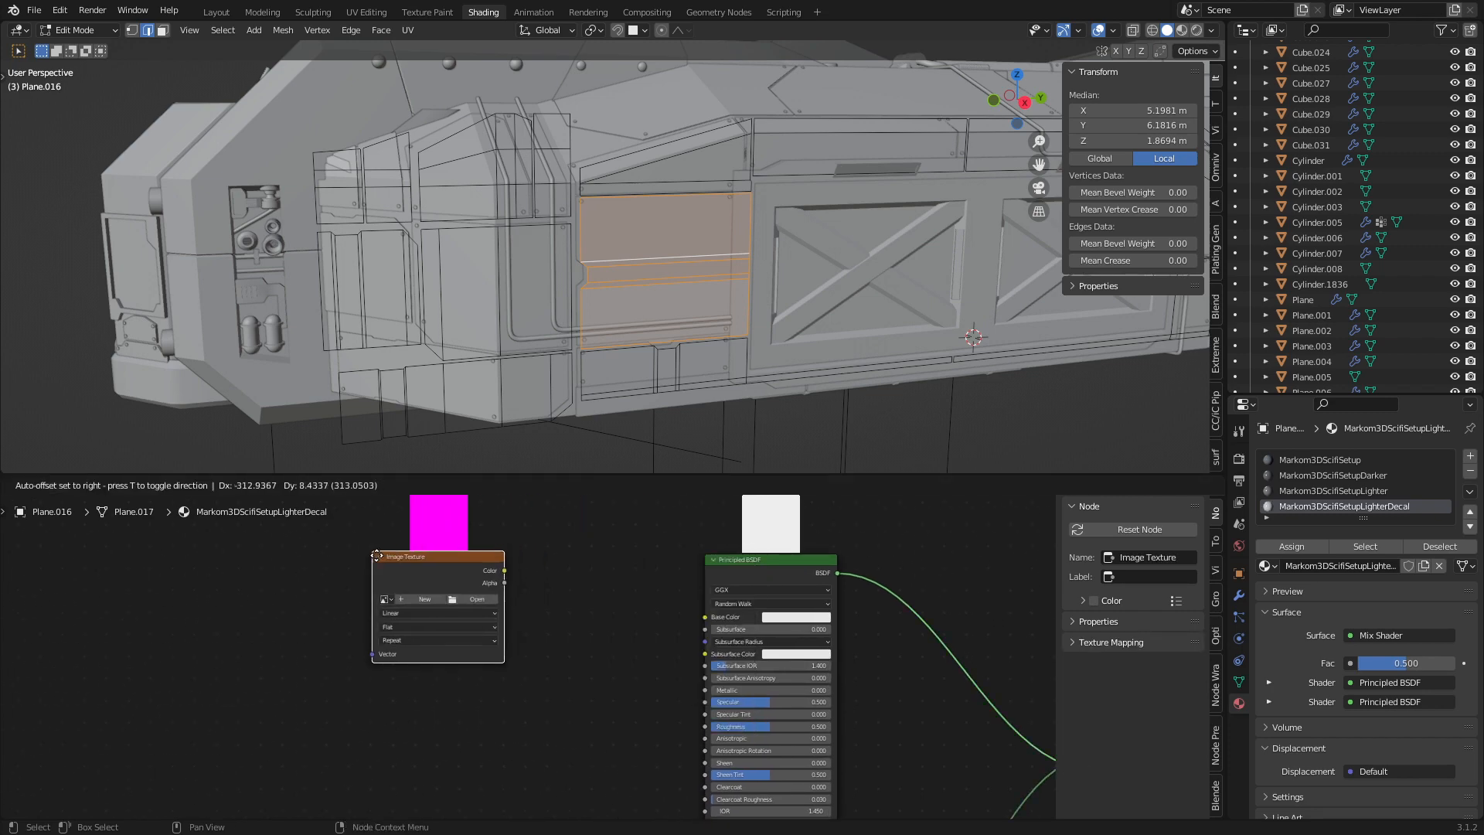
pyautogui.click(478, 598)
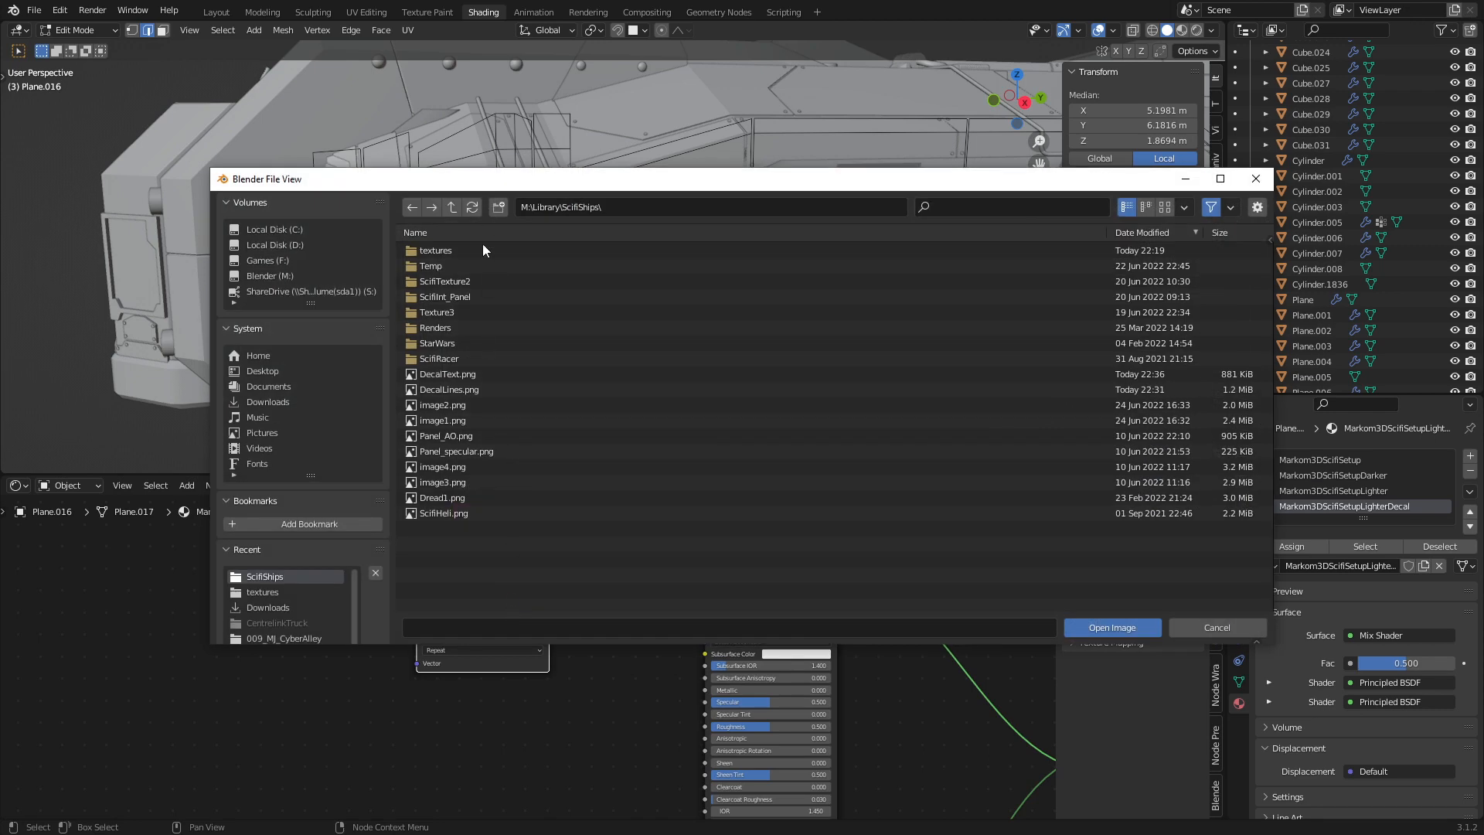
pyautogui.click(1112, 626)
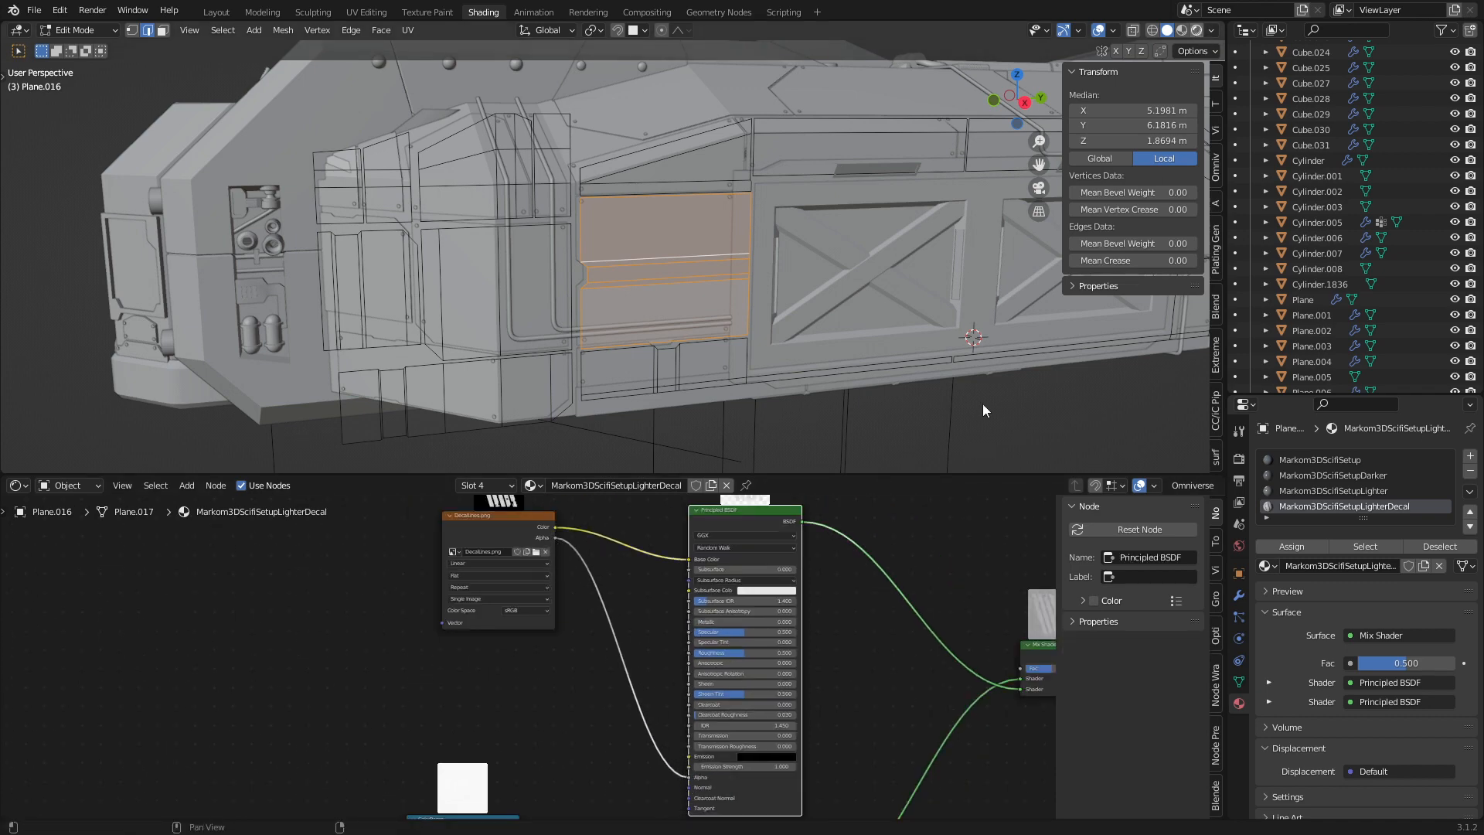
pyautogui.click(1195, 30)
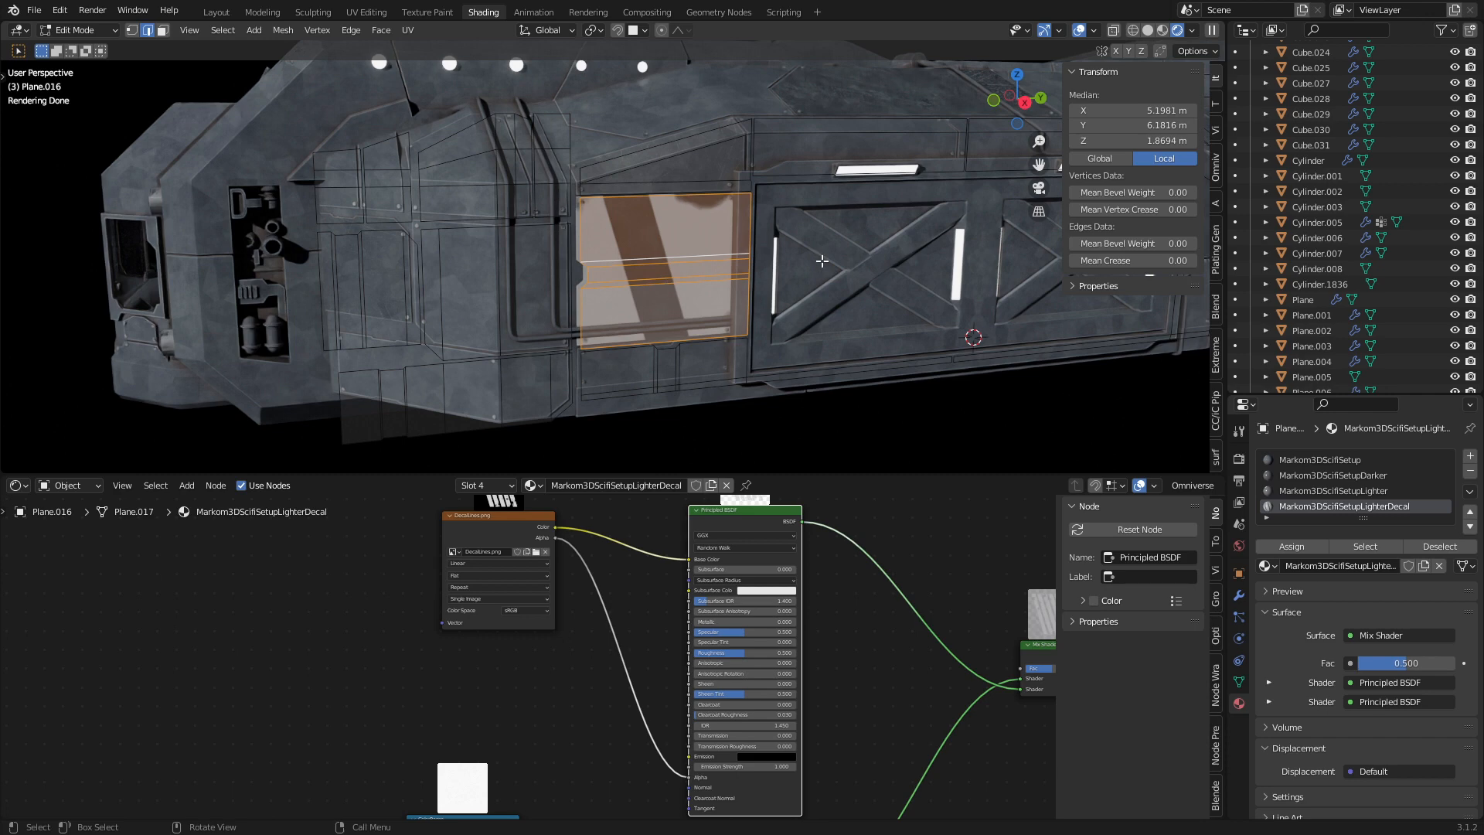
# - Add UVMap.001 to the panel mesh and Project from View in Right Ortho
pyautogui.click(1238, 681)
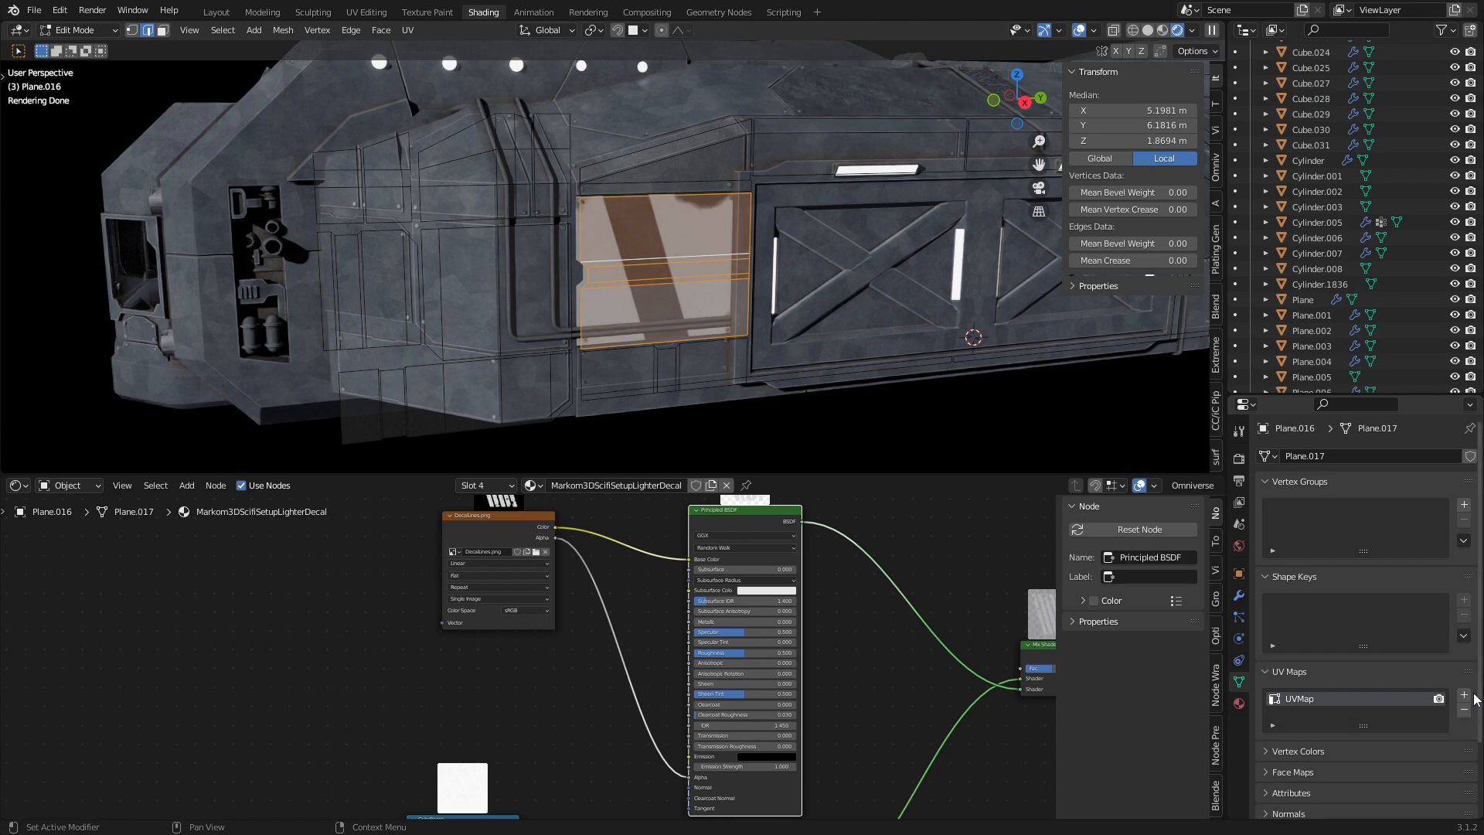
pyautogui.click(1464, 694)
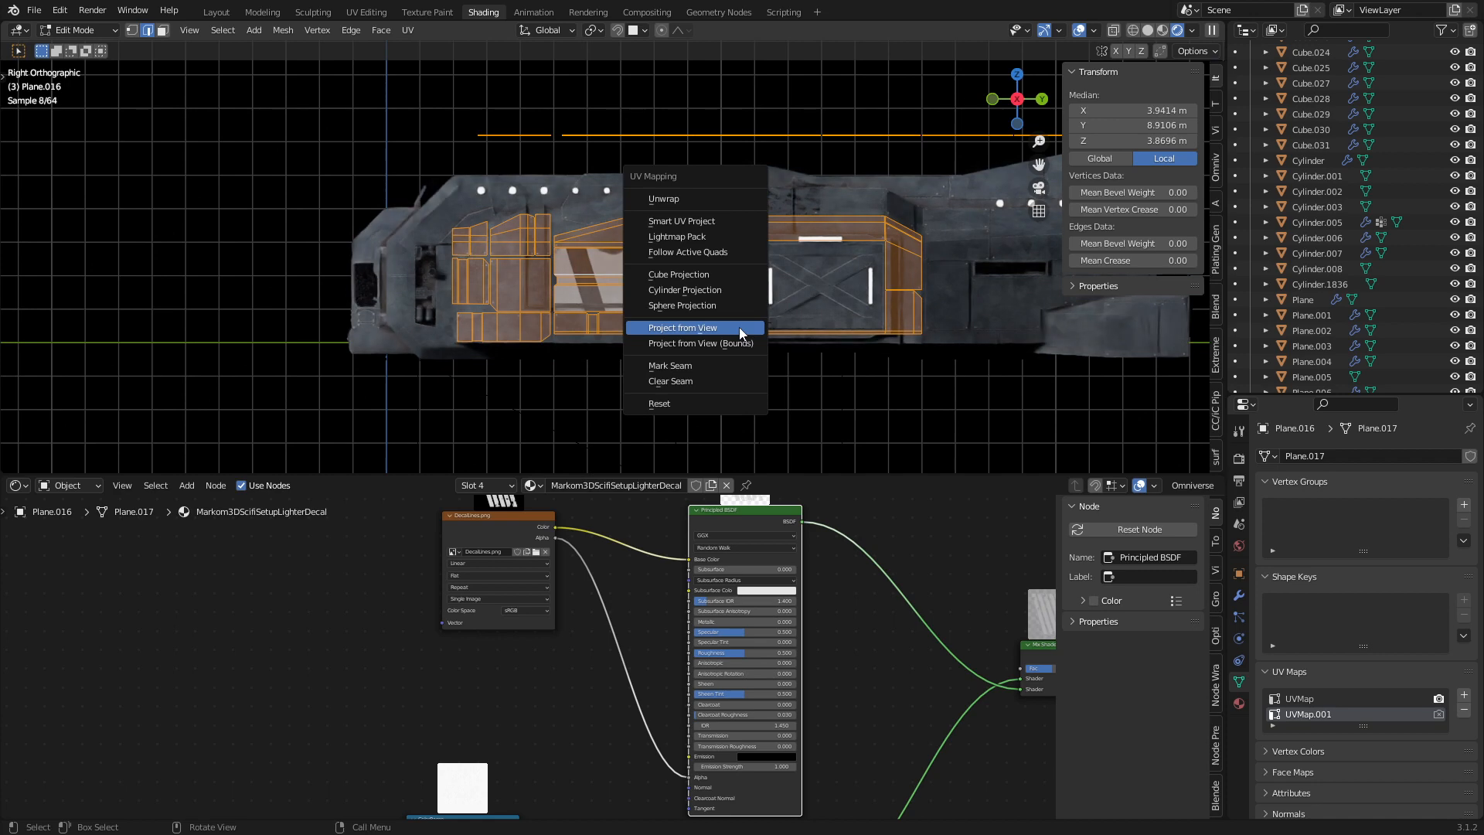
pyautogui.click(682, 326)
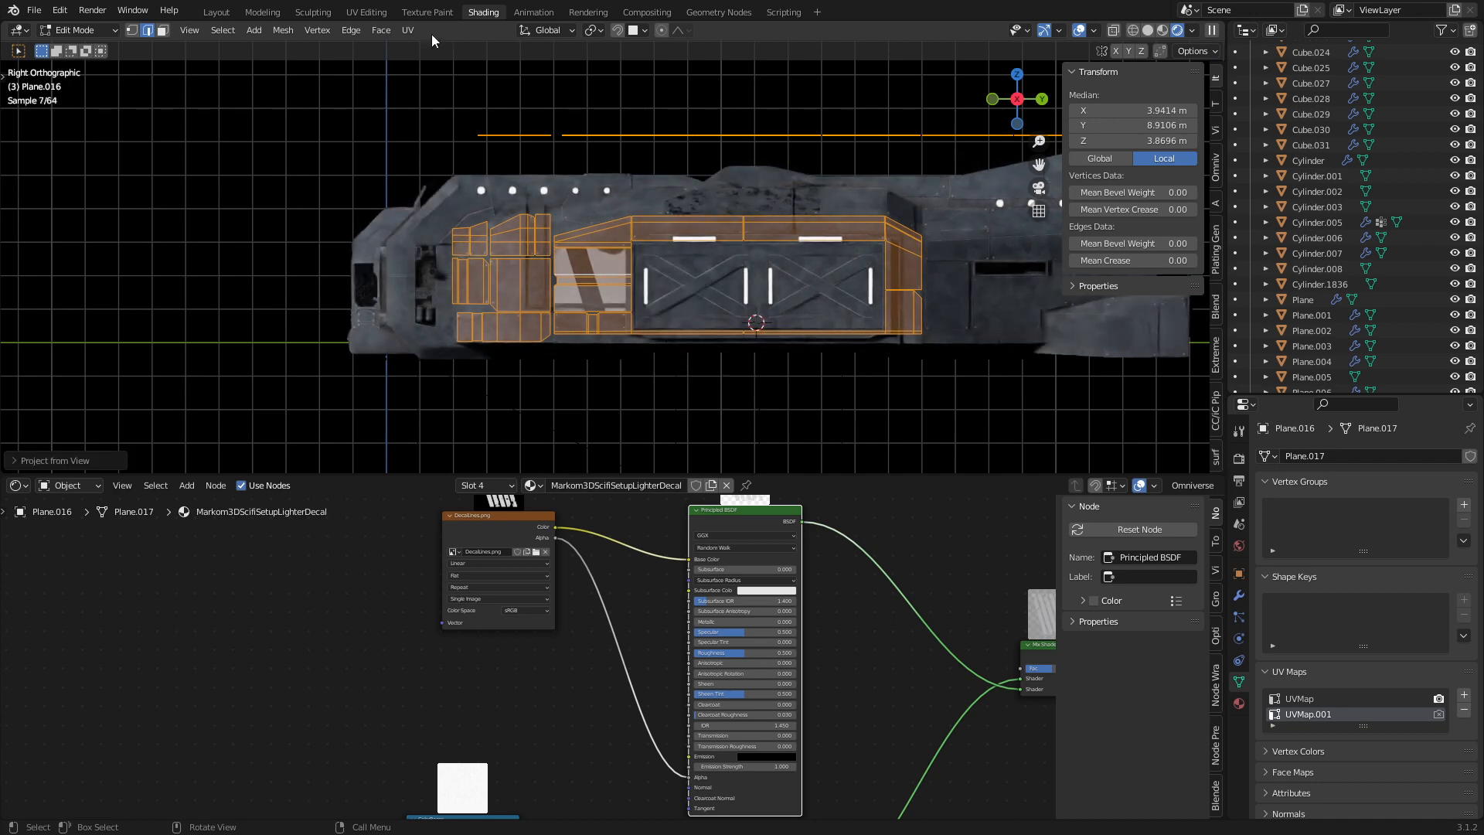
pyautogui.click(364, 11)
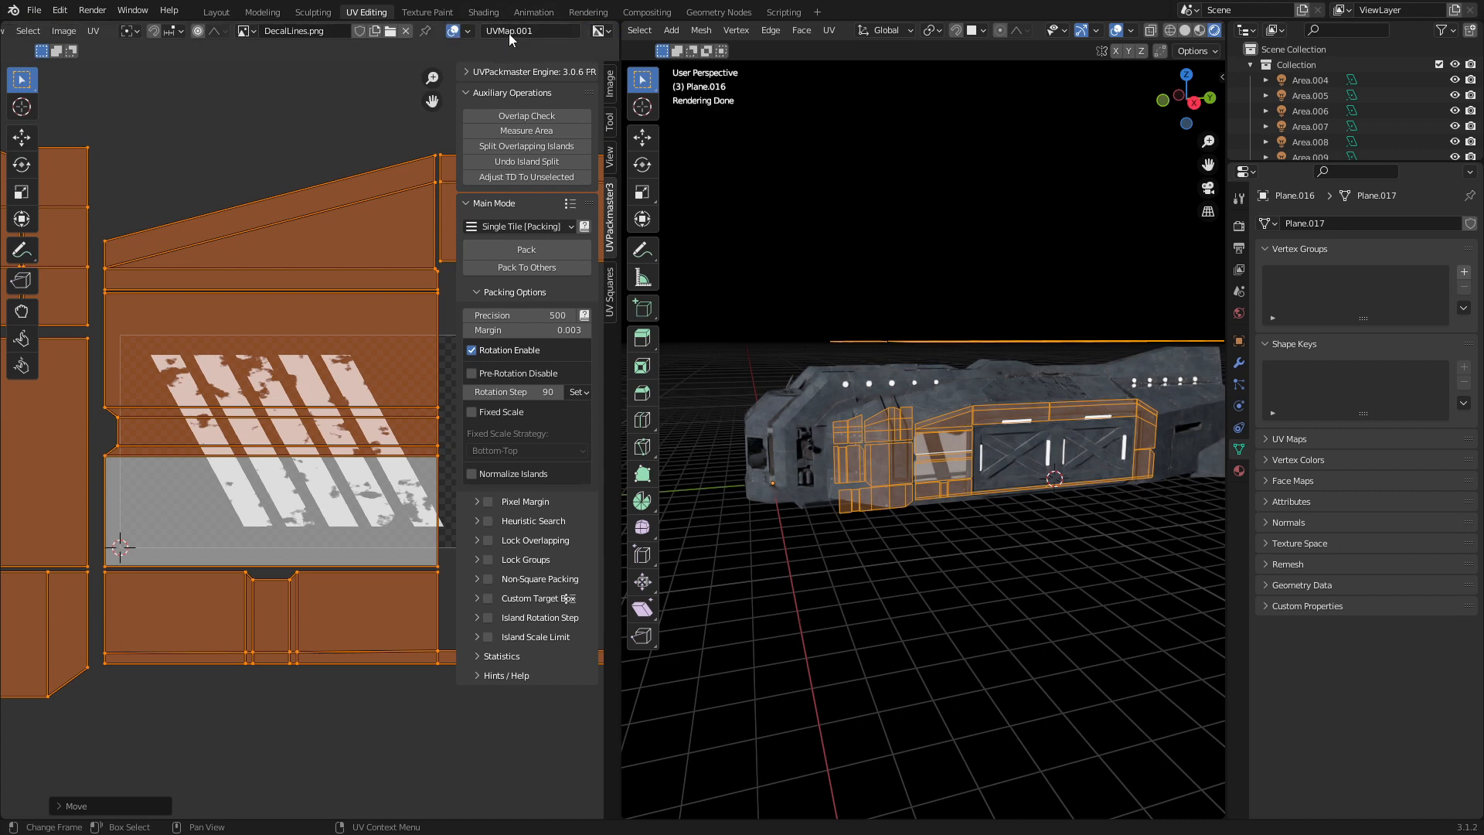
pyautogui.moveTo(800, 235)
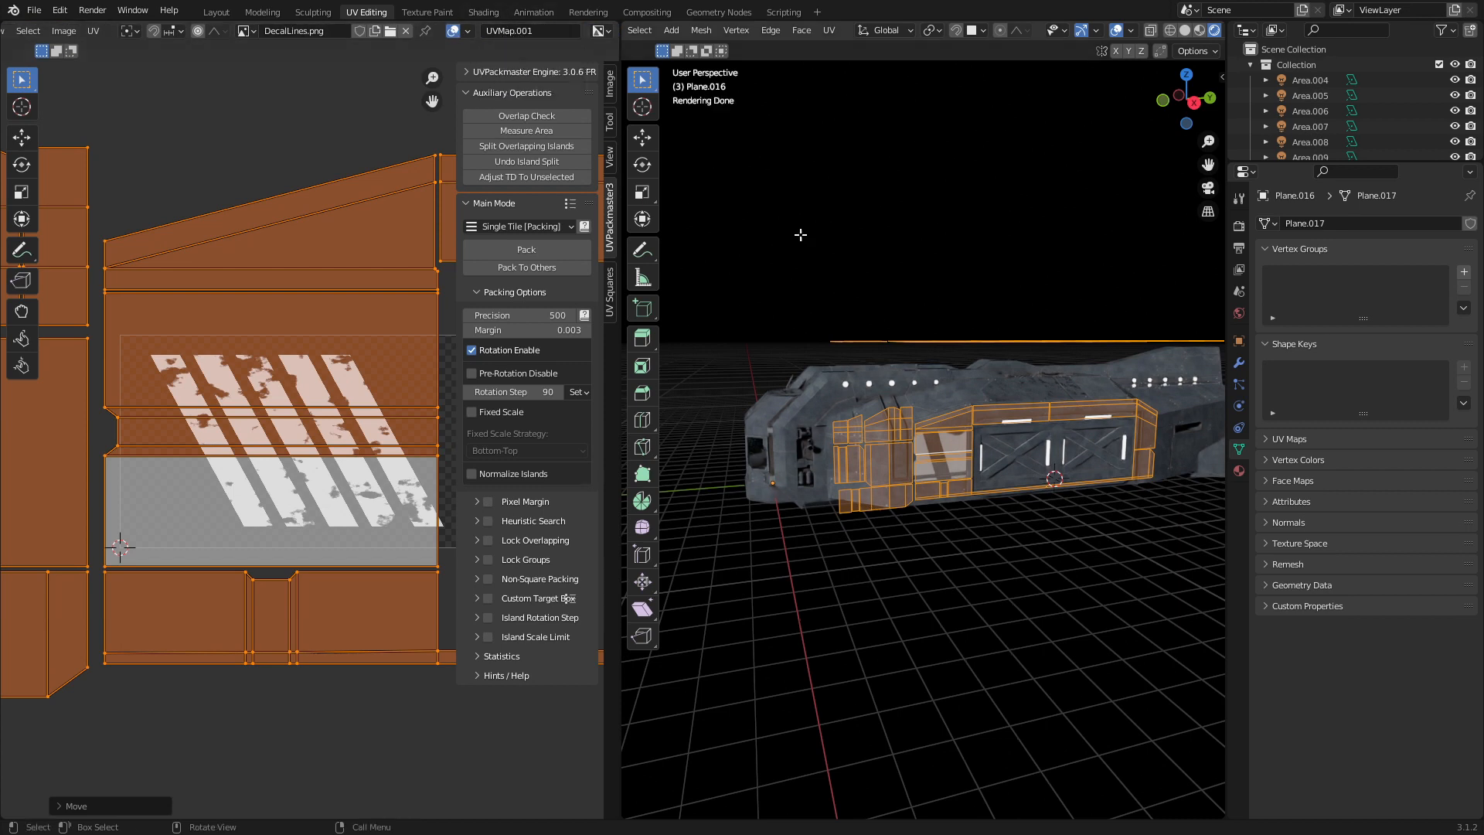
# - Confirm UVMap.001 in the panel's UV Maps list and return to the Shading workspace
pyautogui.click(1288, 438)
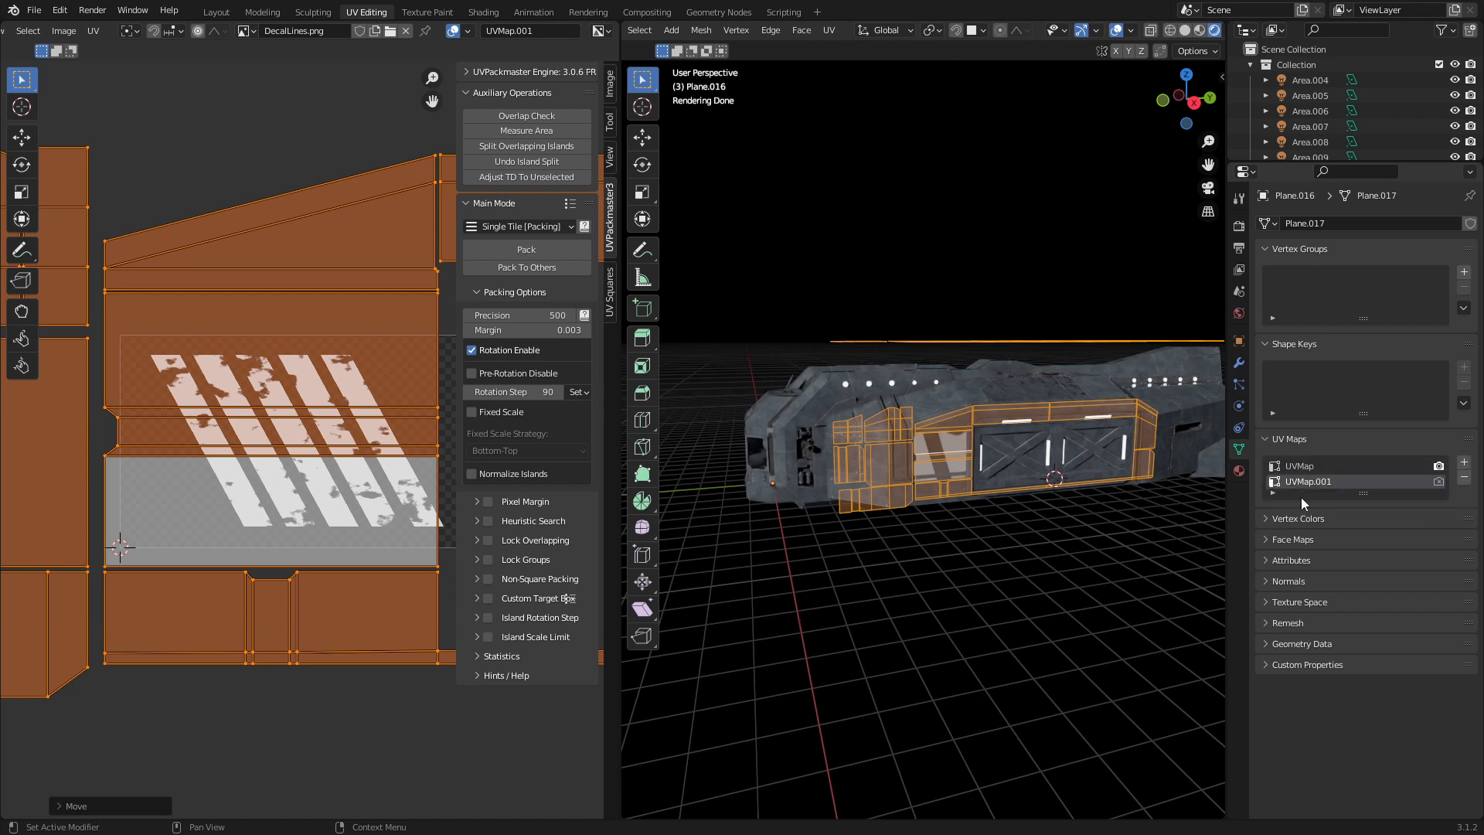
pyautogui.moveTo(1439, 481)
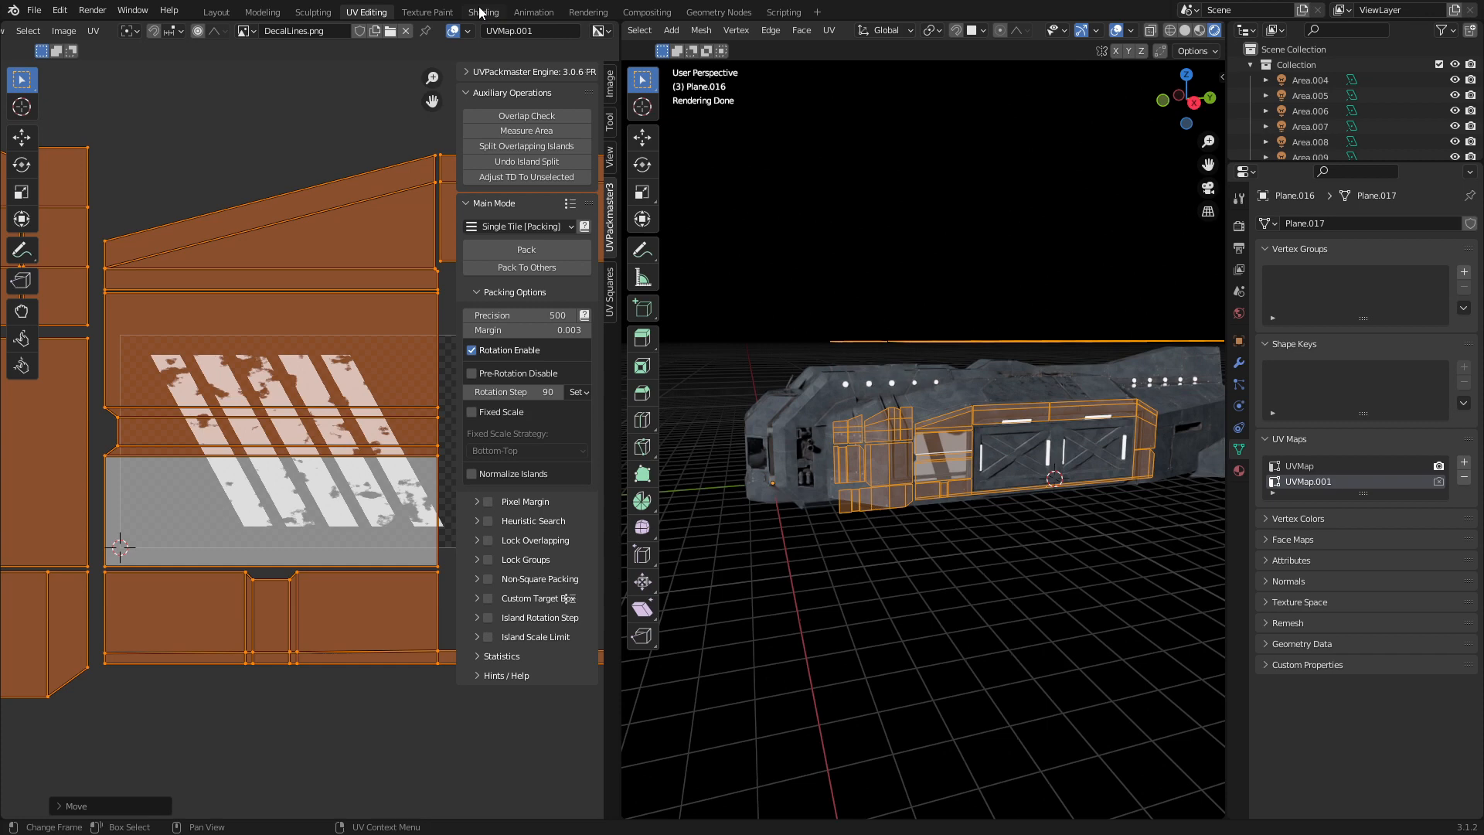
pyautogui.click(482, 10)
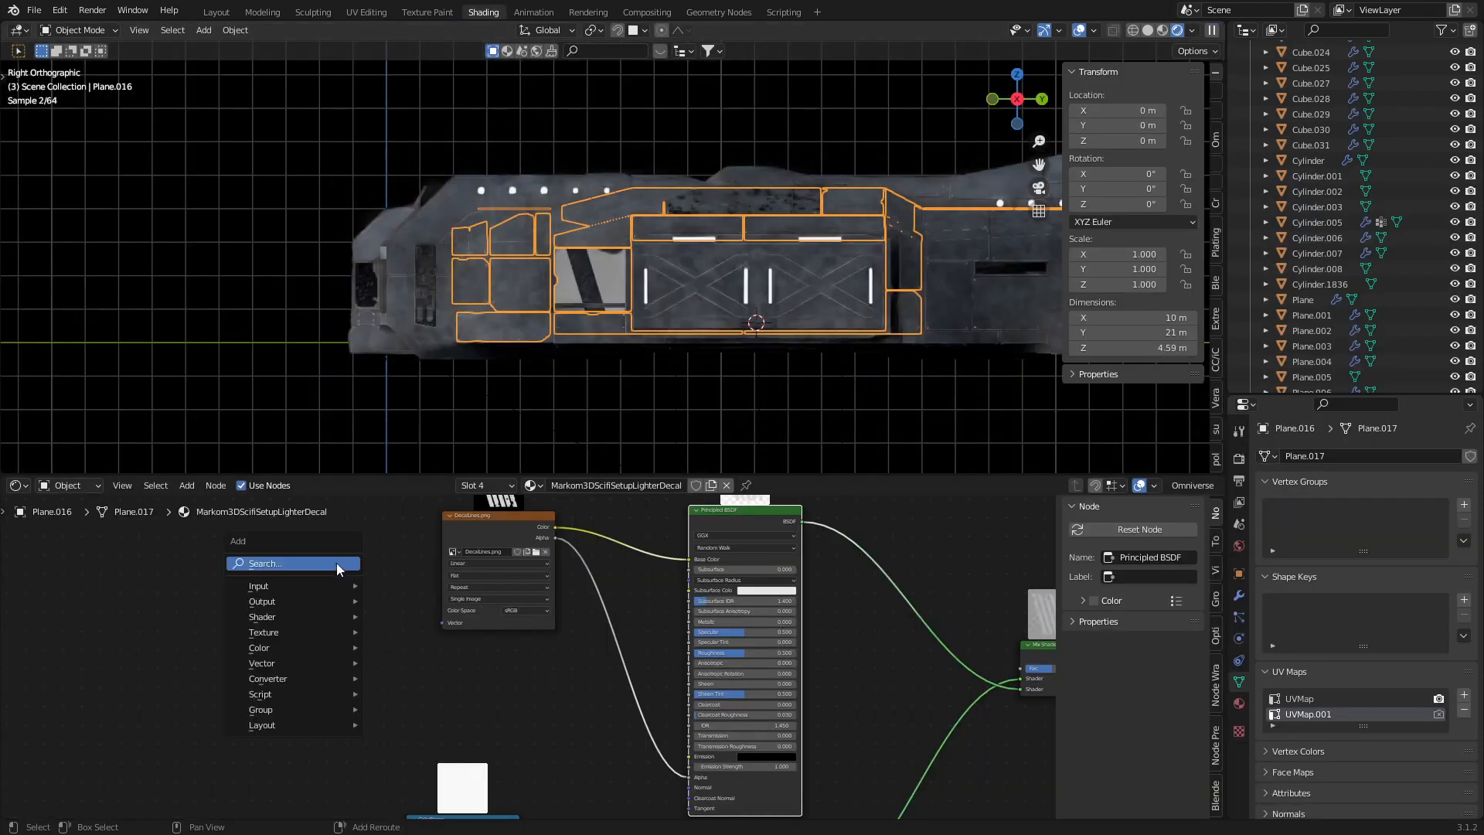
# - Add a UV Map node set to UVMap.001 driving the stripe texture's Vector input
pyautogui.write('uv')
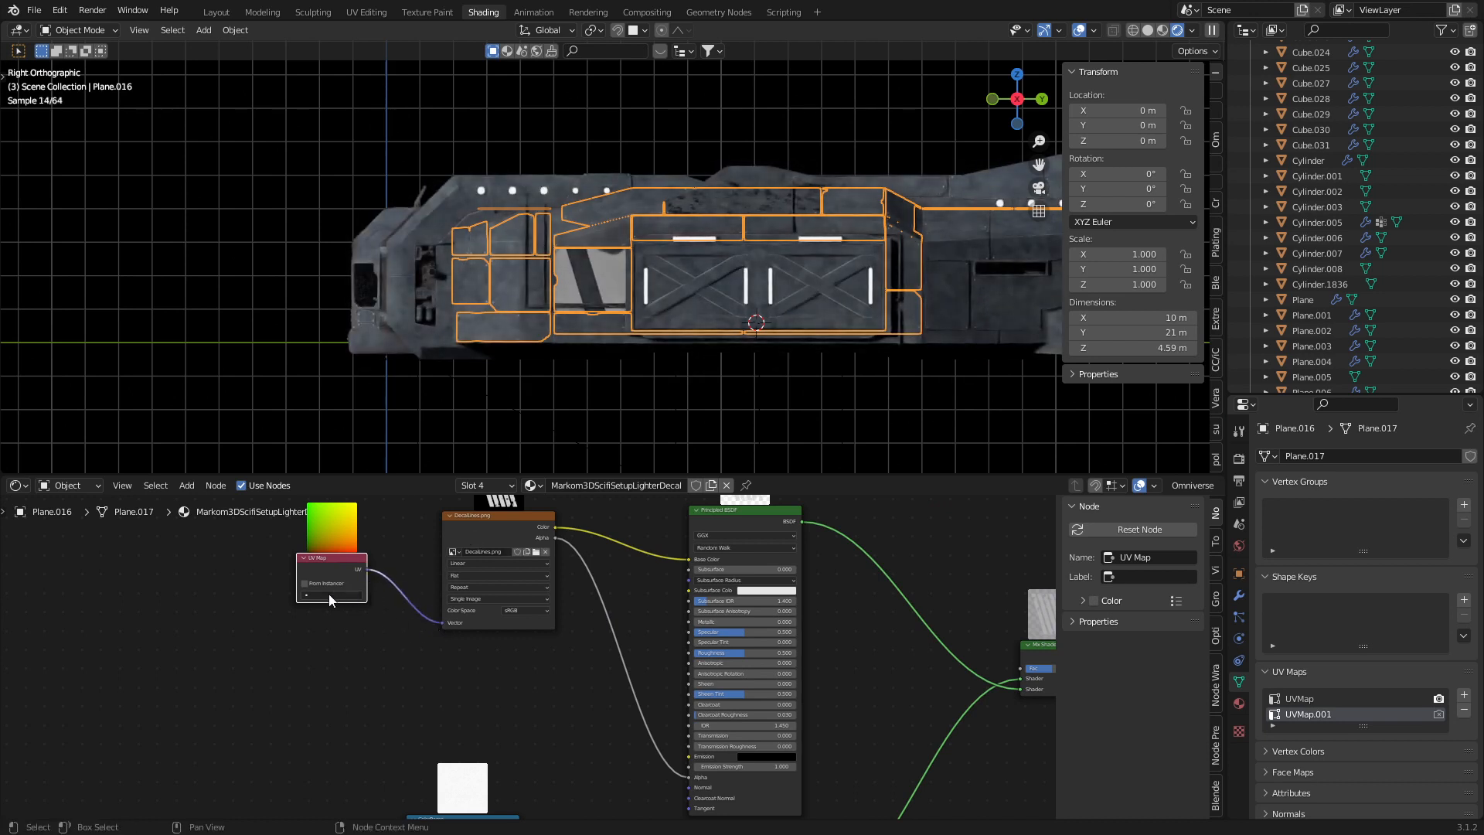
pyautogui.click(330, 593)
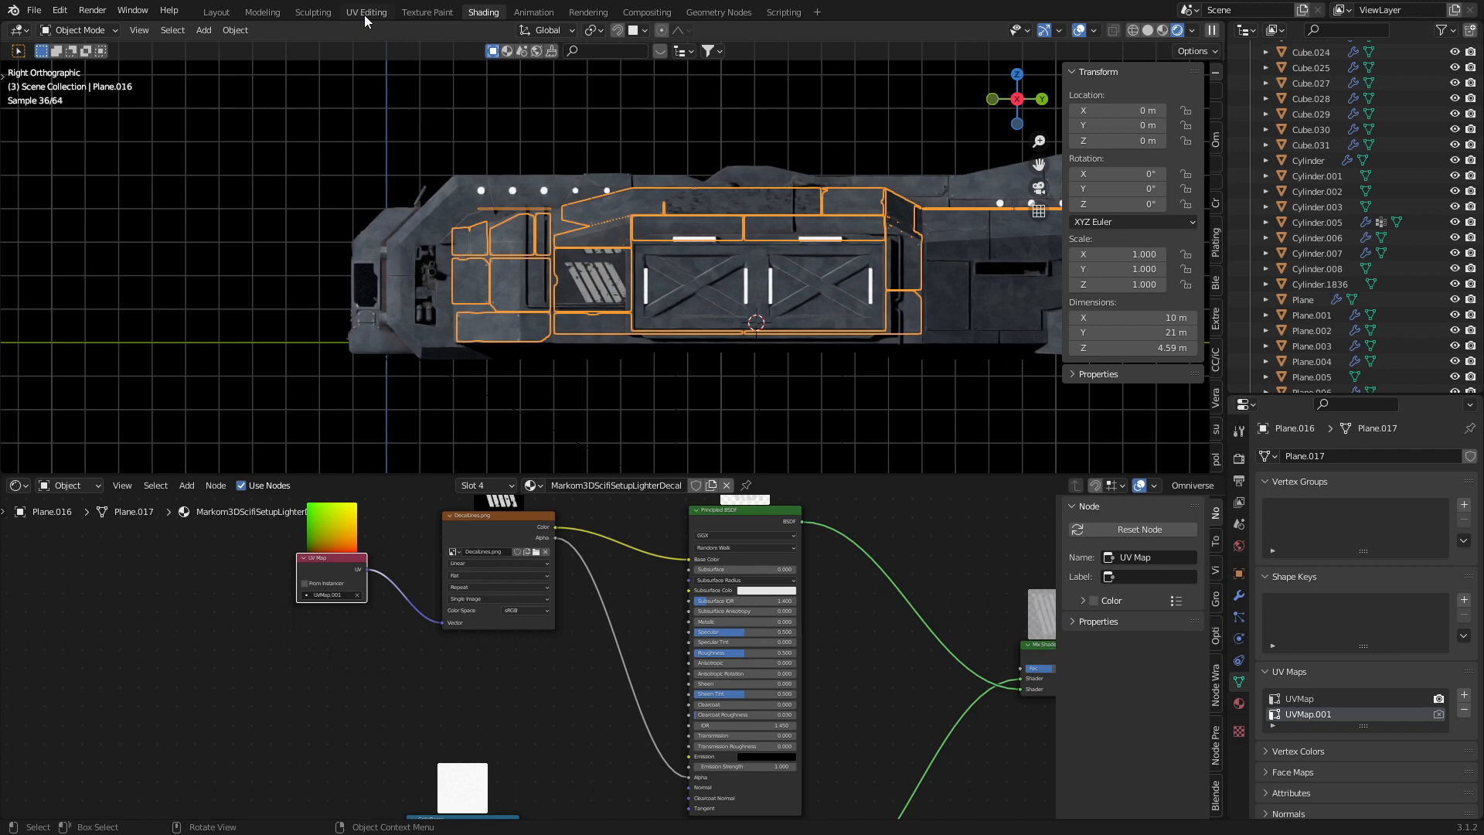
pyautogui.click(365, 11)
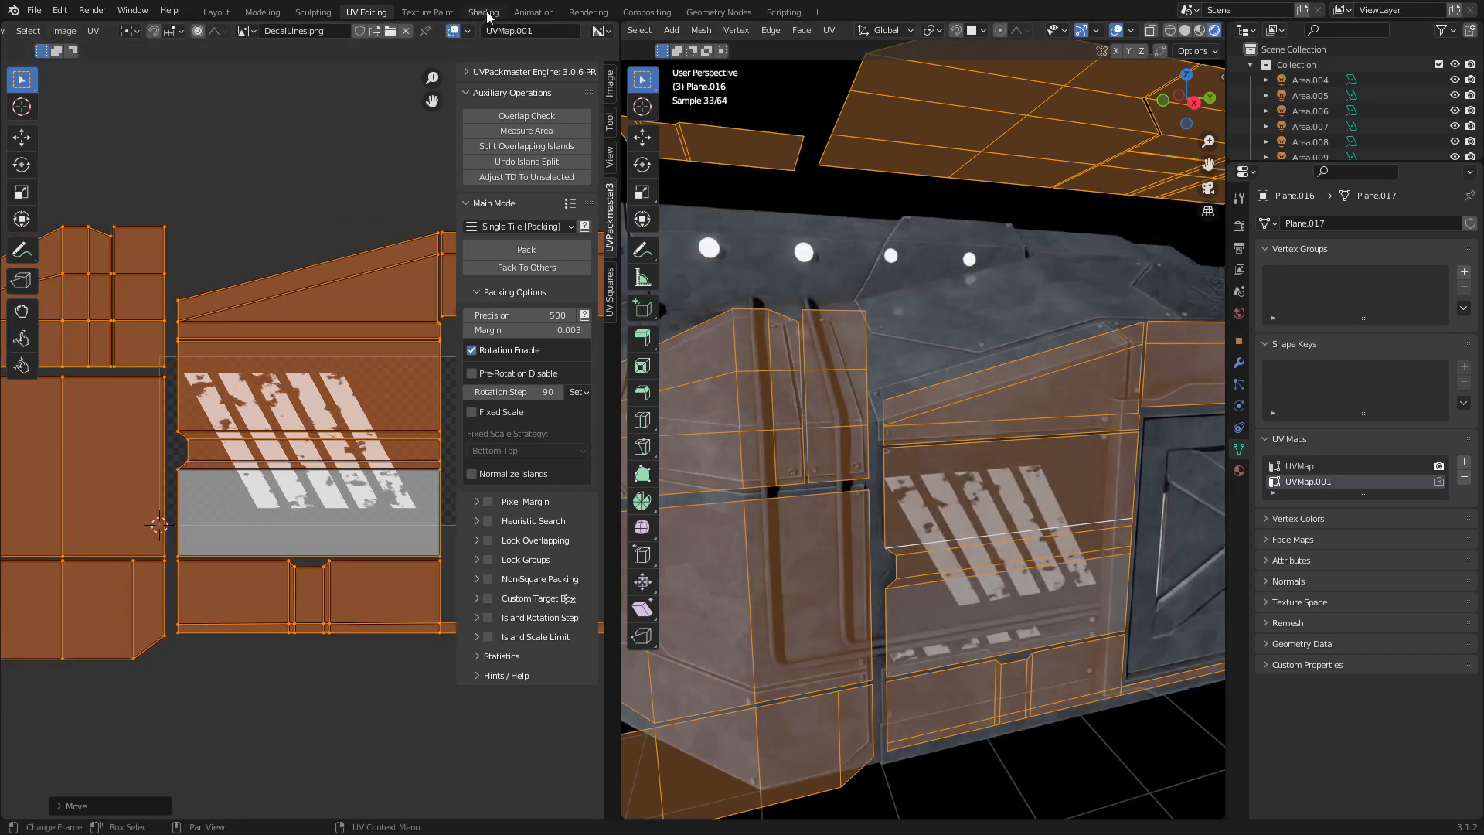
pyautogui.click(482, 11)
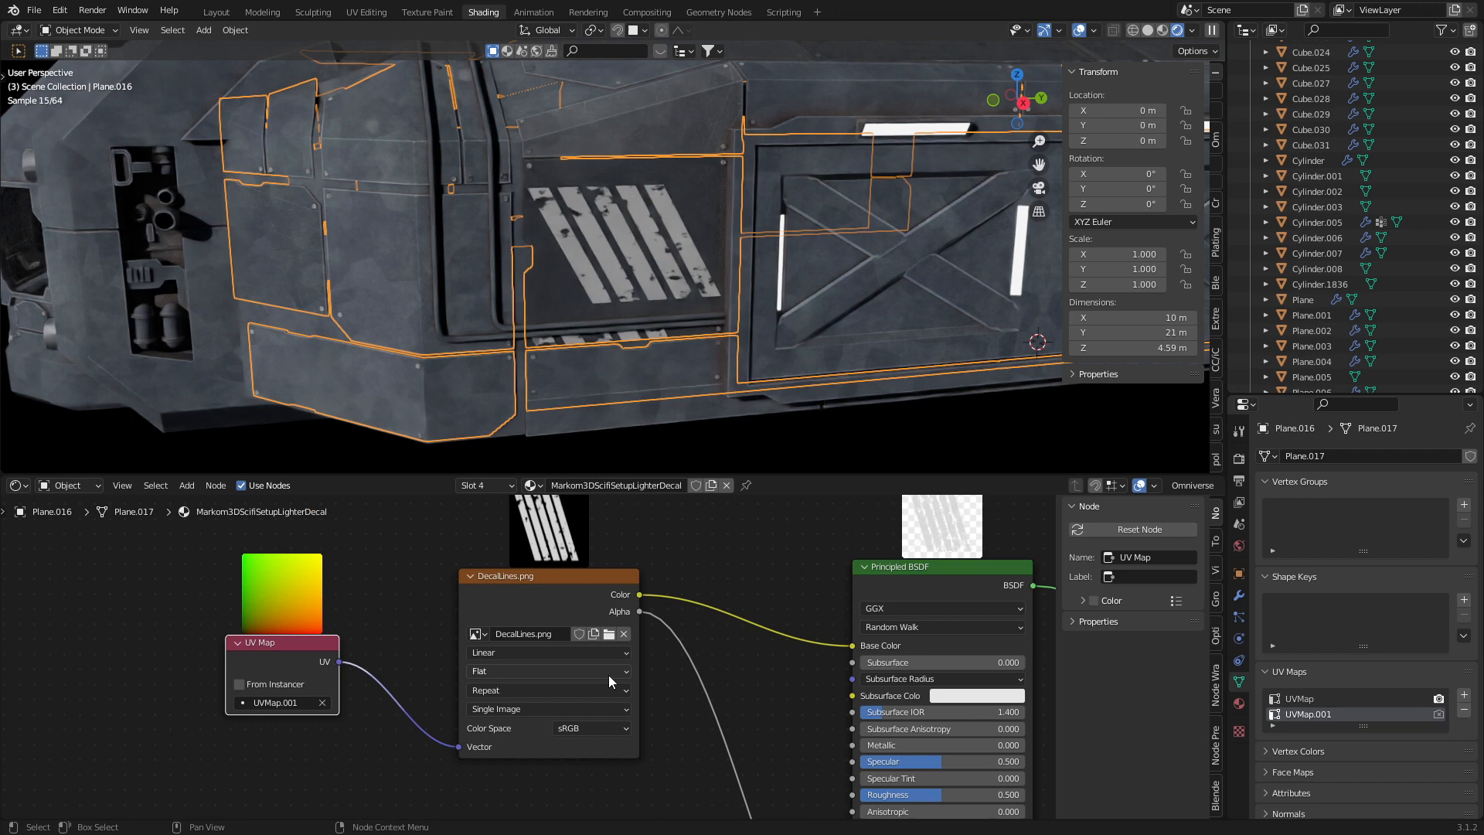
# - Switch the stripe image texture's extension from Repeat to Clip so it prints once
pyautogui.click(547, 689)
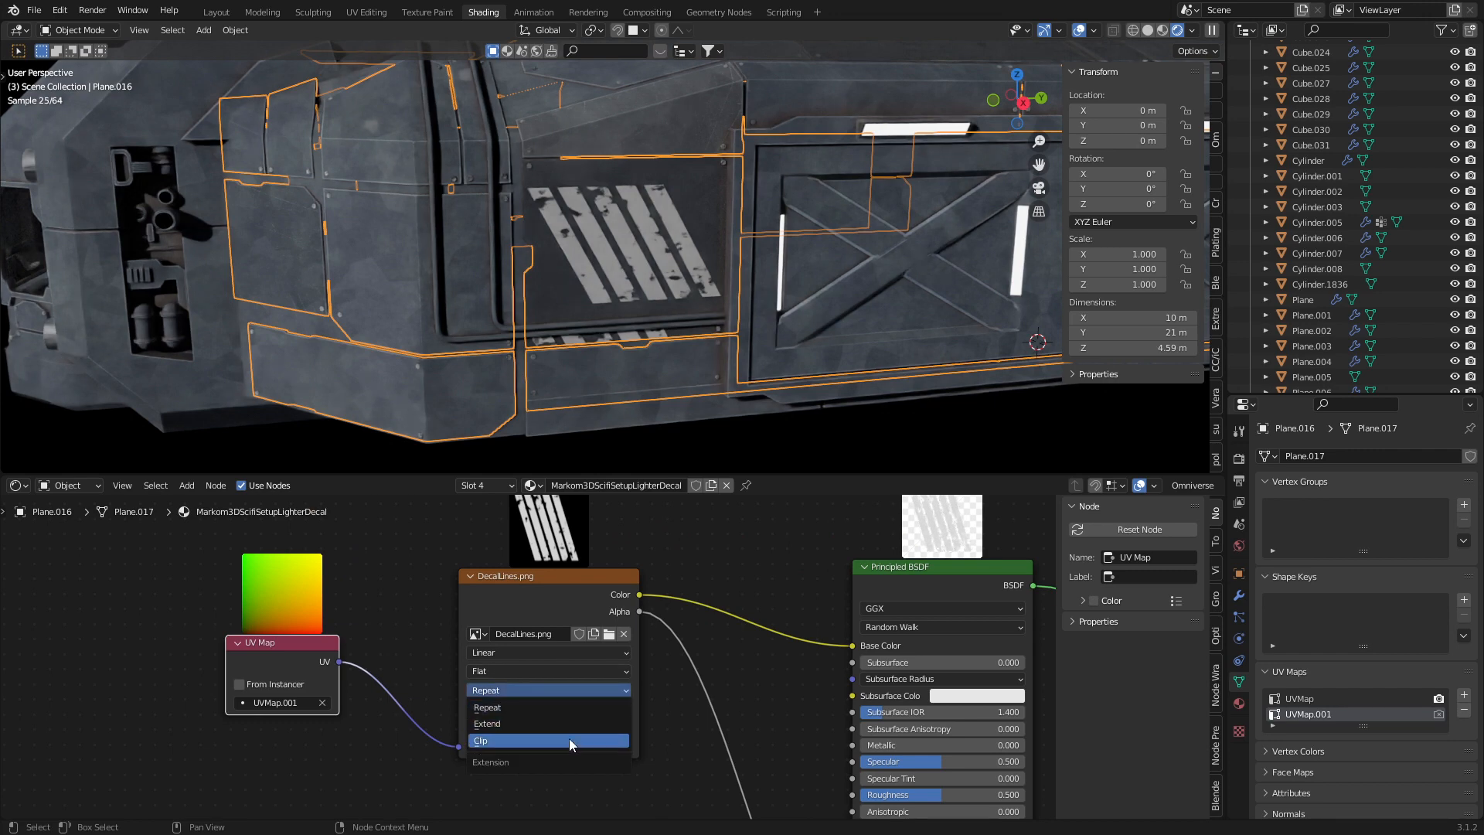
pyautogui.click(545, 741)
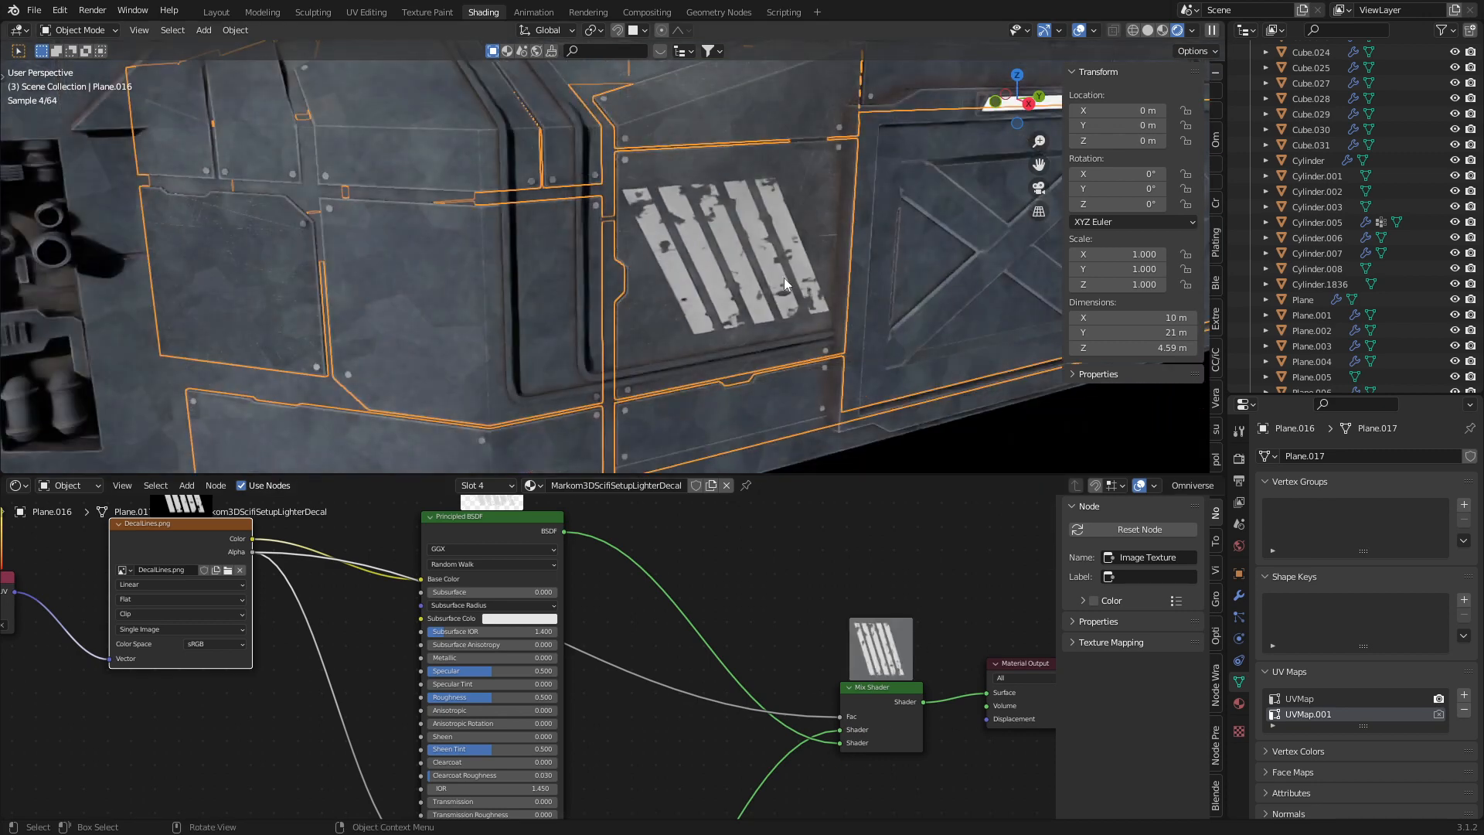
pyautogui.moveTo(765, 280)
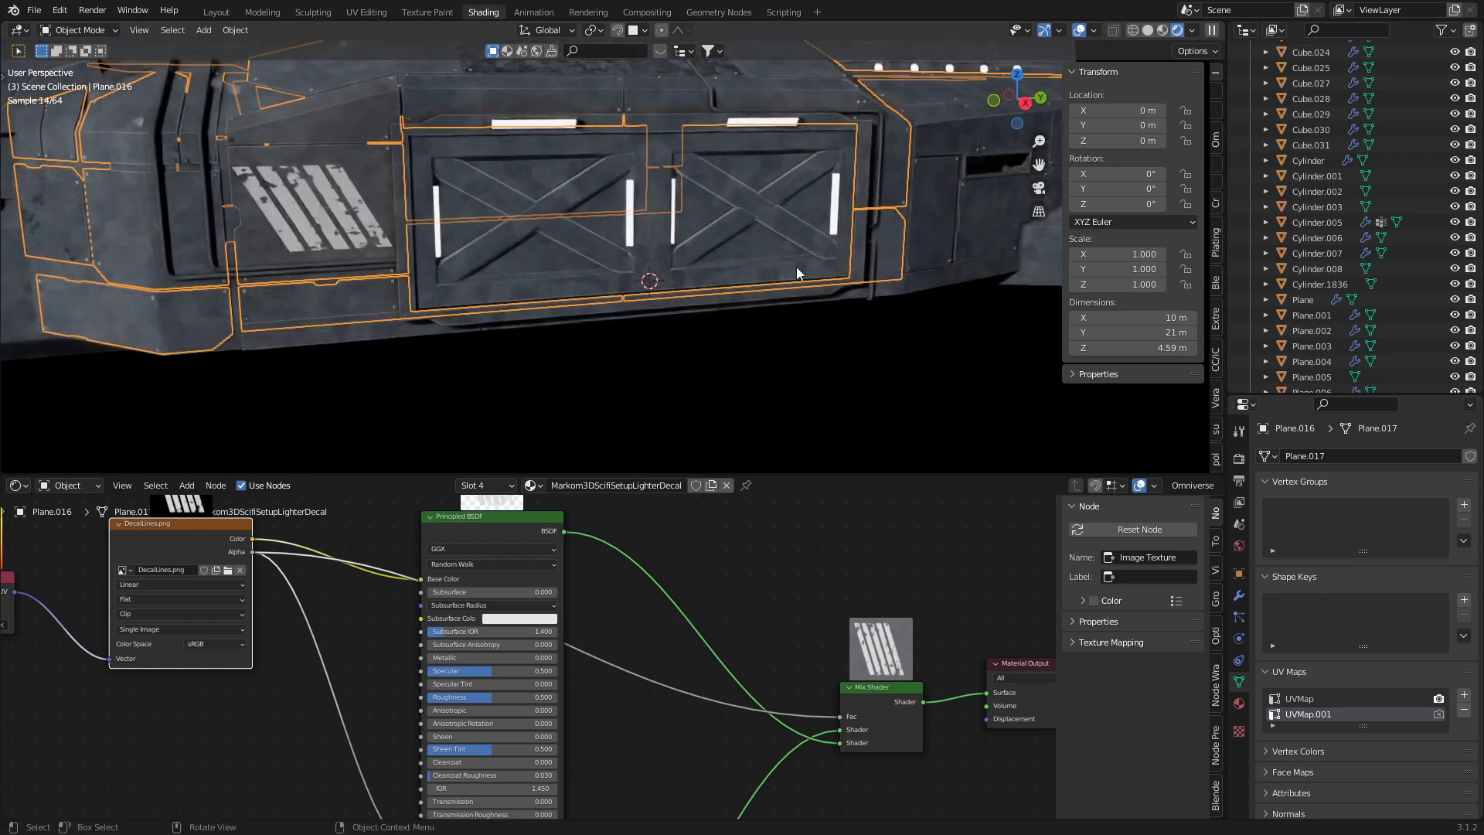
pyautogui.moveTo(504, 272)
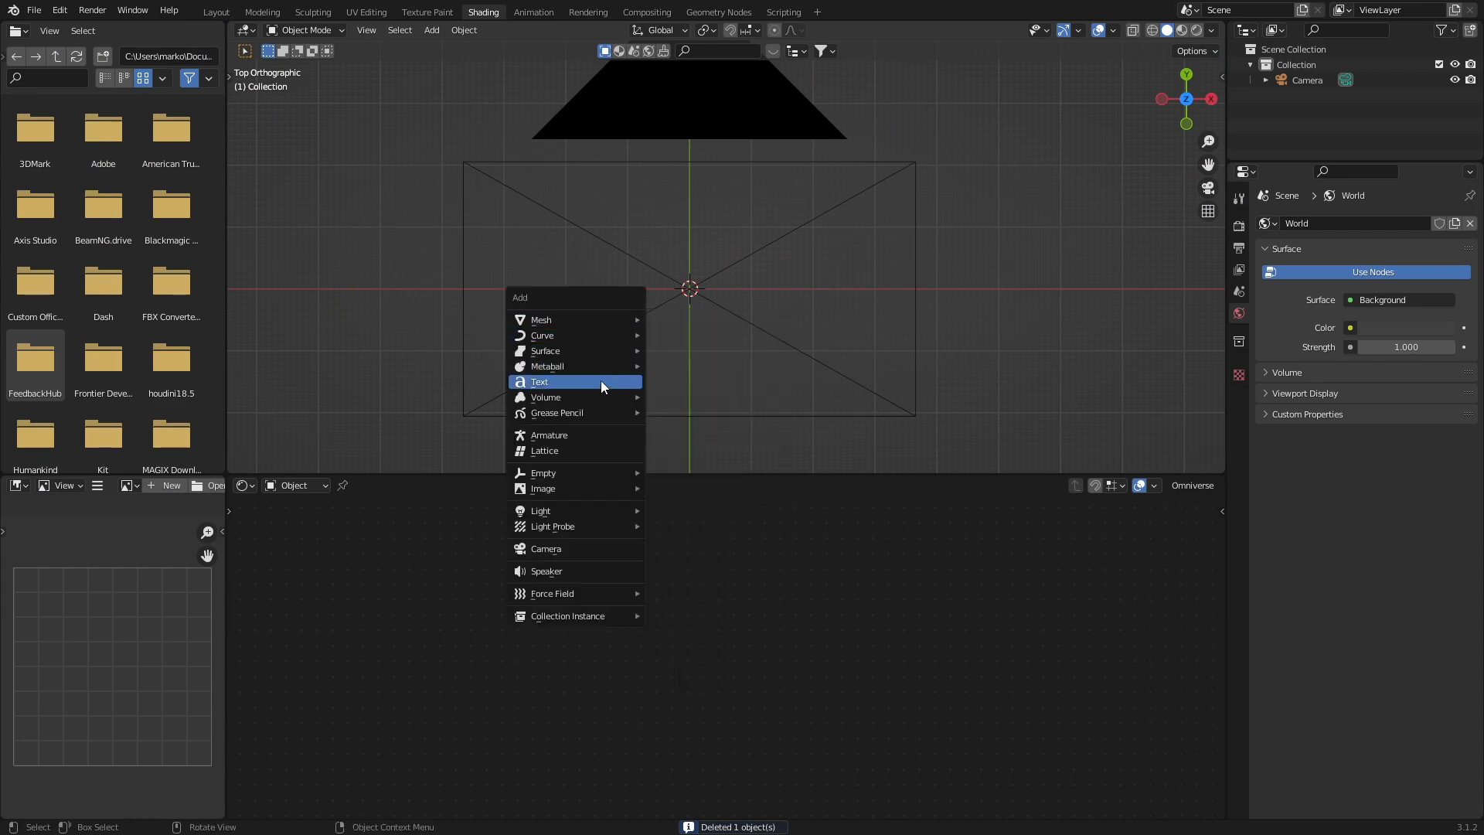
# - Add a text object reading STAND CLEAR, apply its scale and render it with F12
pyautogui.click(540, 382)
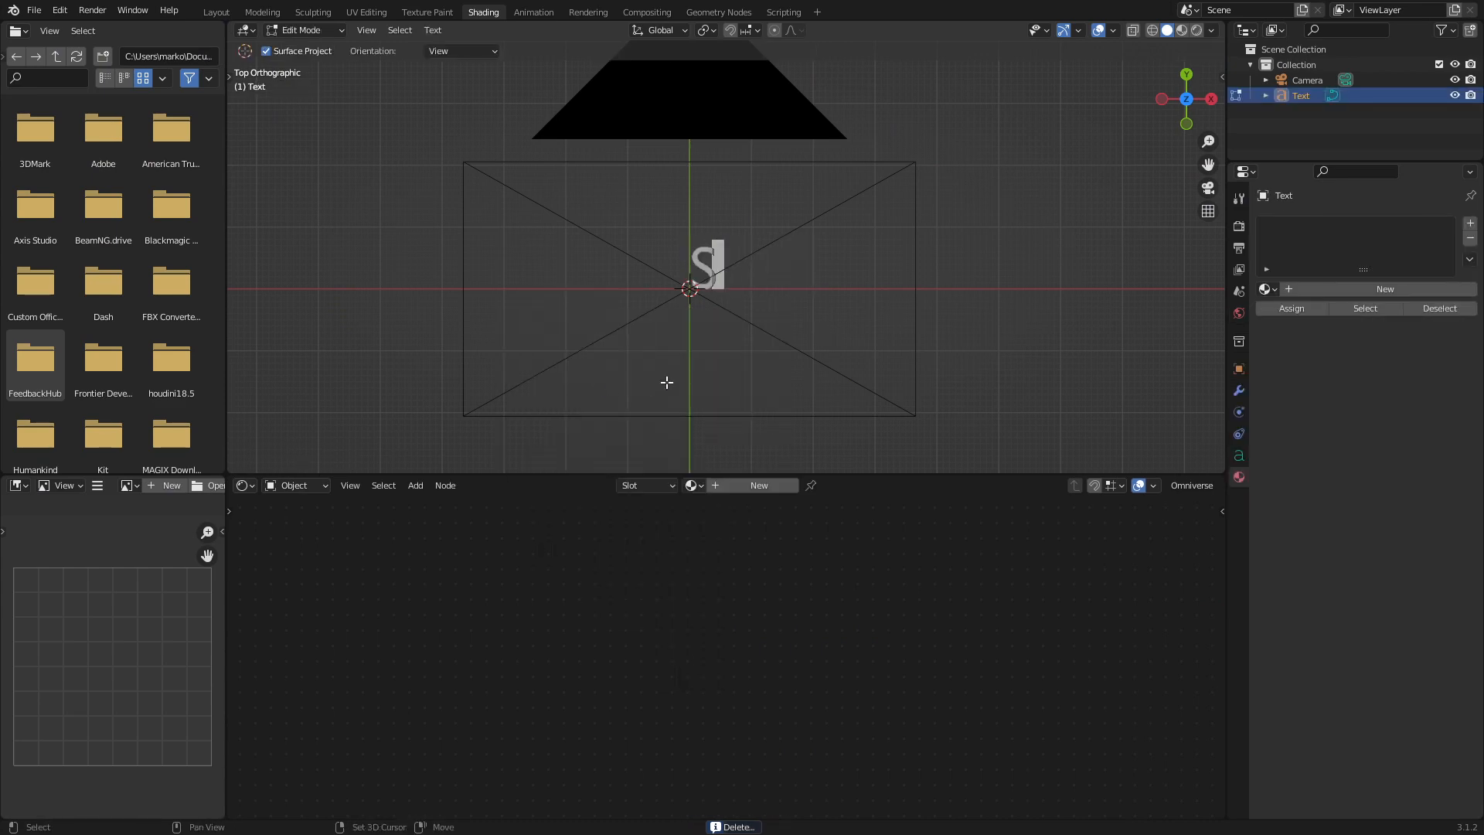
pyautogui.write('TAND CLEAR')
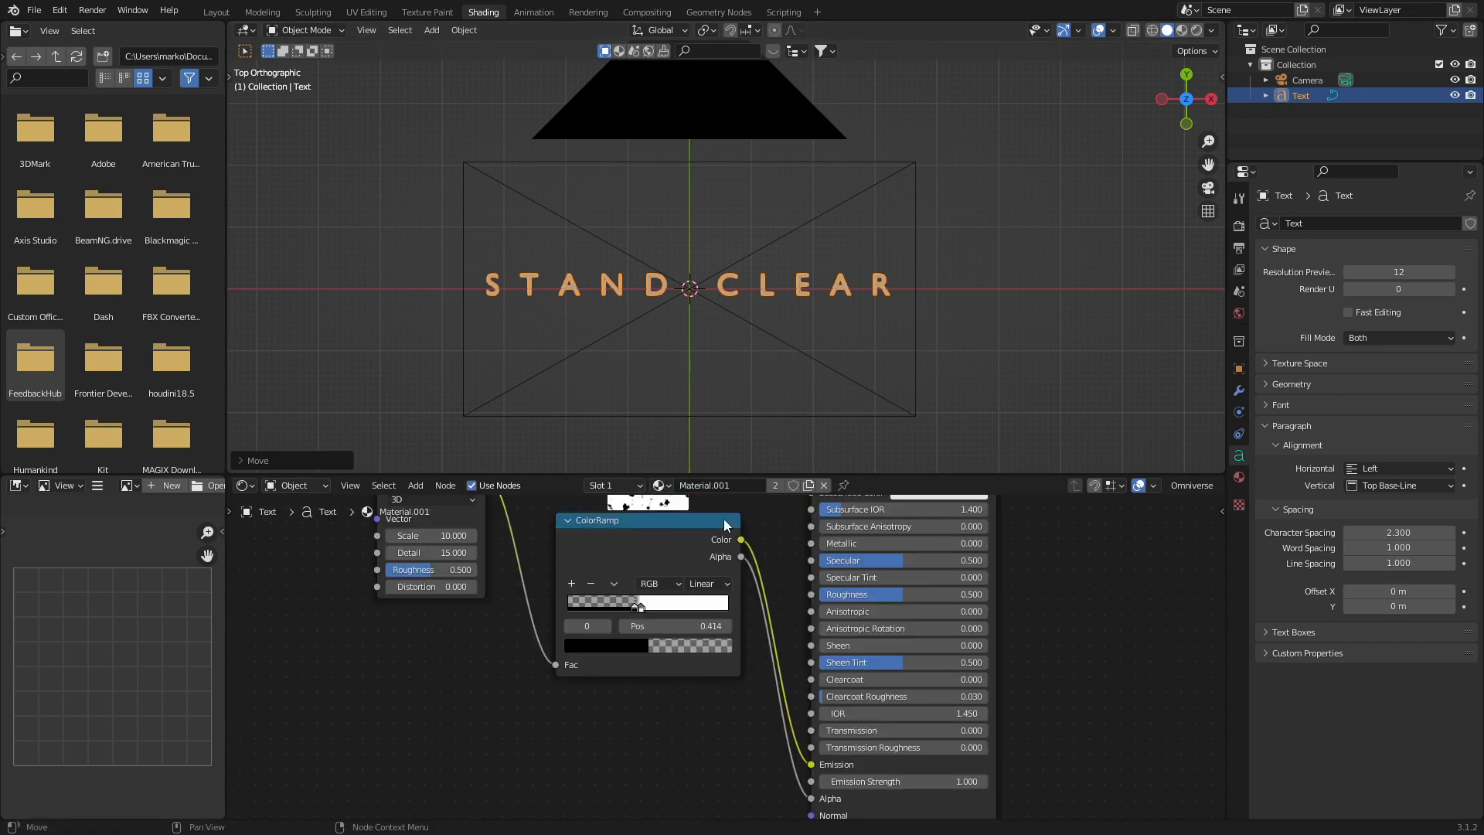
pyautogui.scroll(-3)
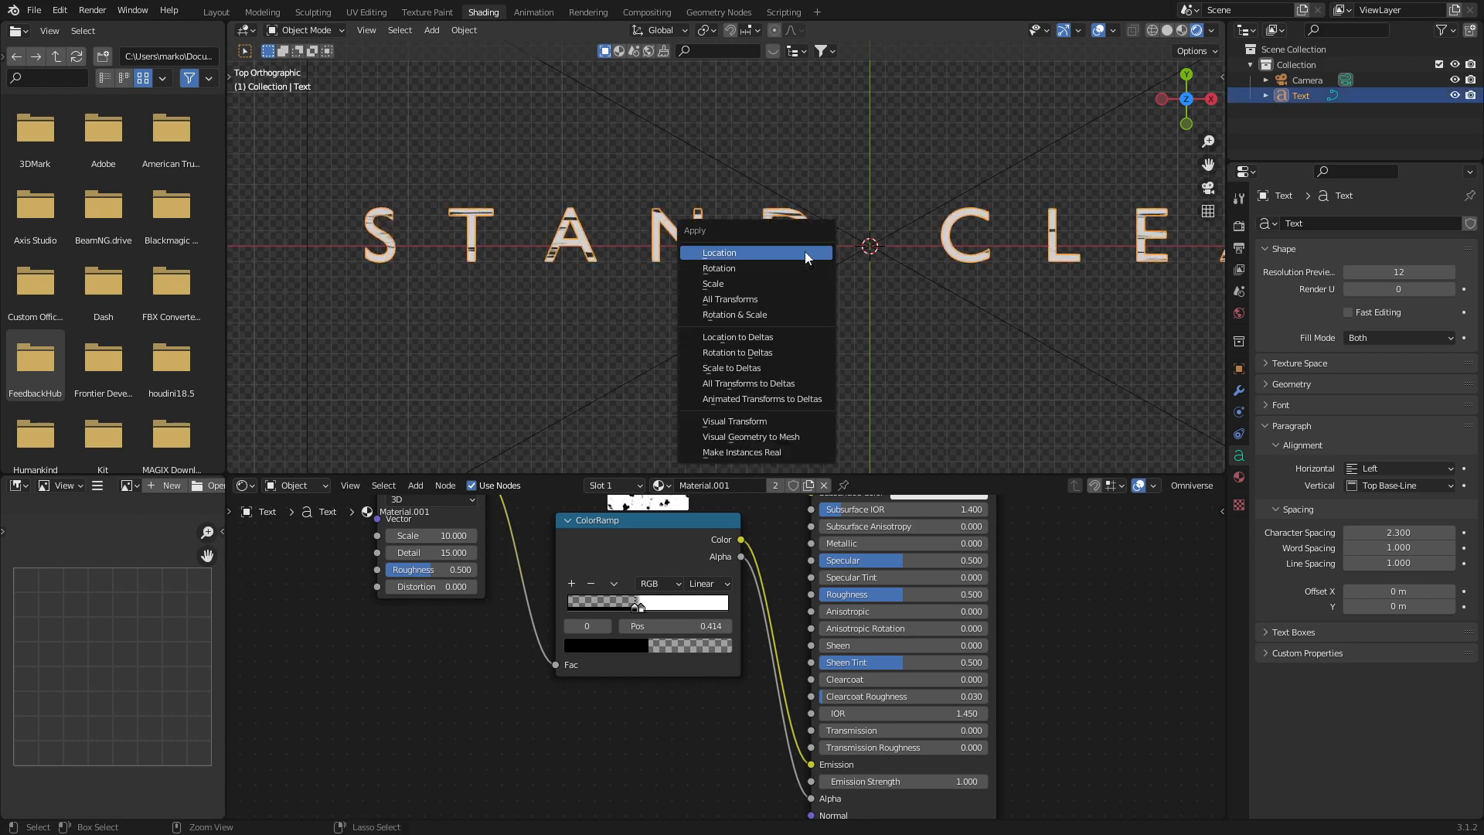
pyautogui.moveTo(800, 283)
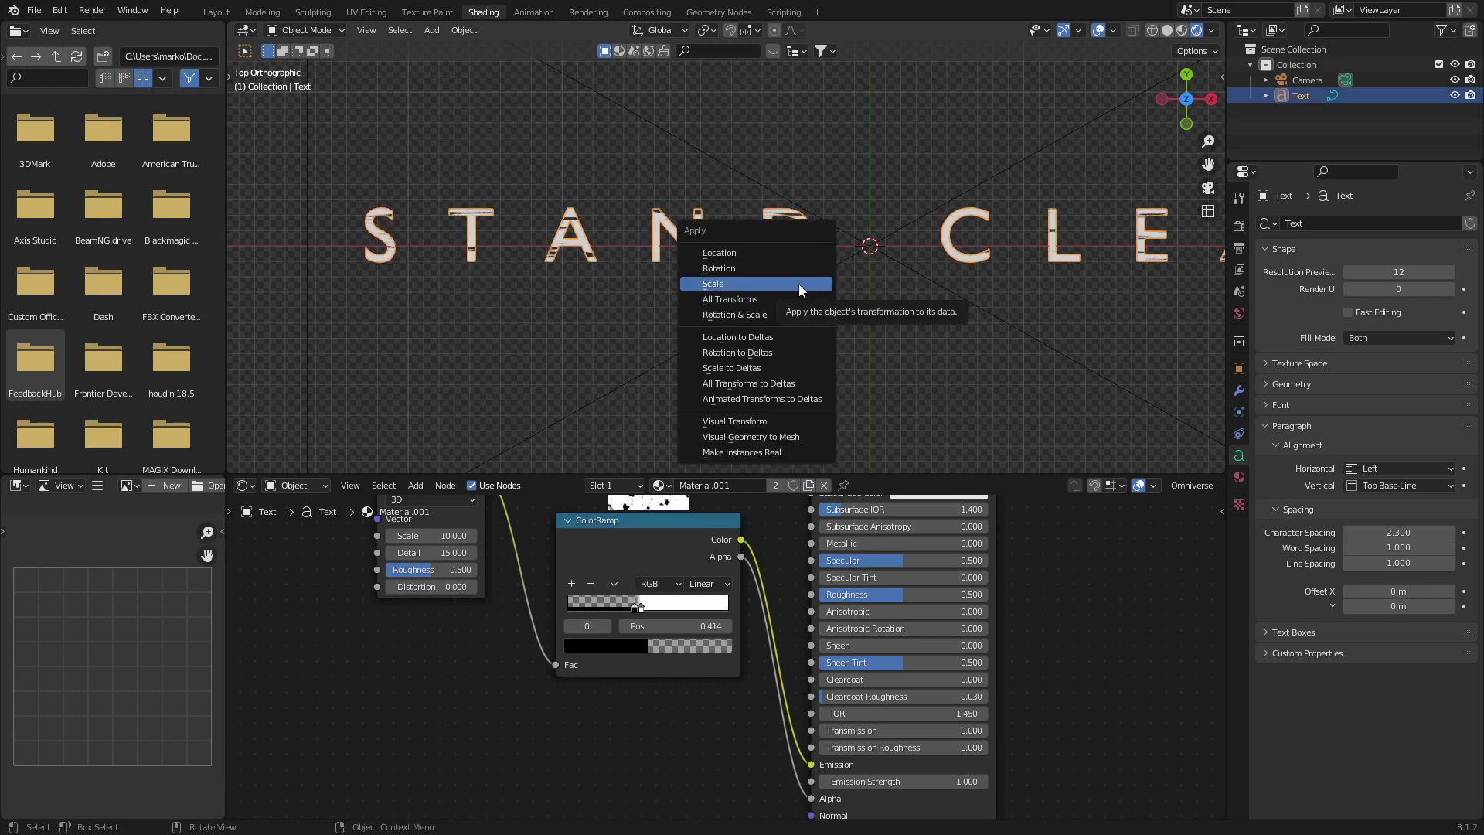
pyautogui.click(712, 283)
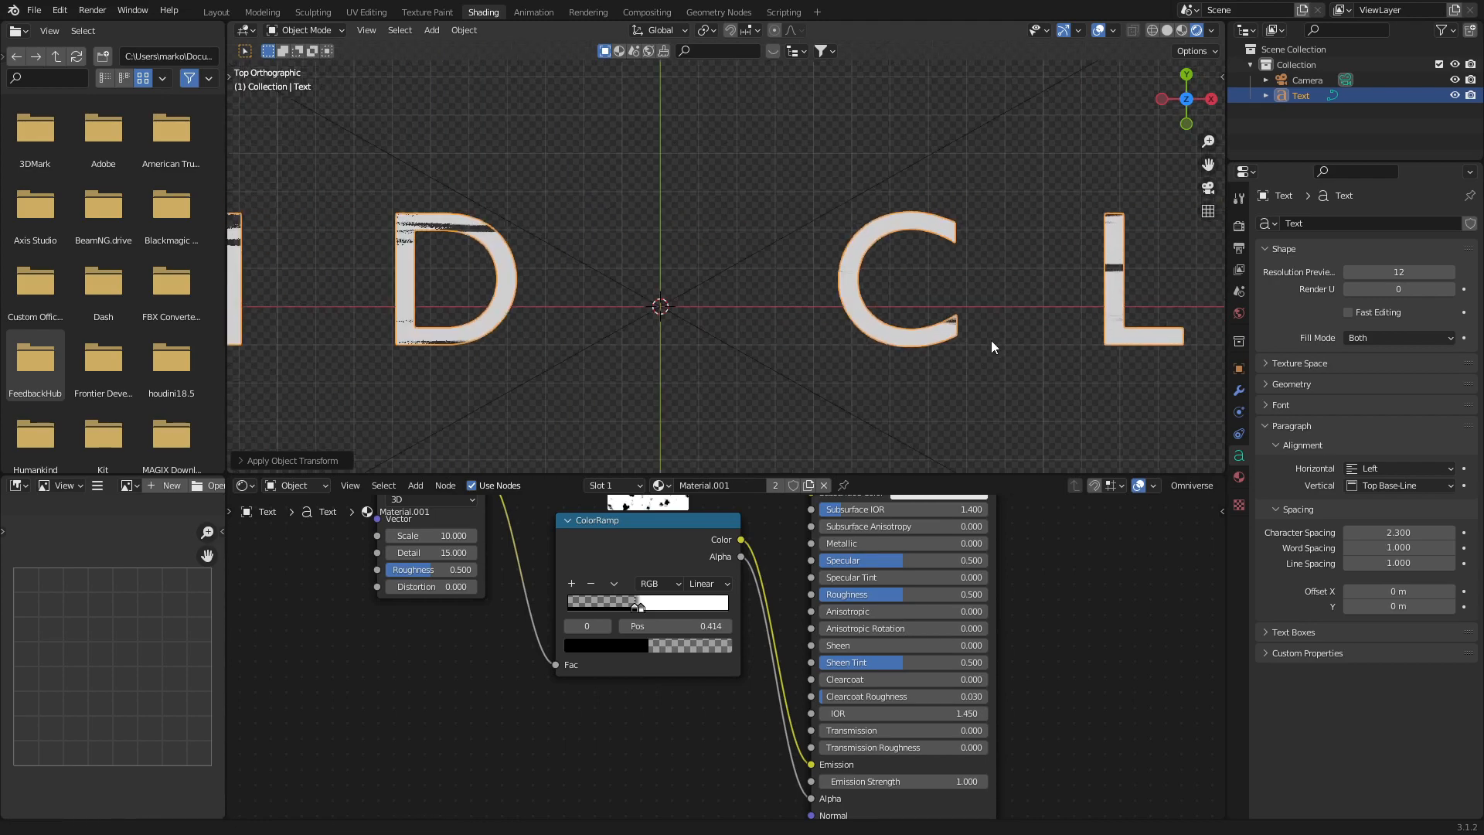
pyautogui.press('F12')
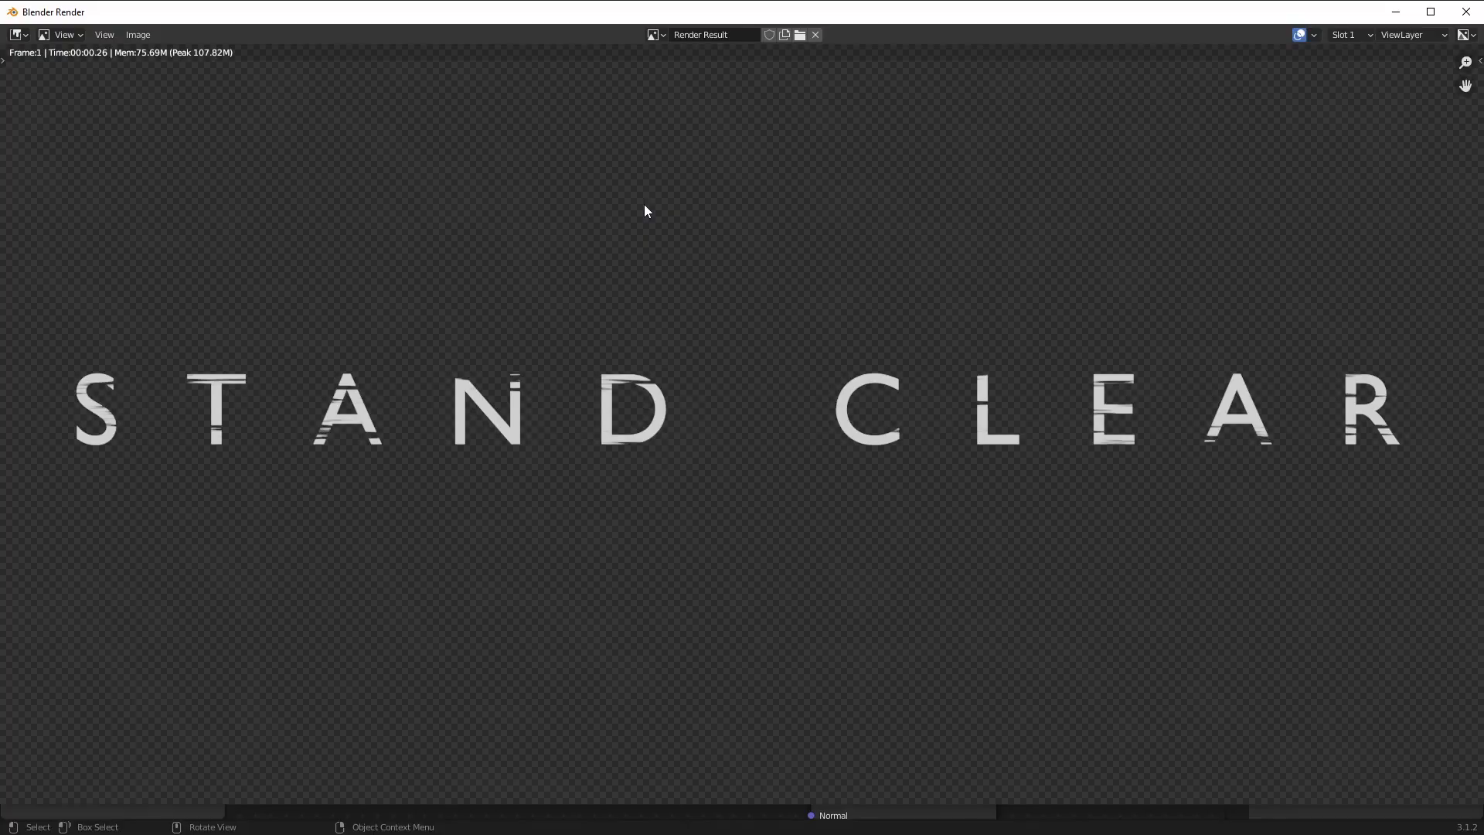
# - Save the STAND CLEAR render as a new PNG image via Image > Save As
pyautogui.click(138, 36)
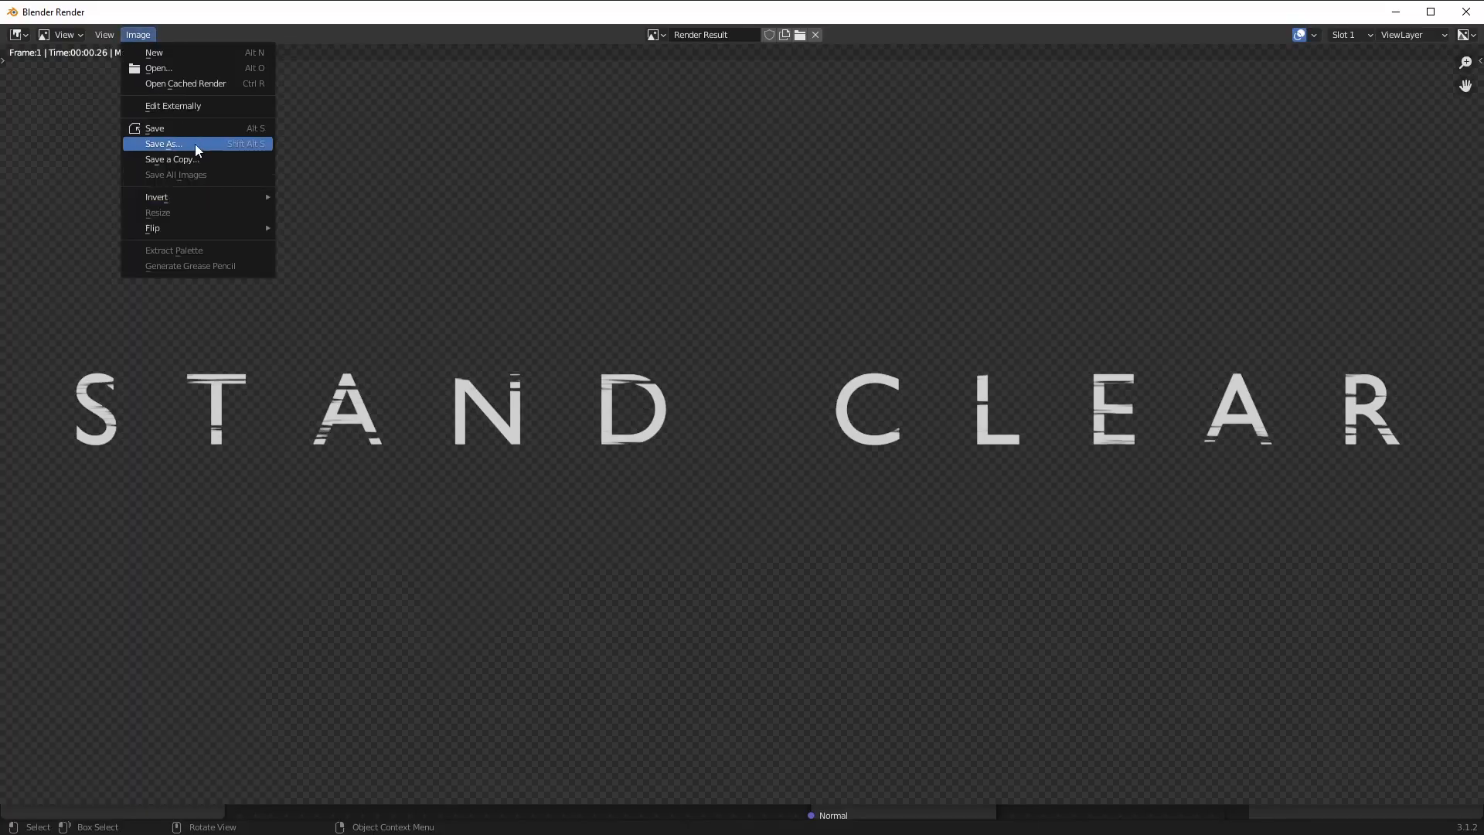
pyautogui.click(162, 142)
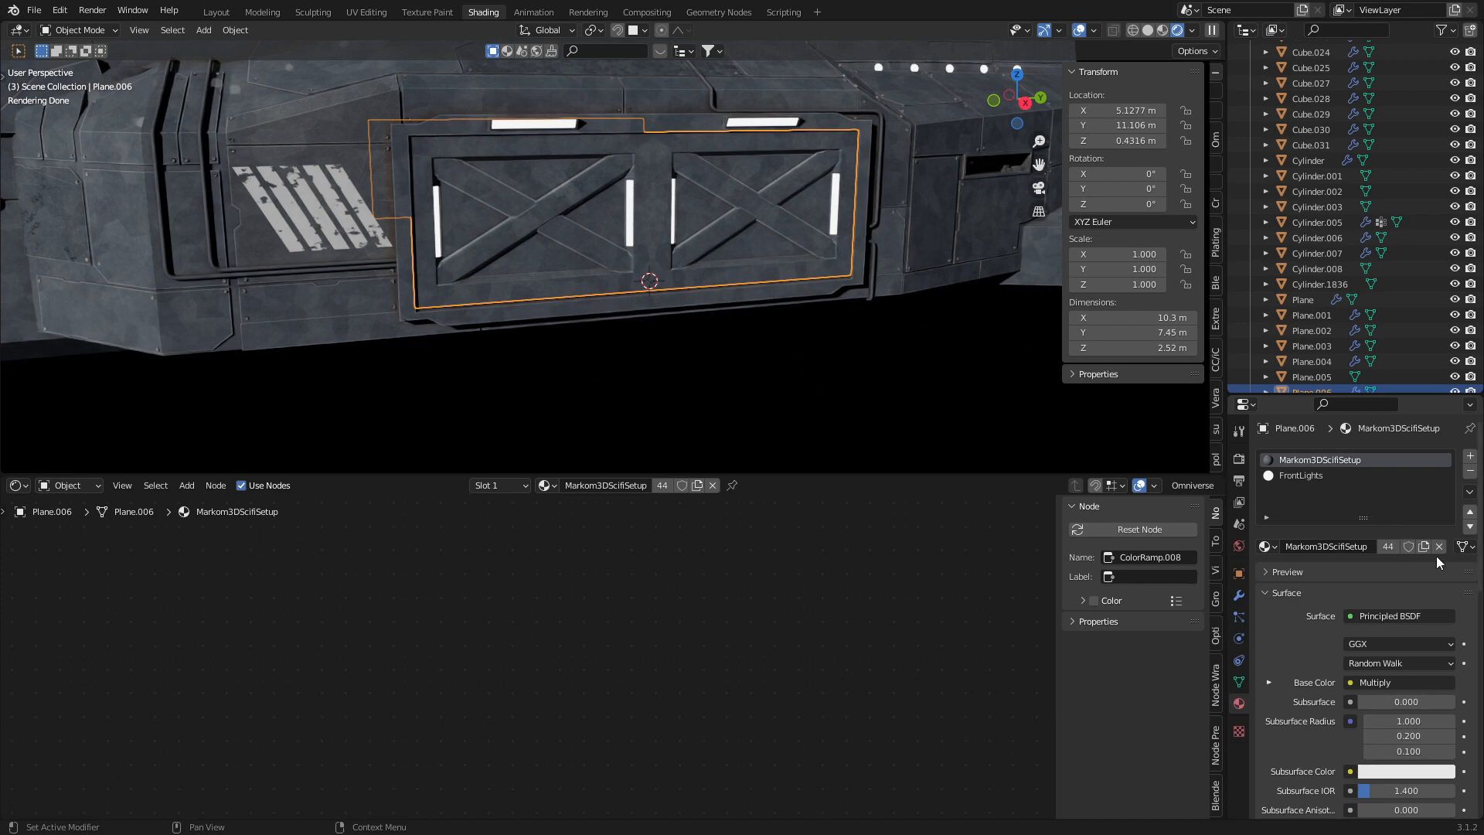
# - Make the door panel's material a single-user Decal copy and apply its Mirror.001 modifier
pyautogui.doubleClick(1334, 546)
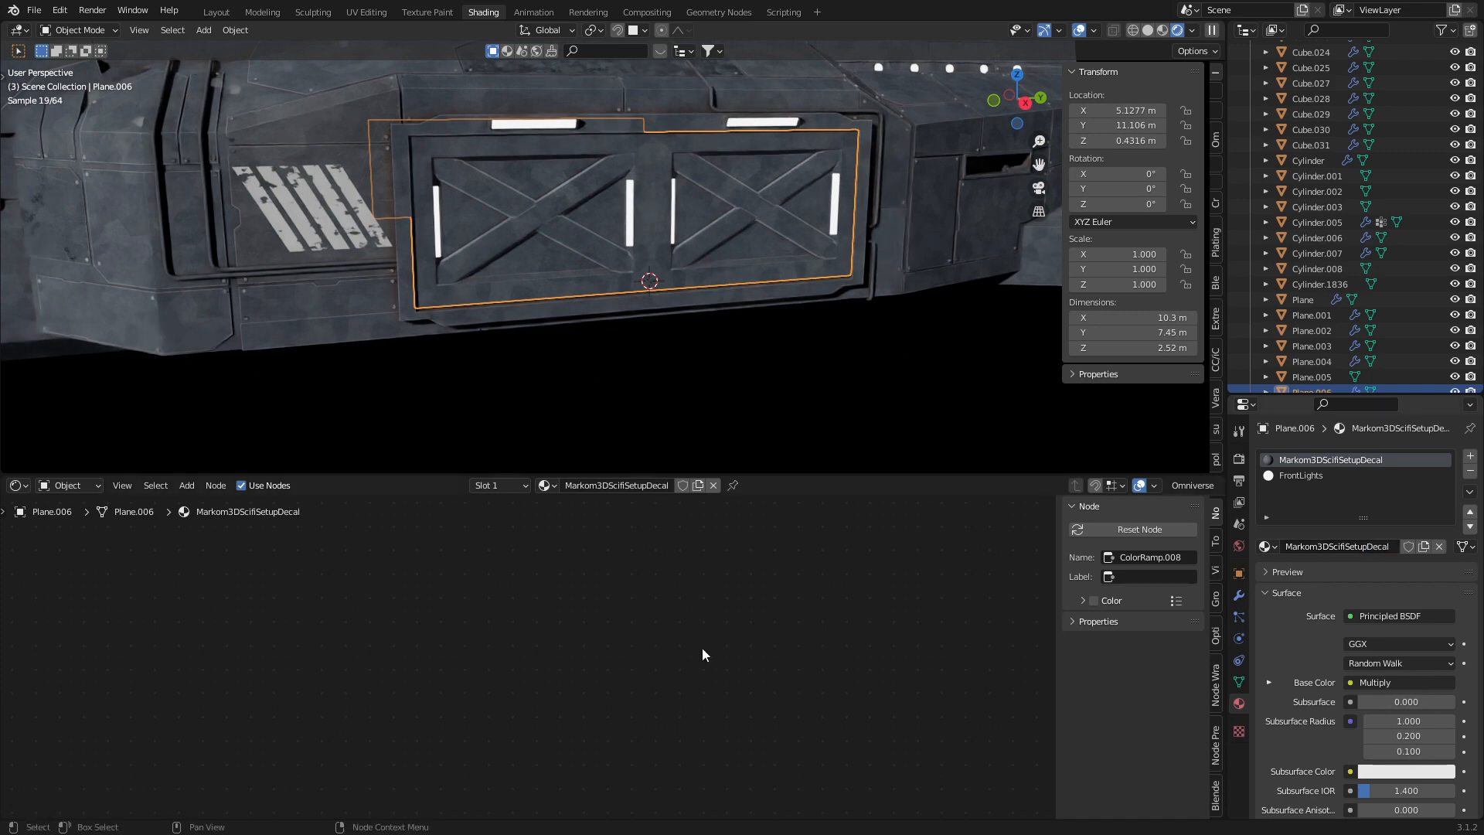
pyautogui.moveTo(1011, 216)
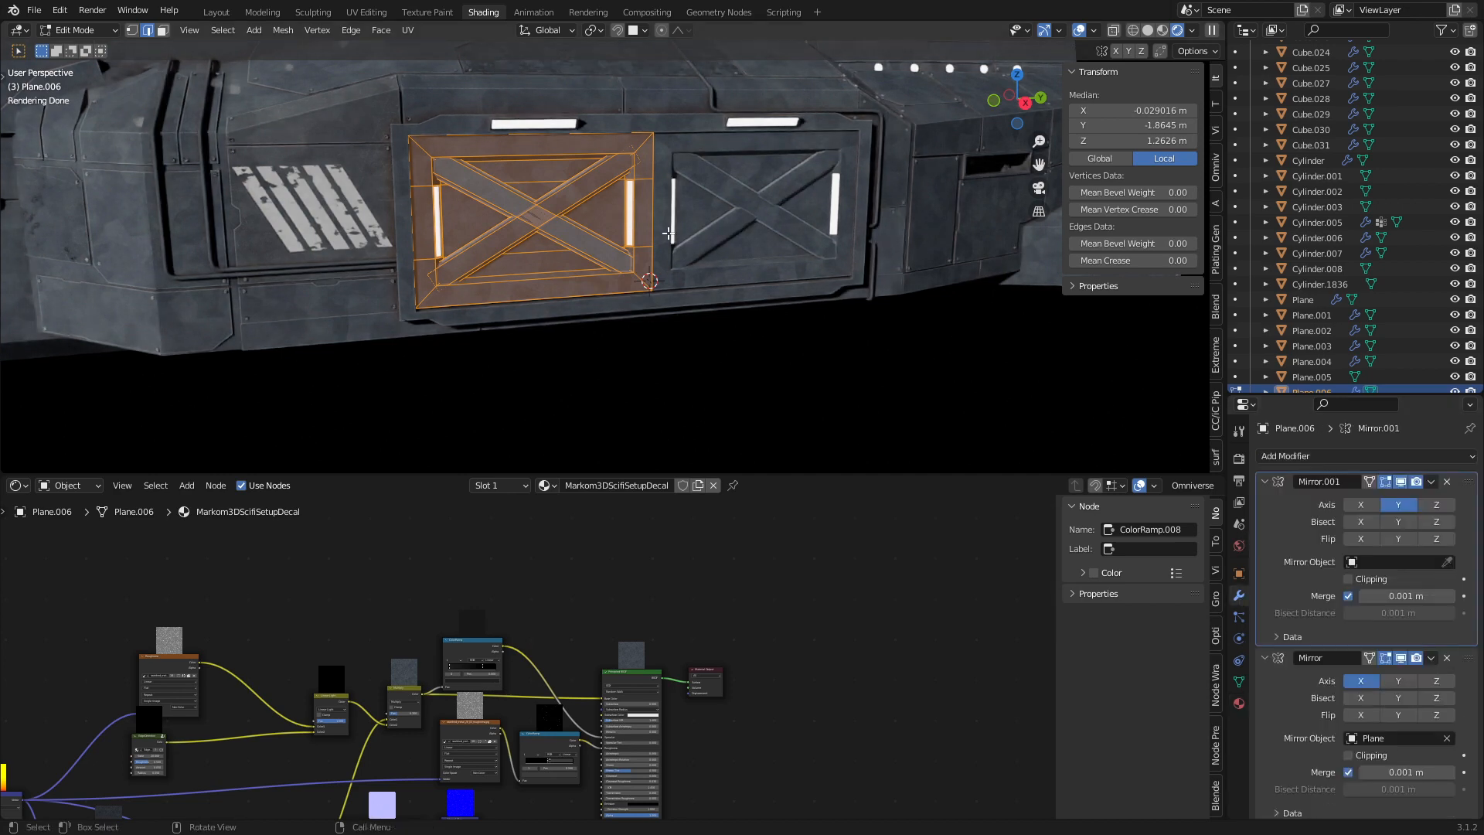
pyautogui.press('Tab')
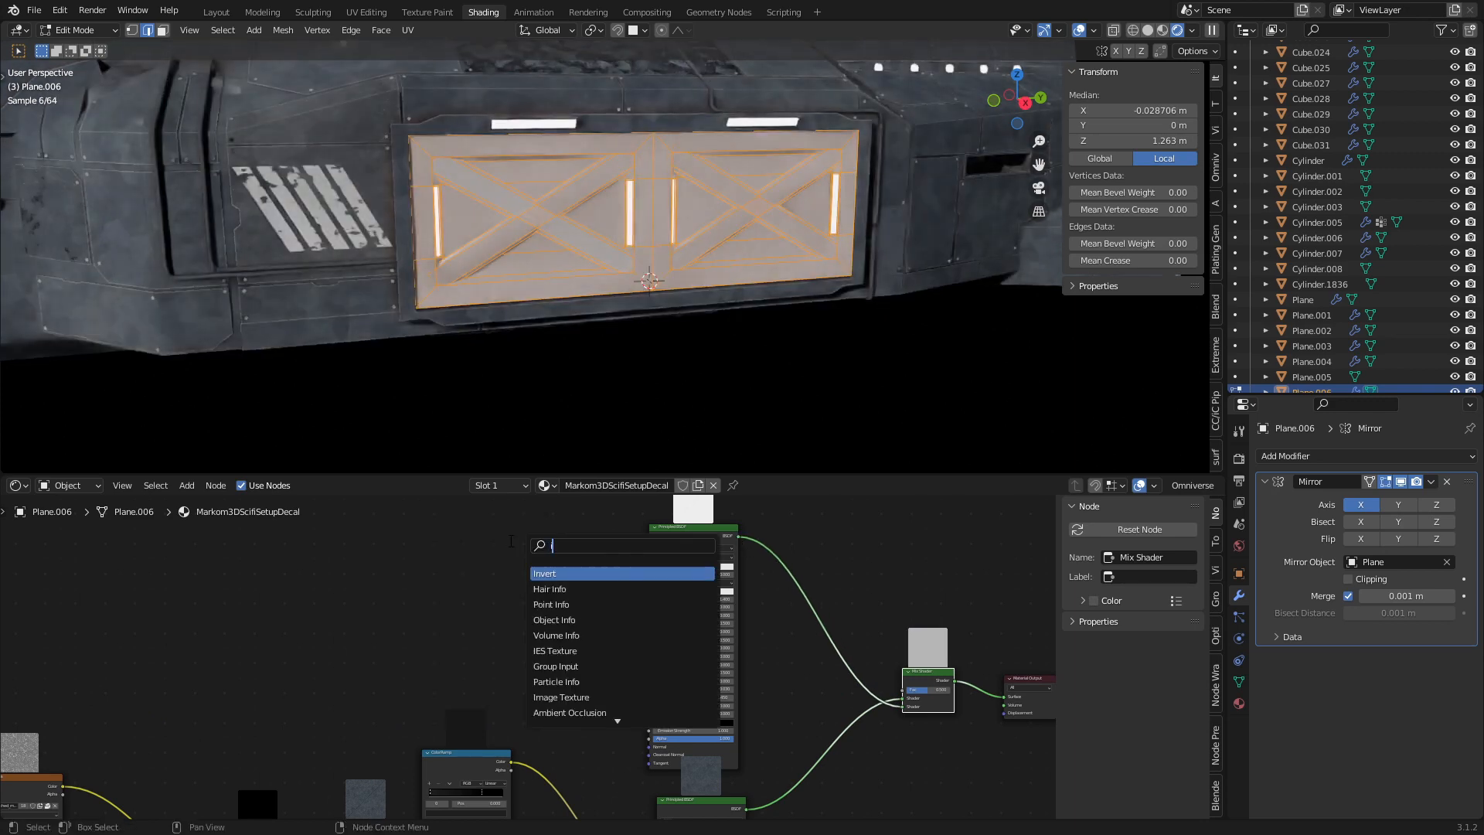
# - Load DecalText.png into an Image Texture fed by a UV Map node into Base Color
pyautogui.click(560, 697)
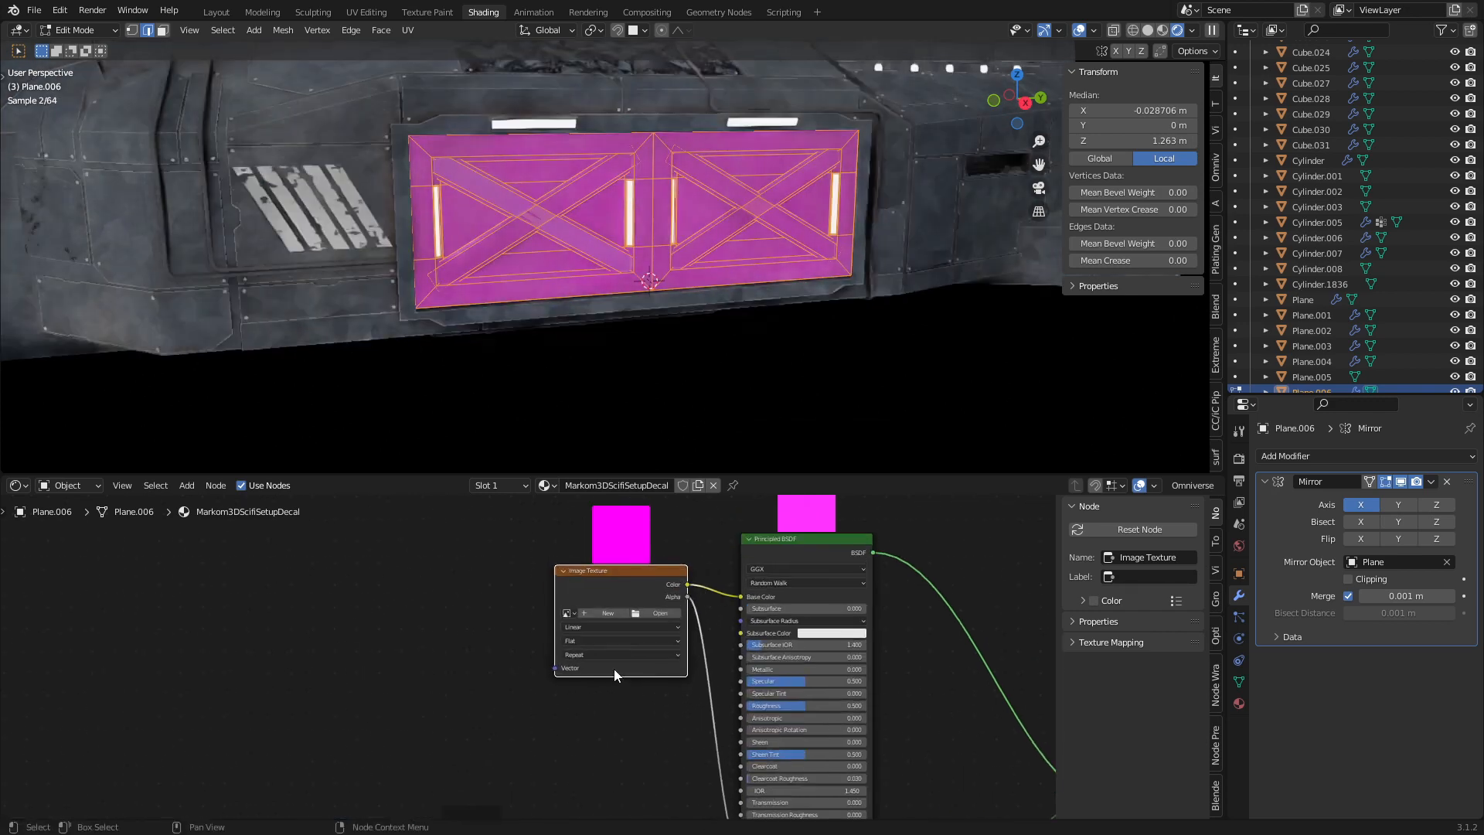
pyautogui.click(658, 614)
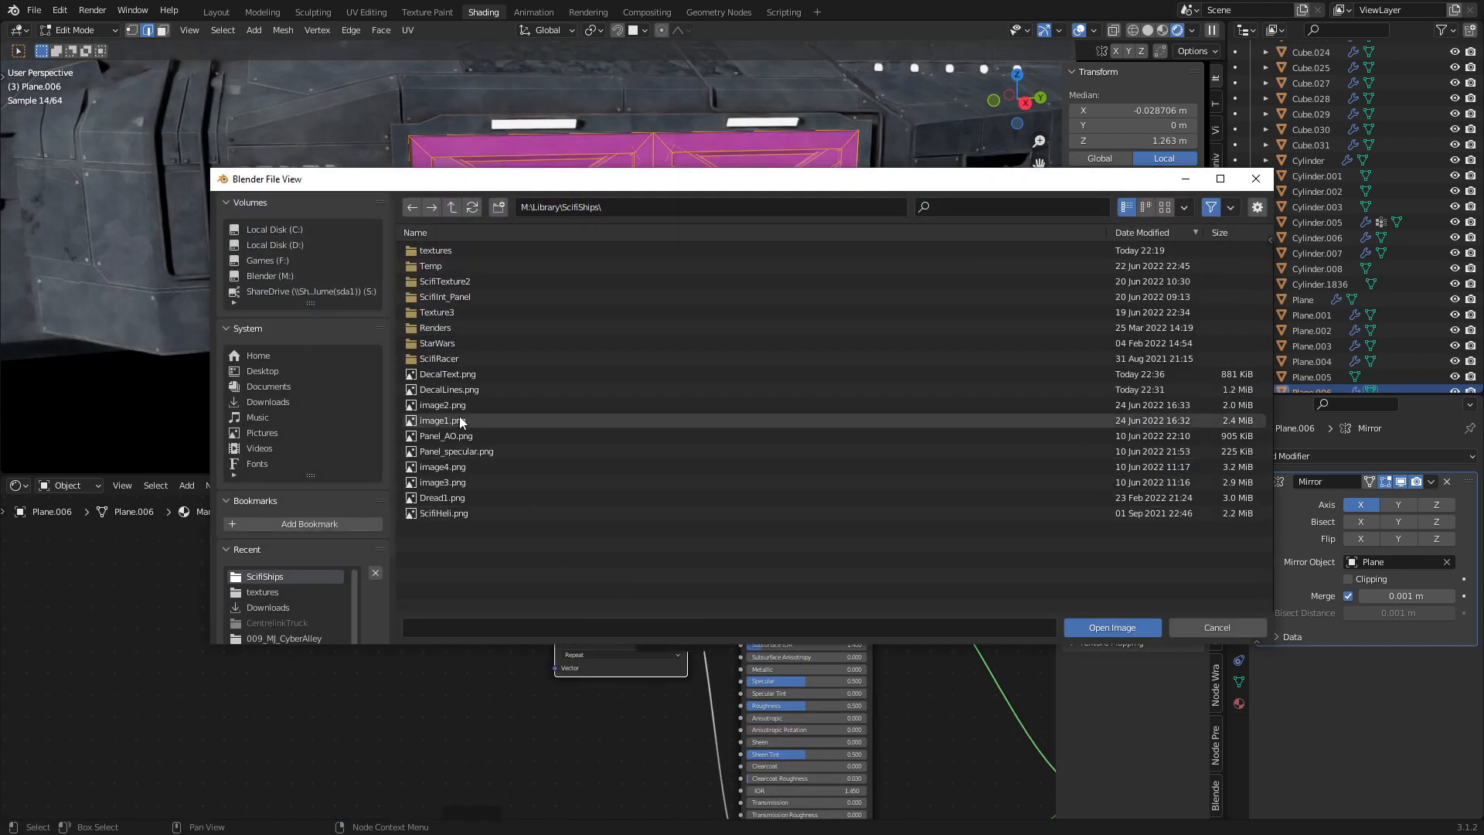
pyautogui.click(1110, 626)
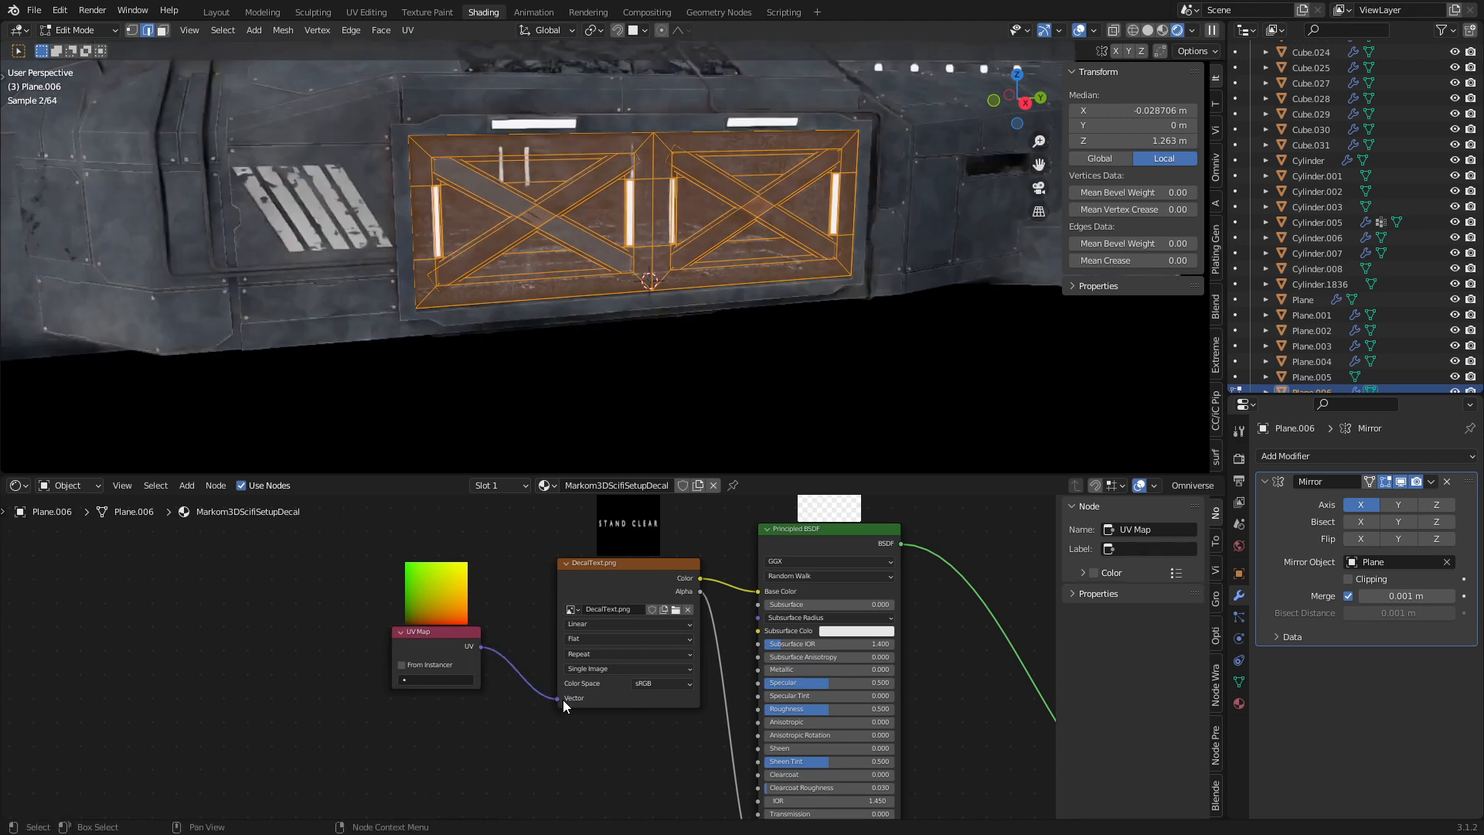
pyautogui.click(445, 680)
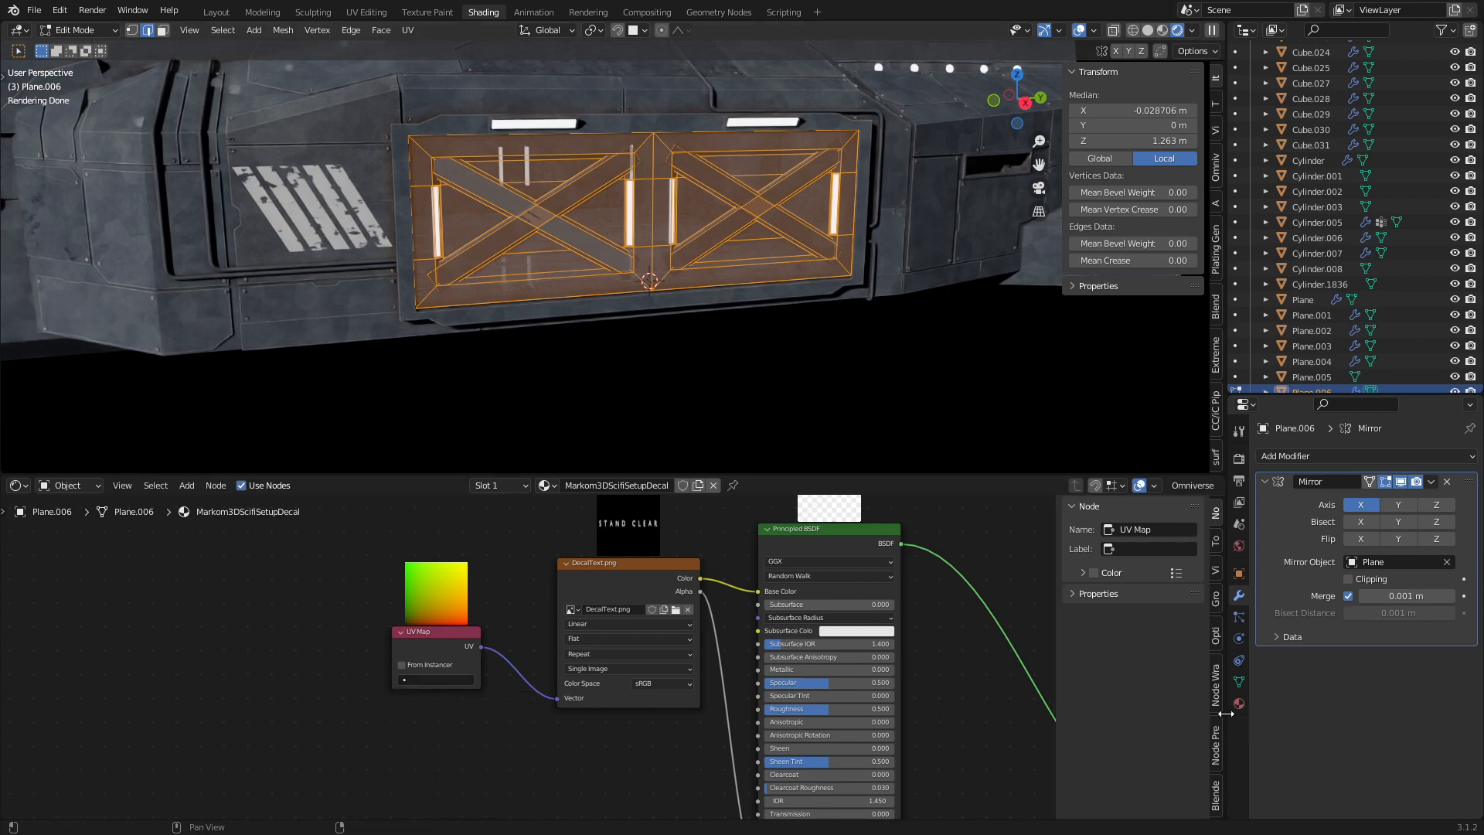
pyautogui.click(1238, 676)
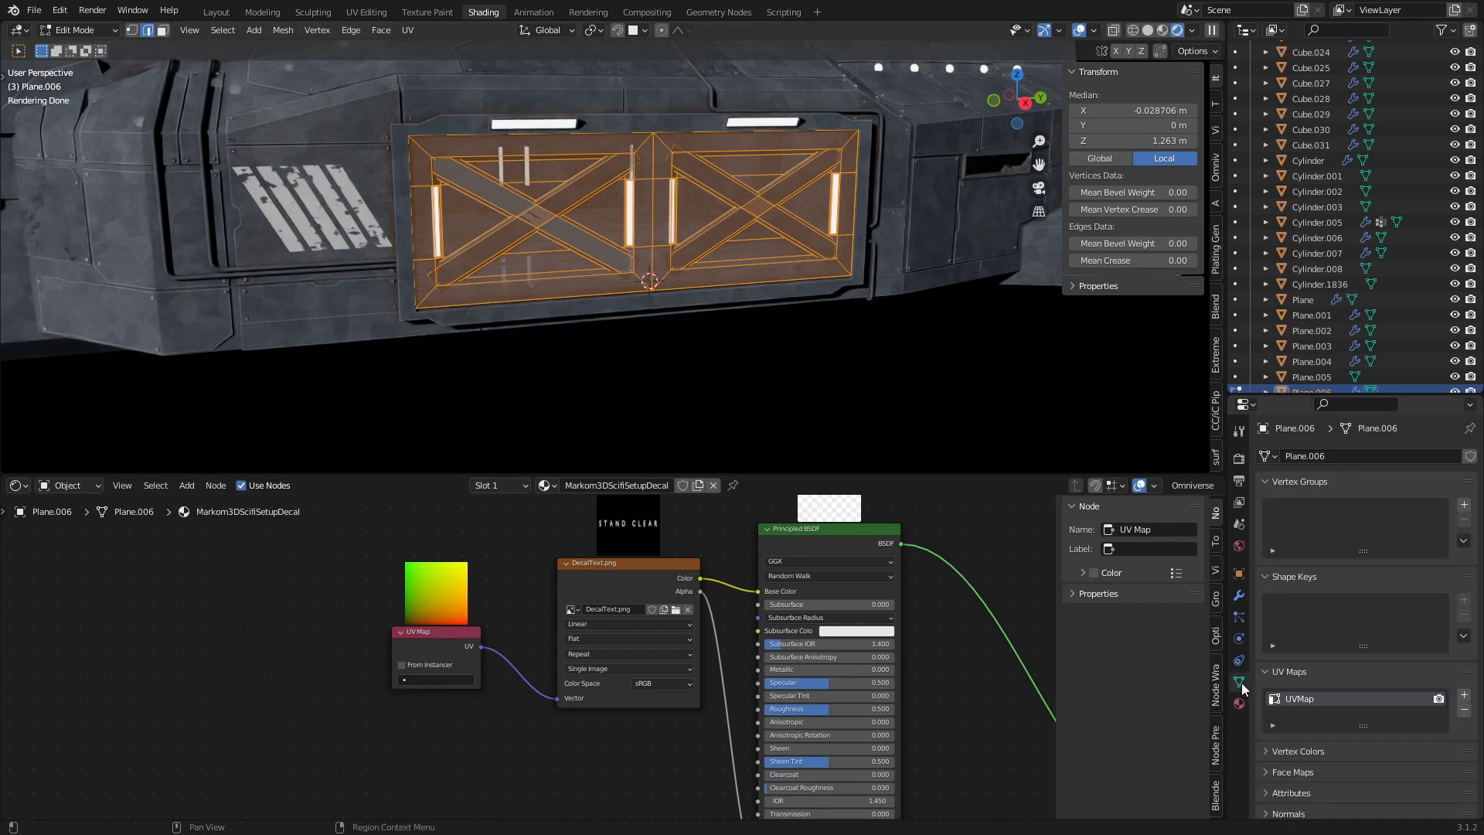
# - Add UVMap.001 to the door and project its faces from the Right Ortho view
pyautogui.click(1462, 694)
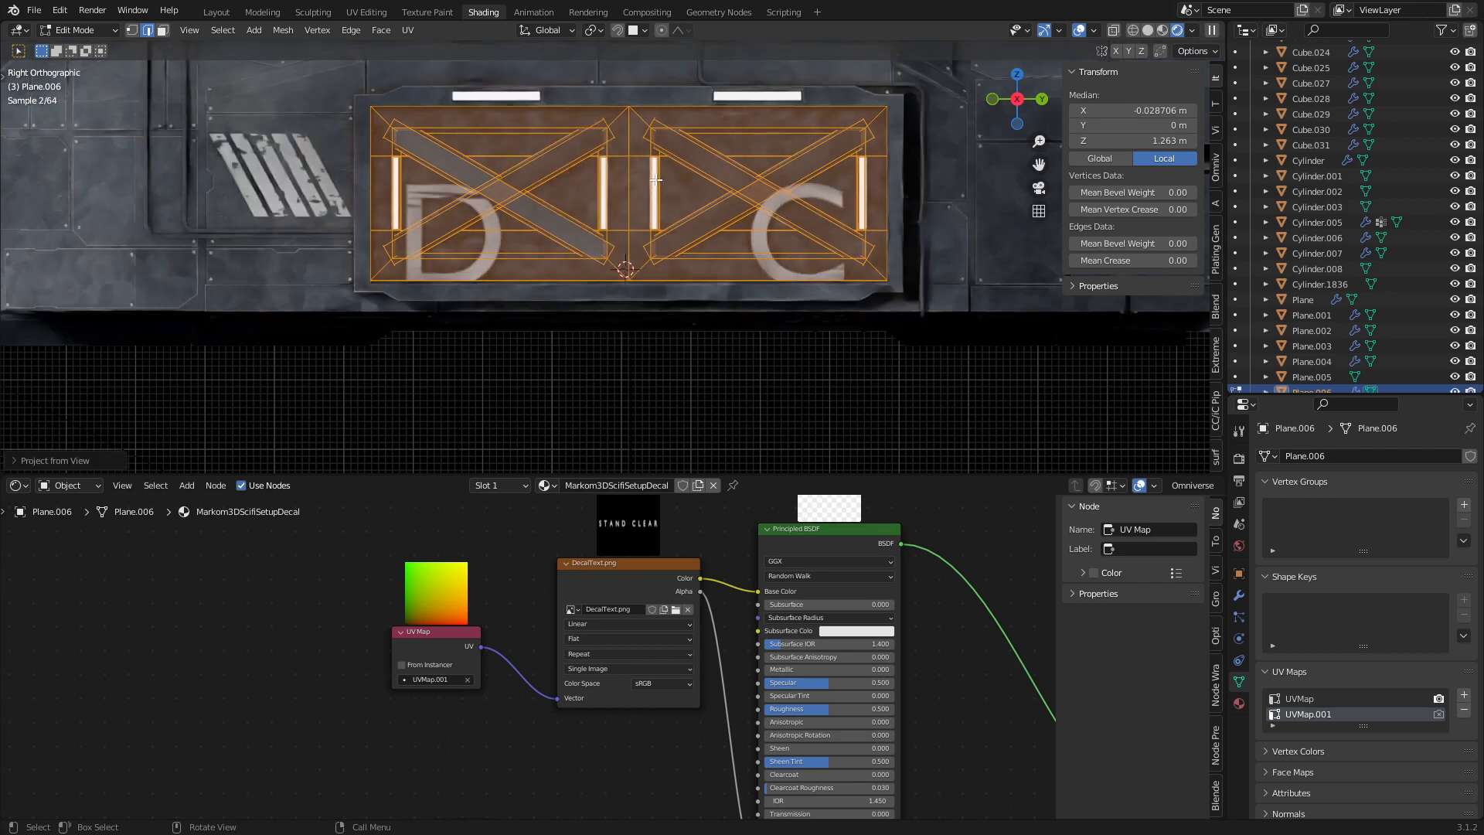
pyautogui.click(365, 11)
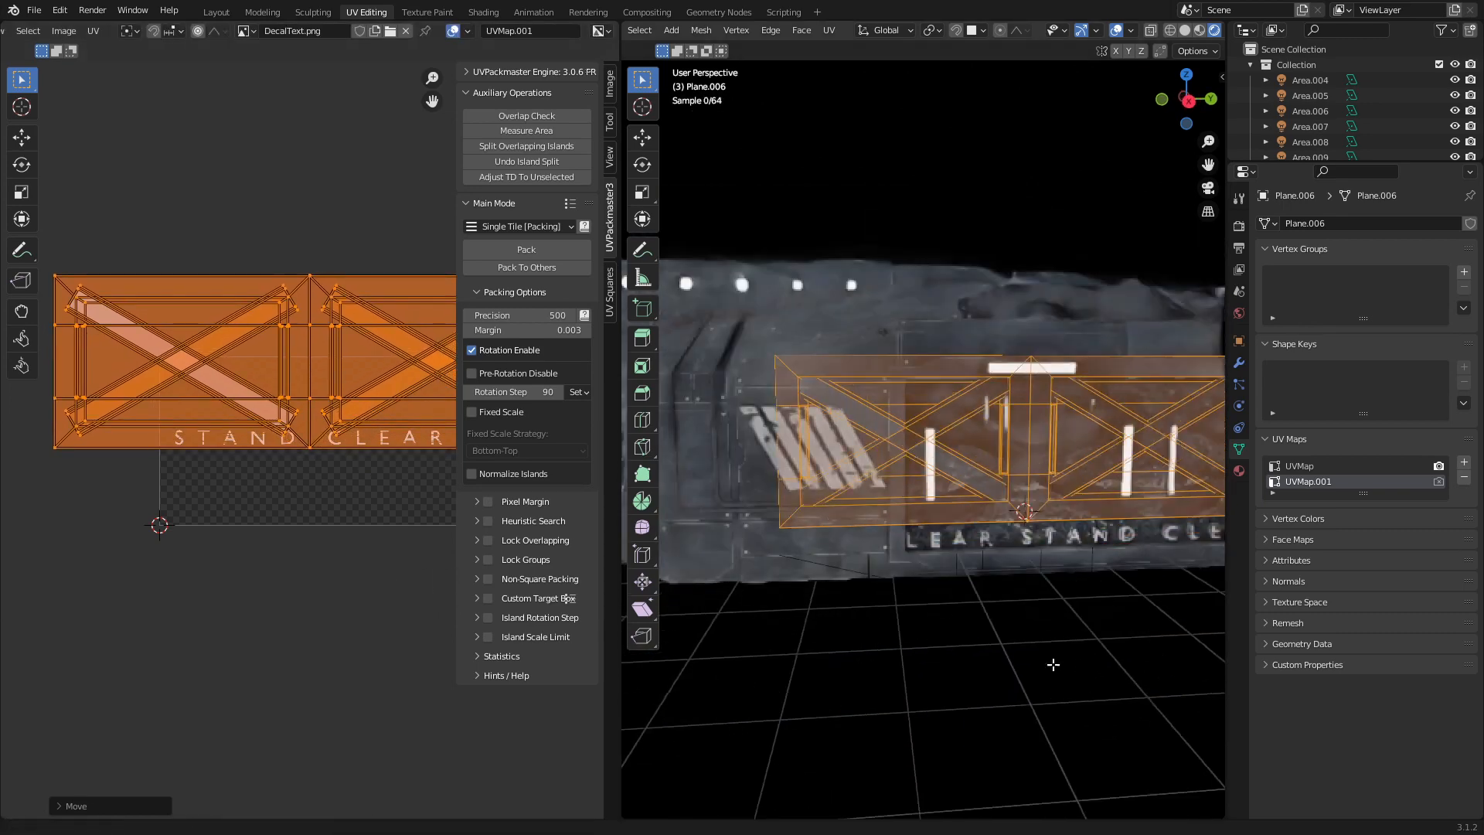
# - Move the door's UV islands so STAND CLEAR sits along the bottom edge, back in Object Mode
pyautogui.click(427, 11)
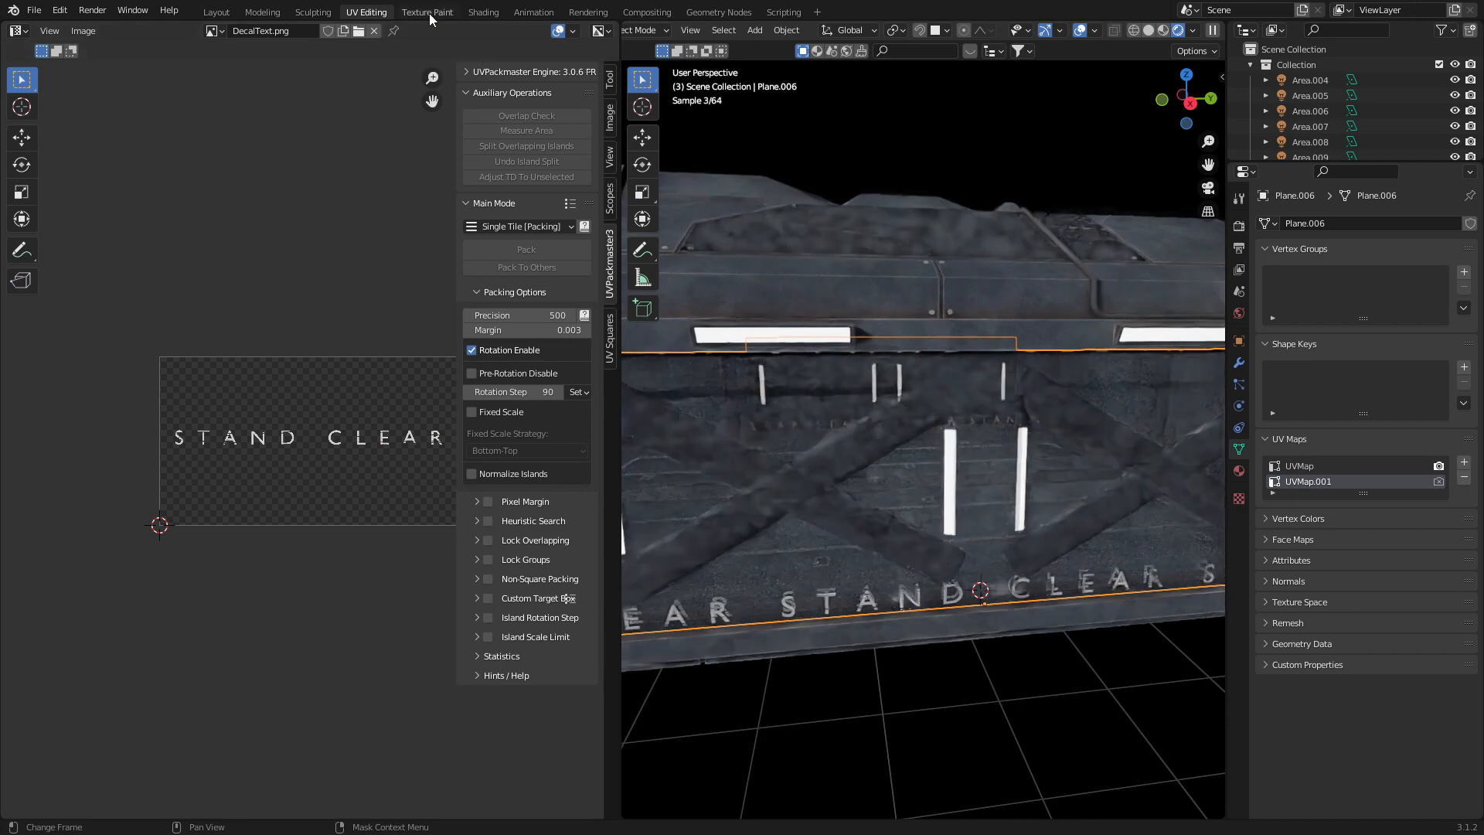
pyautogui.click(484, 11)
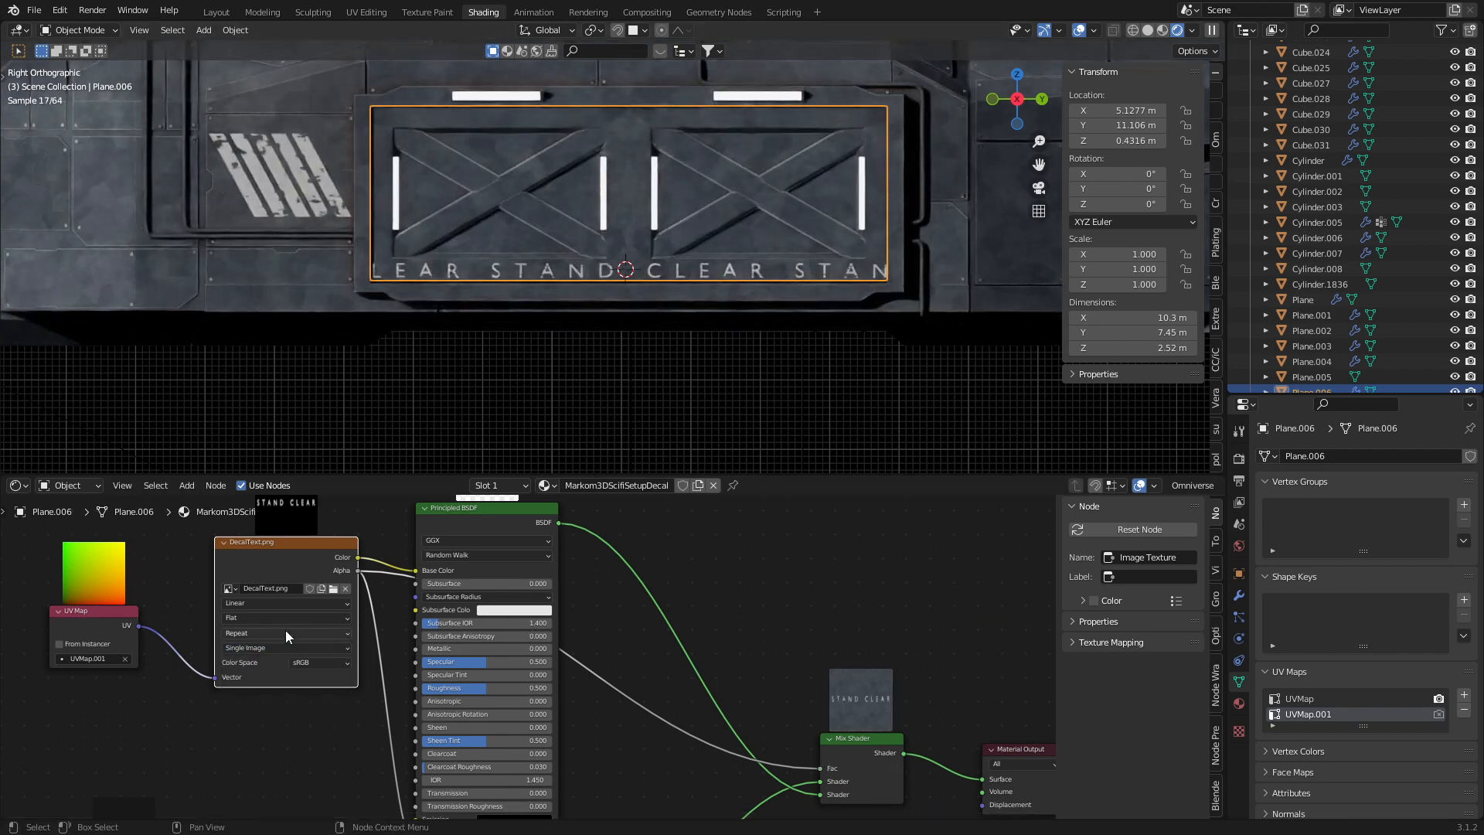
# - Set the door decal's image texture extension to Clip so the lettering shows once
pyautogui.click(285, 633)
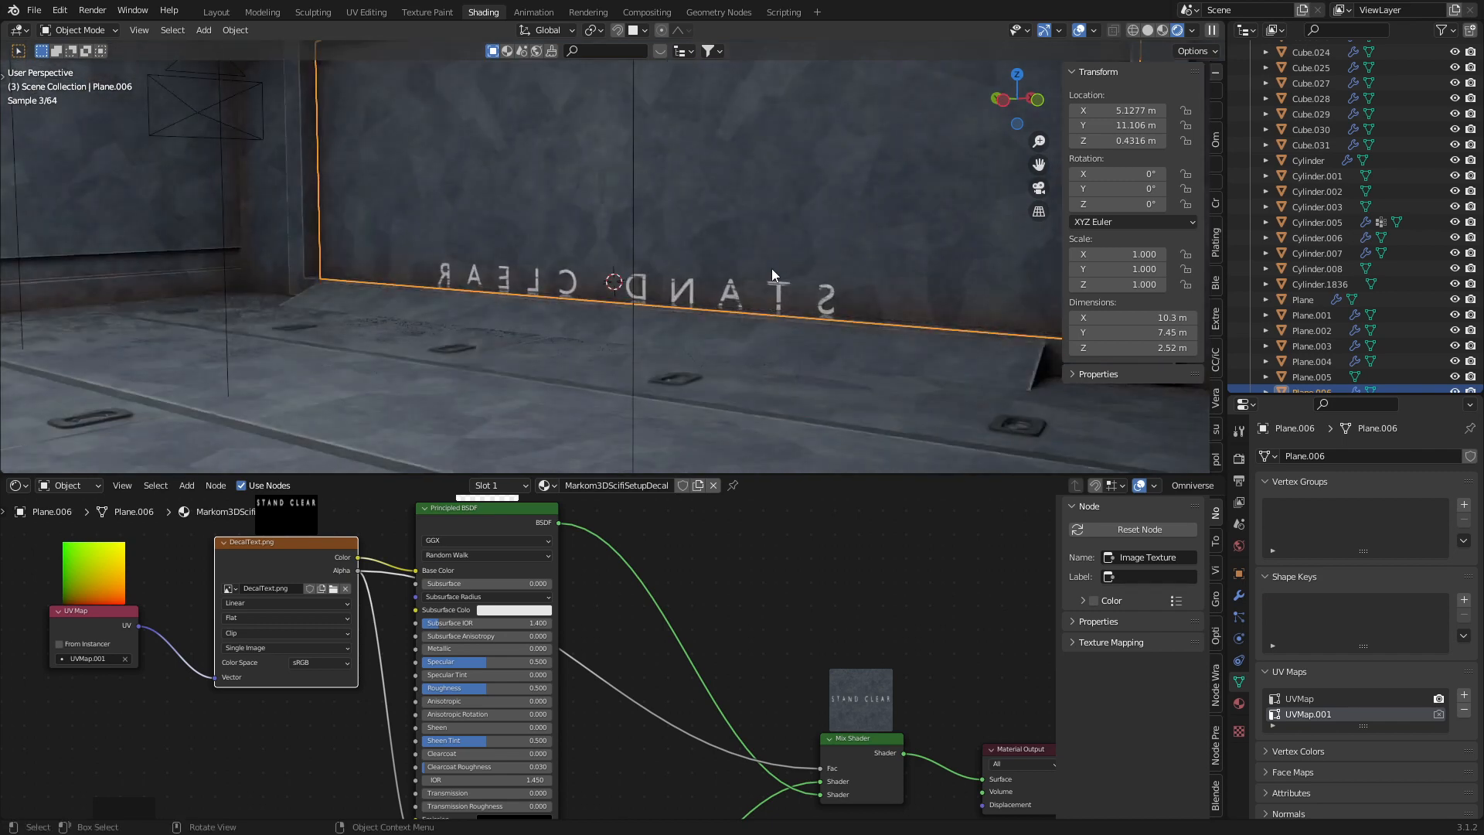
pyautogui.moveTo(631, 257)
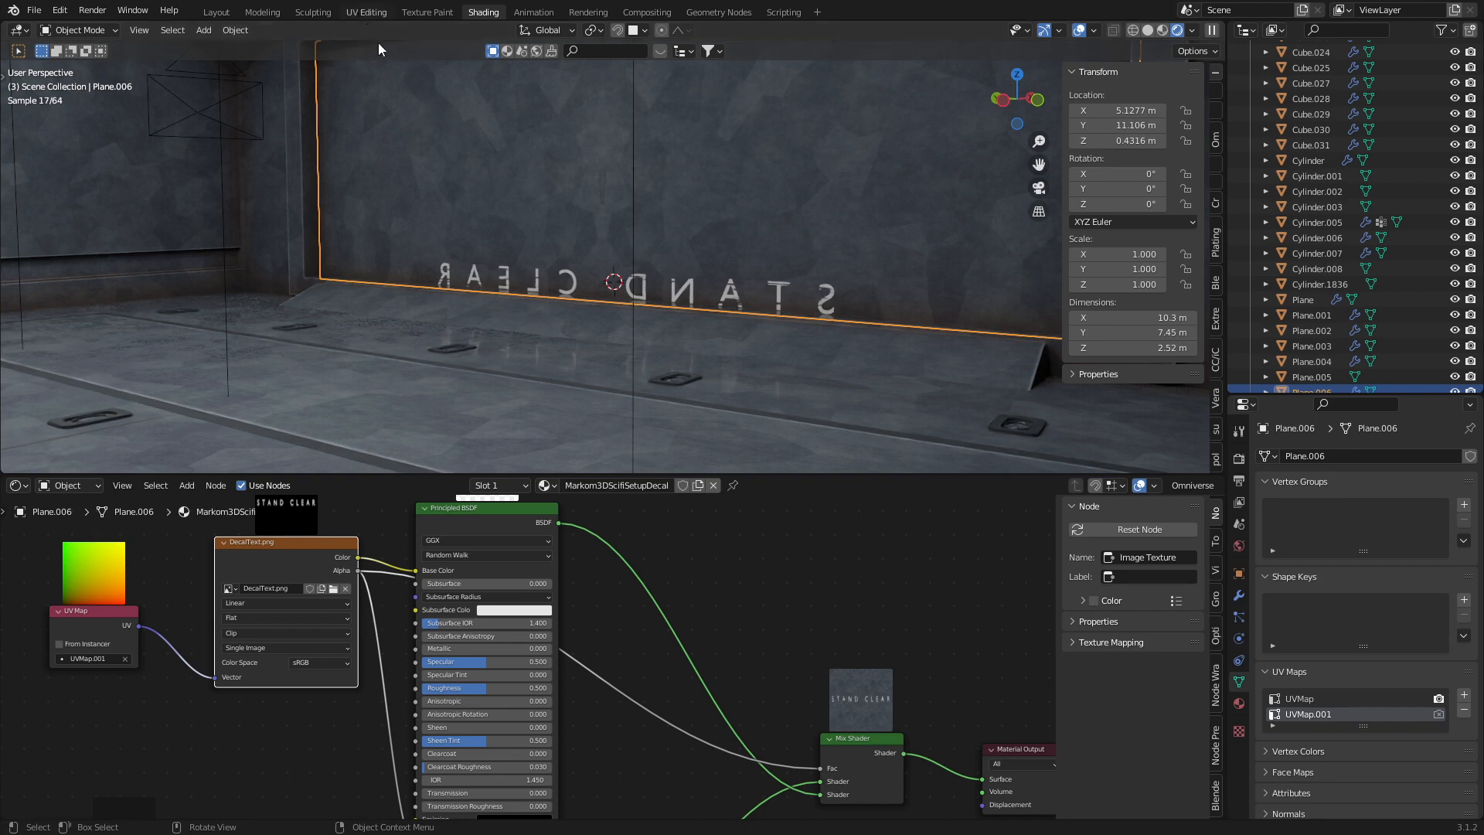
# - Move the door's lower-strip UVs in the UV Editing workspace so they sit once on the STAND CLEAR lettering
pyautogui.click(365, 10)
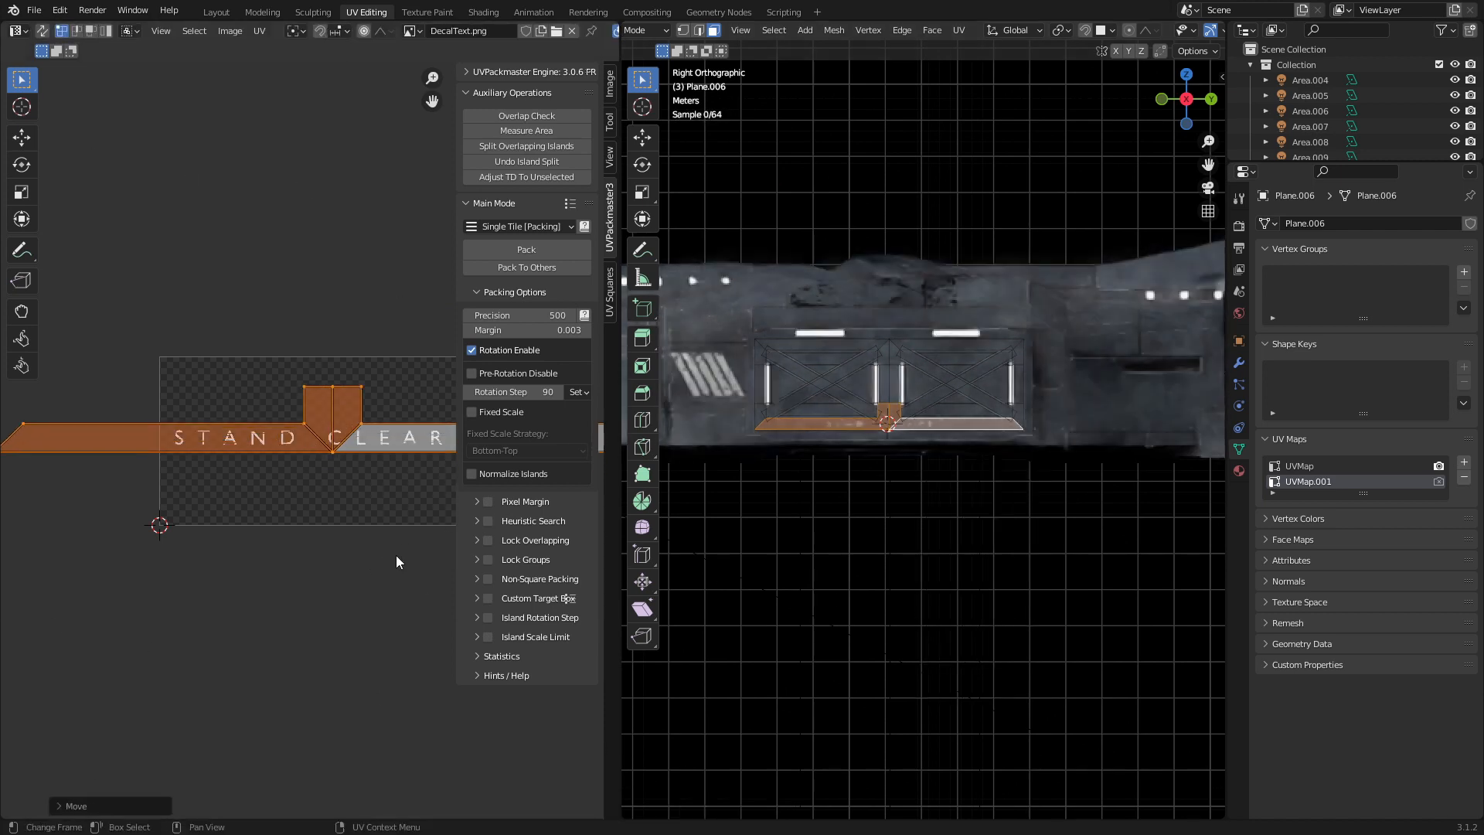
pyautogui.press('s')
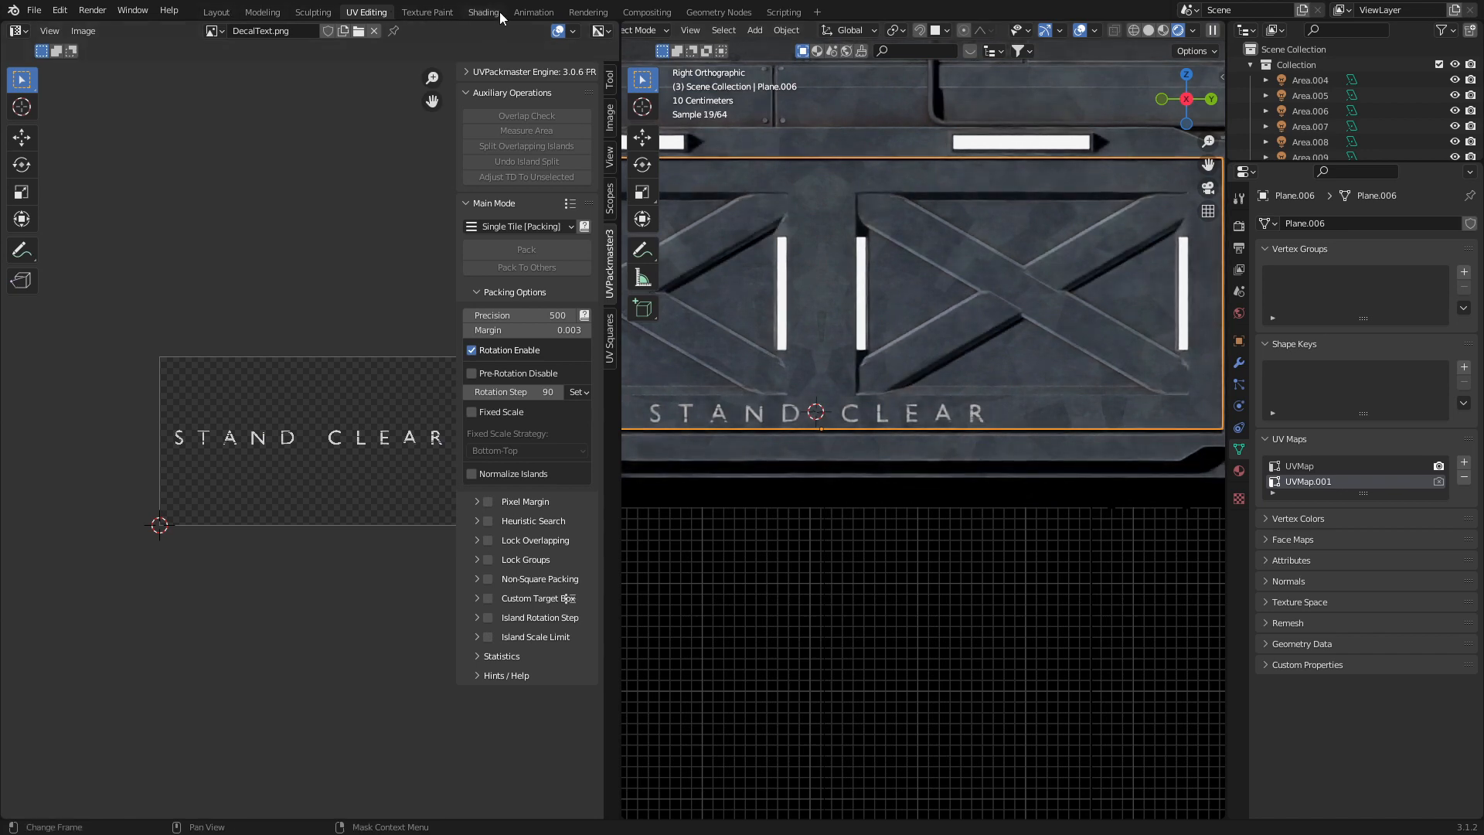
# - Return to the Shading workspace and switch the Shader Editor to the World background nodes
pyautogui.click(482, 11)
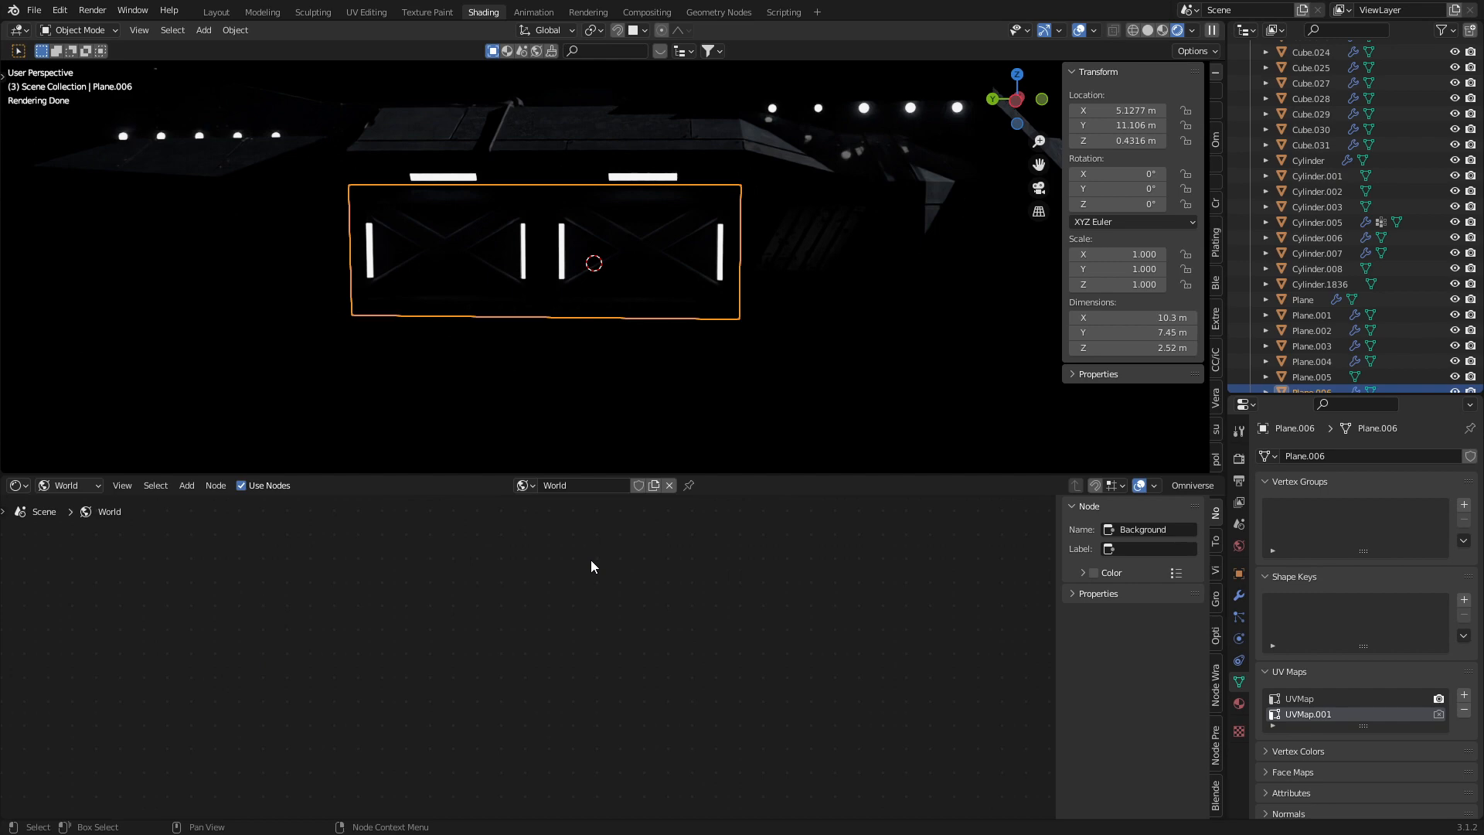
# - Raise the world Background colour value to grey so it lights the door
pyautogui.click(388, 671)
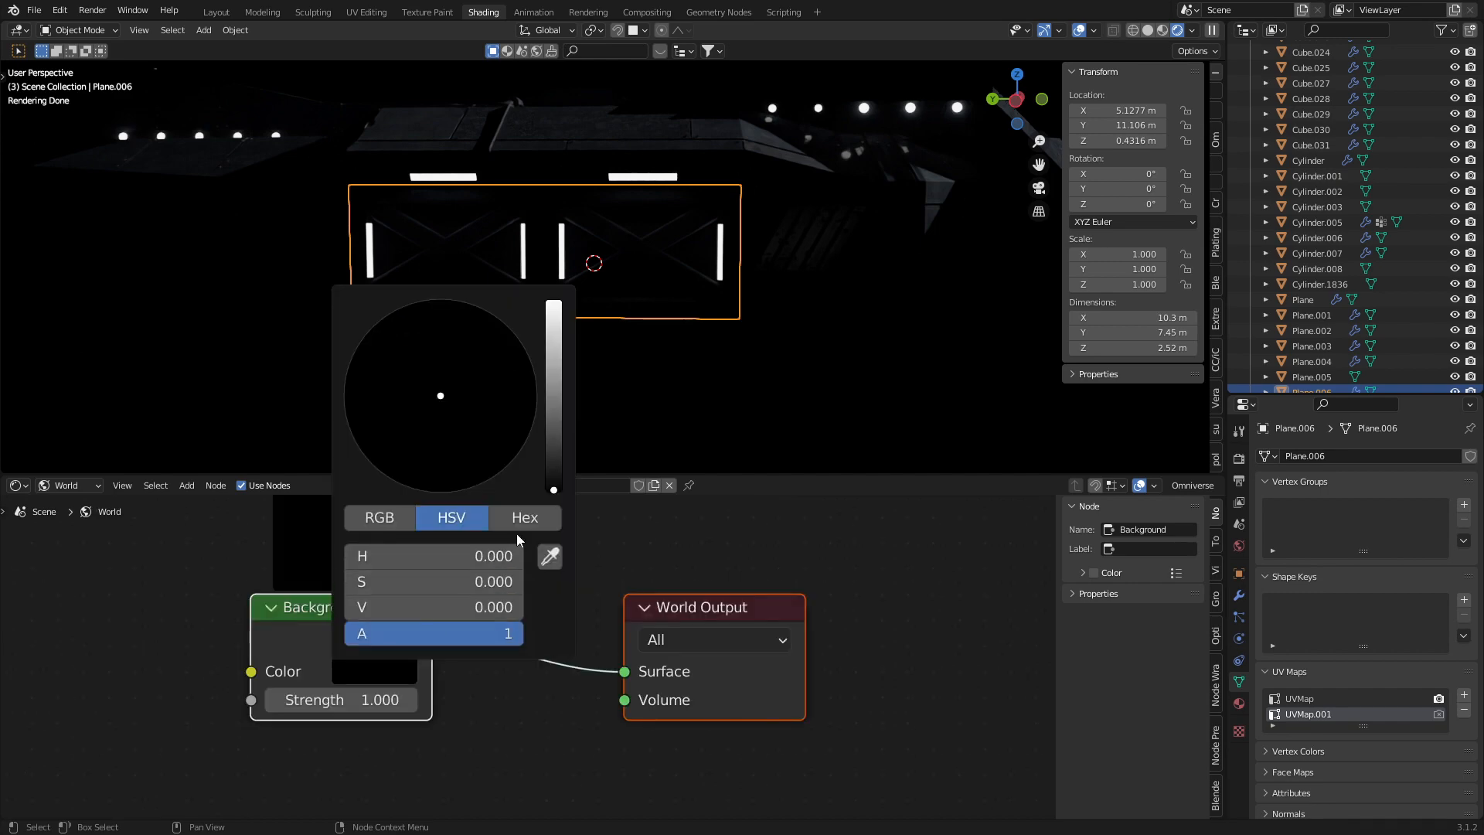
pyautogui.click(606, 348)
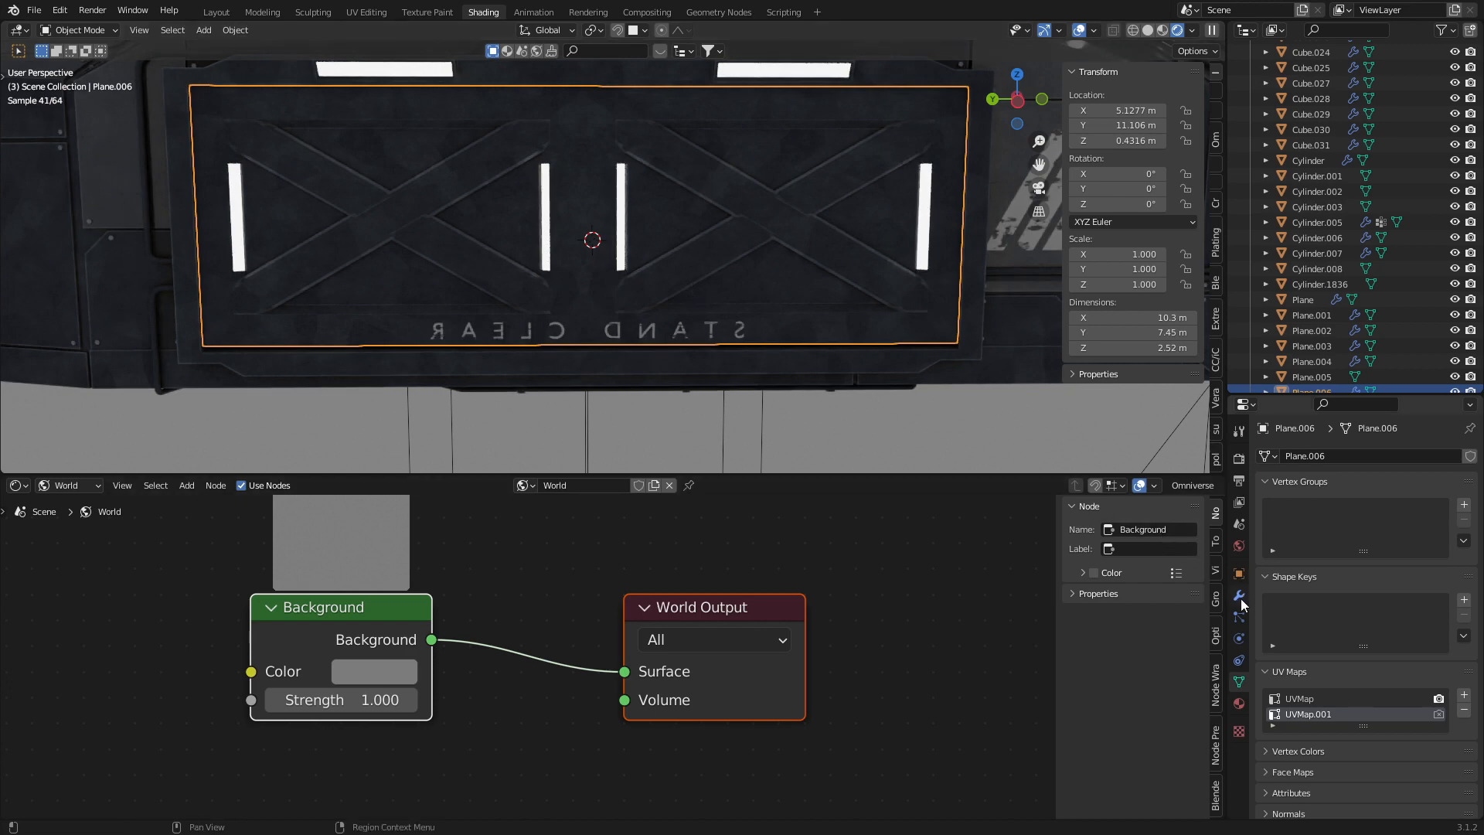
# - Show the door's Mirror modifier Data panel with its UV mirroring options
pyautogui.click(1238, 593)
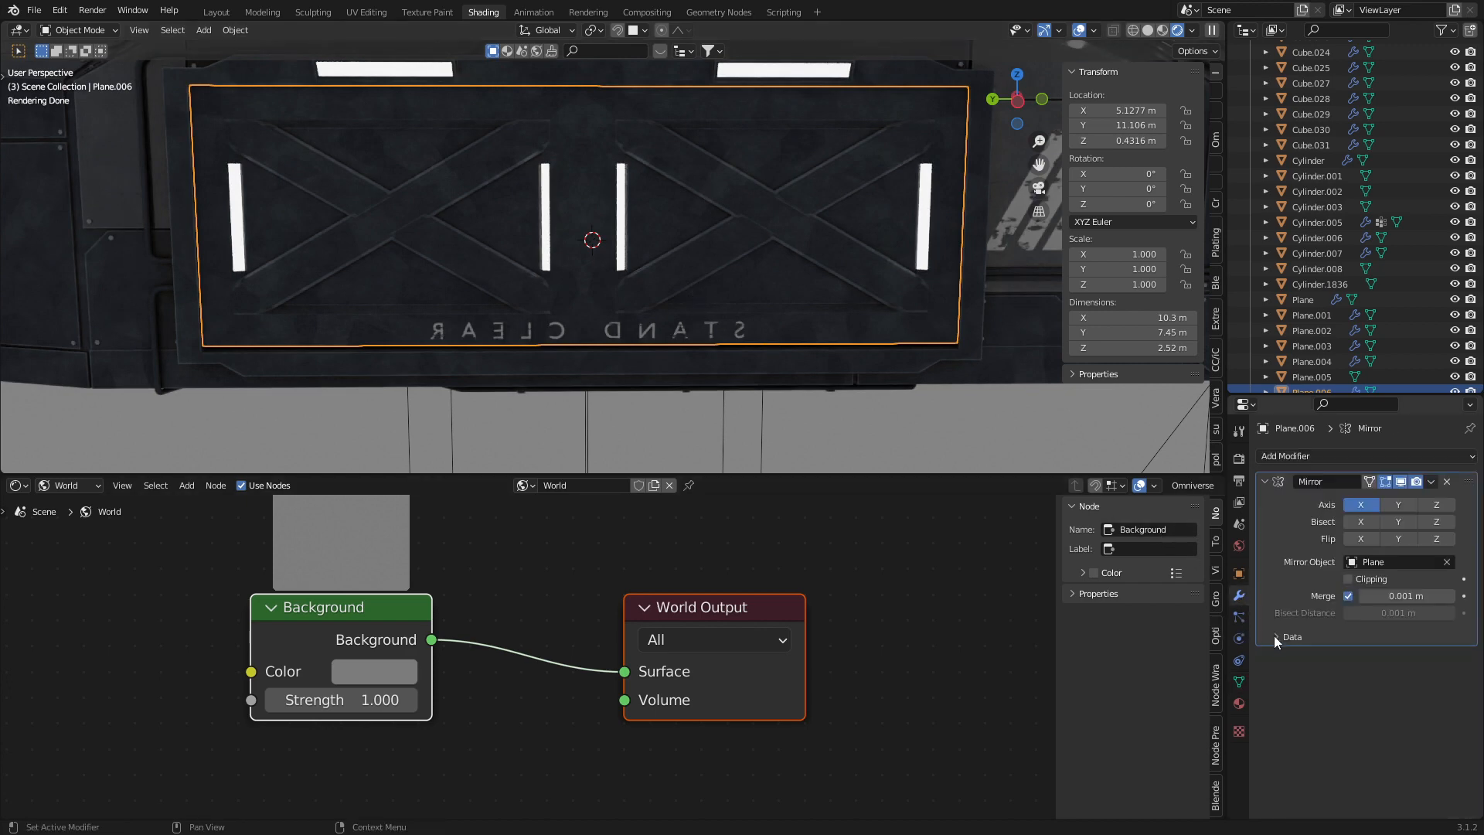
pyautogui.click(1291, 636)
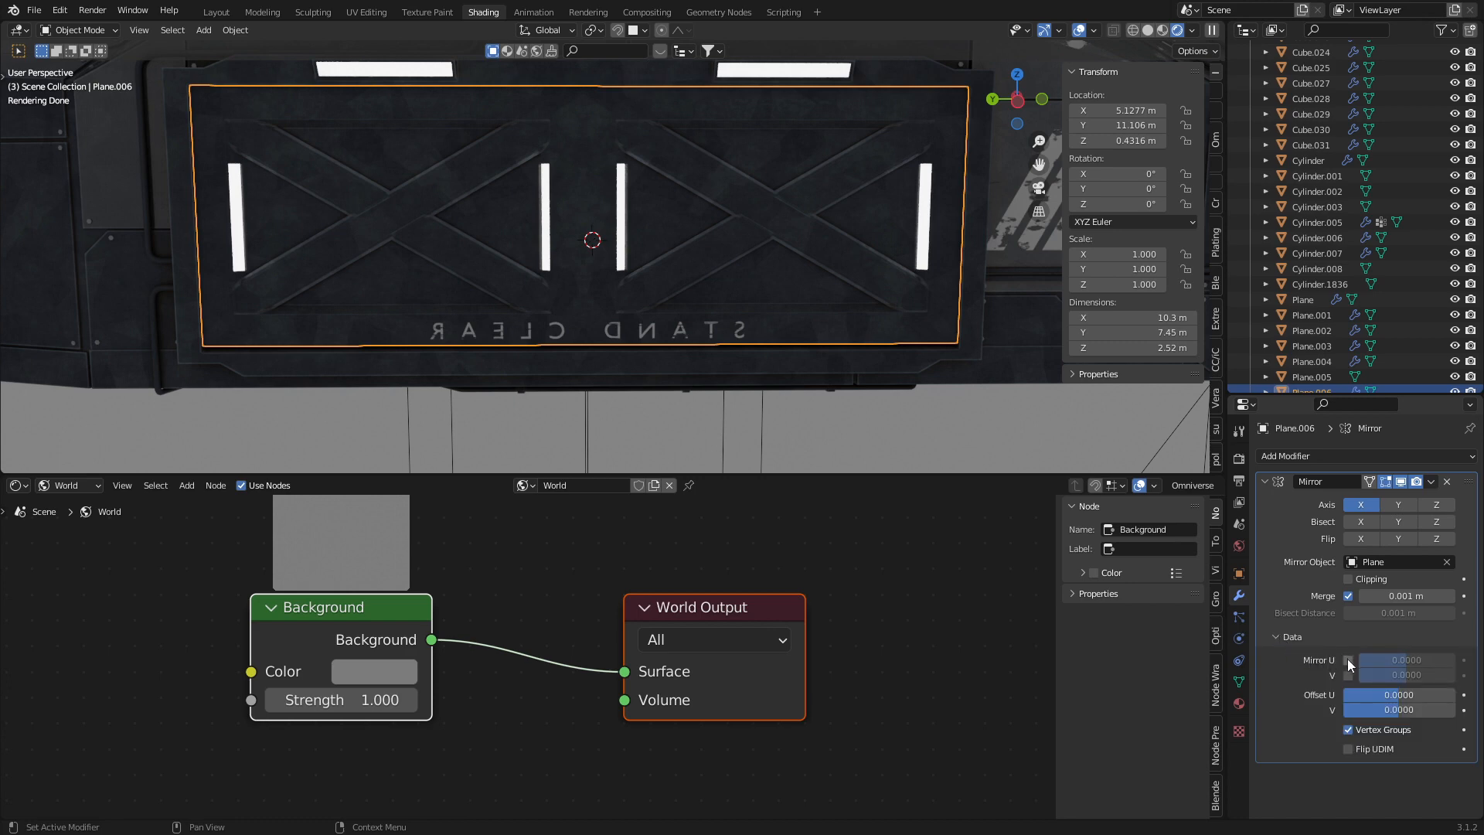